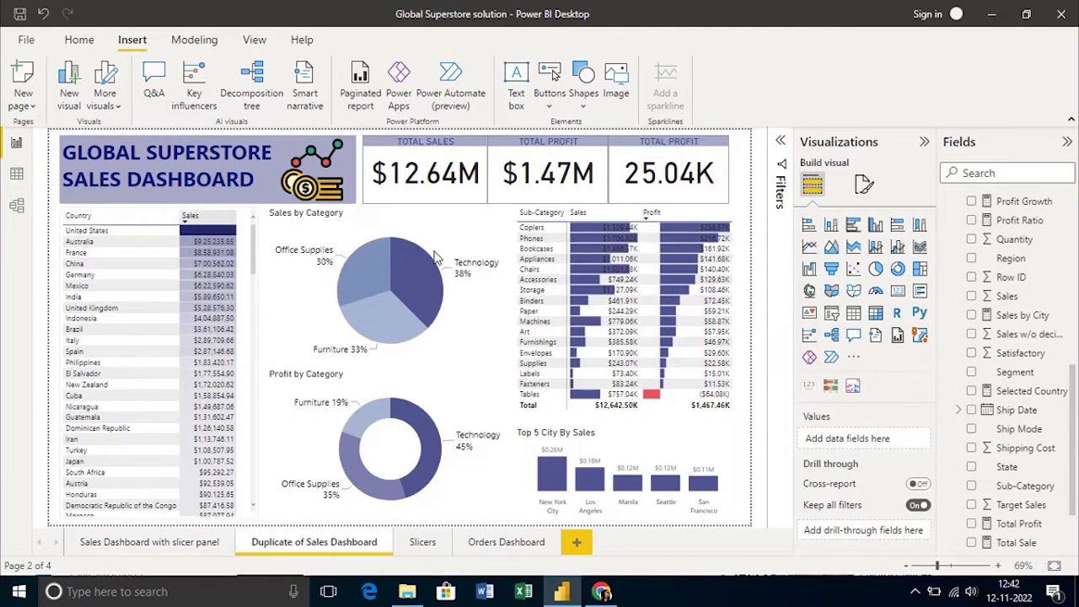
{"action": "mouse_move", "coordinate": [444, 261]}
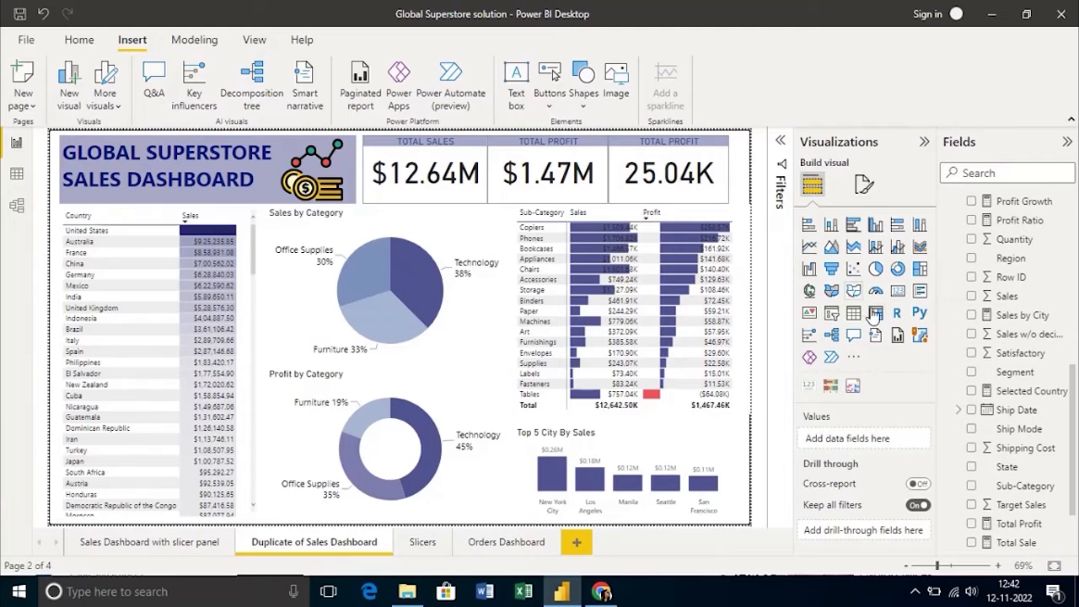
- Add a Year (OrderDate) slicer styled as a dropdown, plus a Ship Mode slicer
{"action": "left_click", "coordinate": [831, 314]}
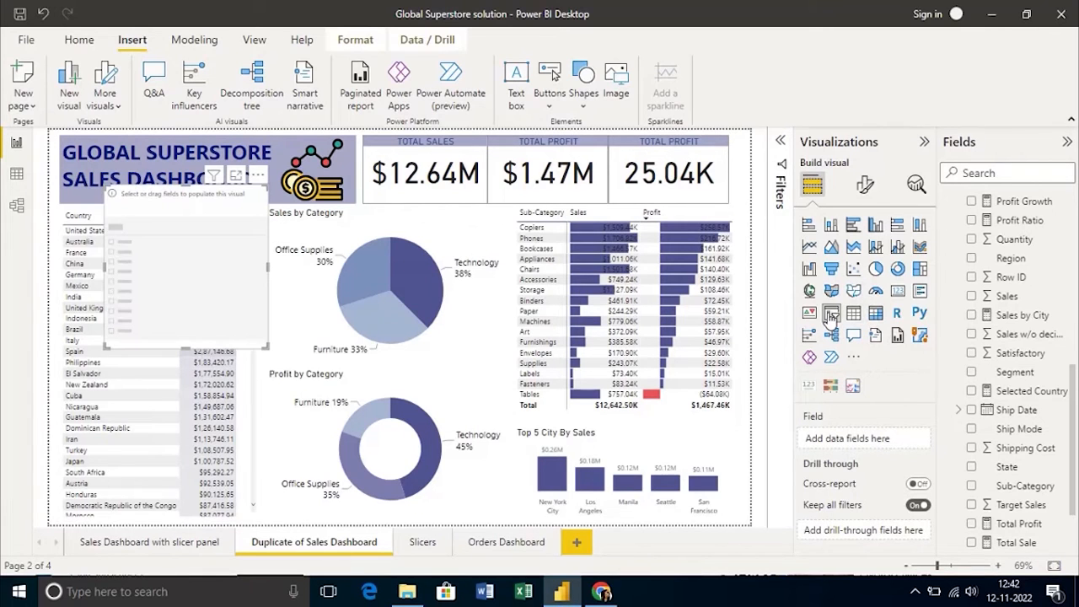
{"action": "mouse_move", "coordinate": [995, 346]}
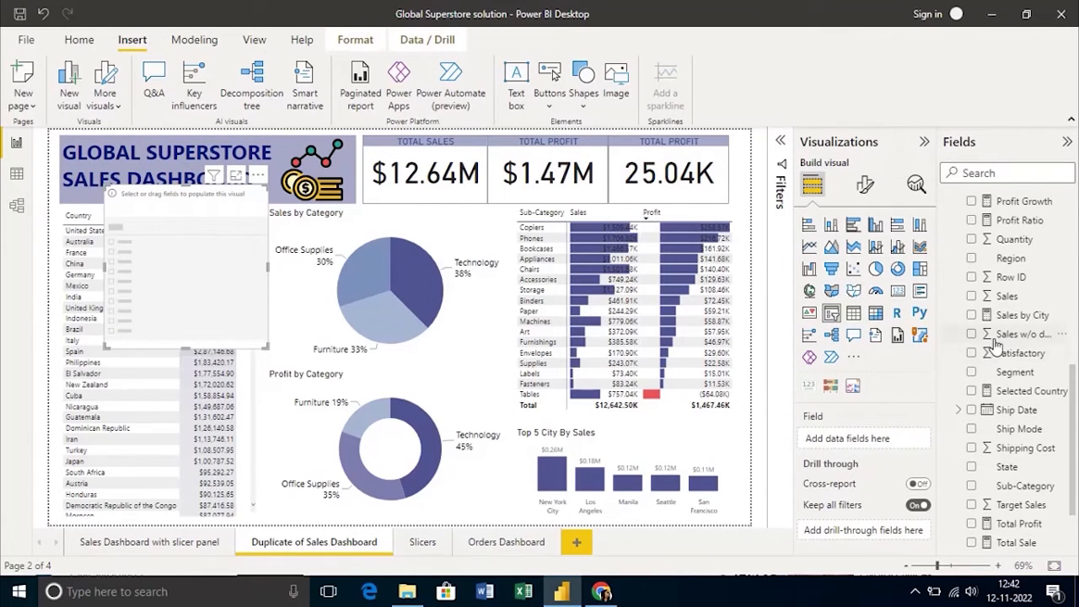
{"action": "scroll", "scroll_direction": "down", "scroll_amount": 3}
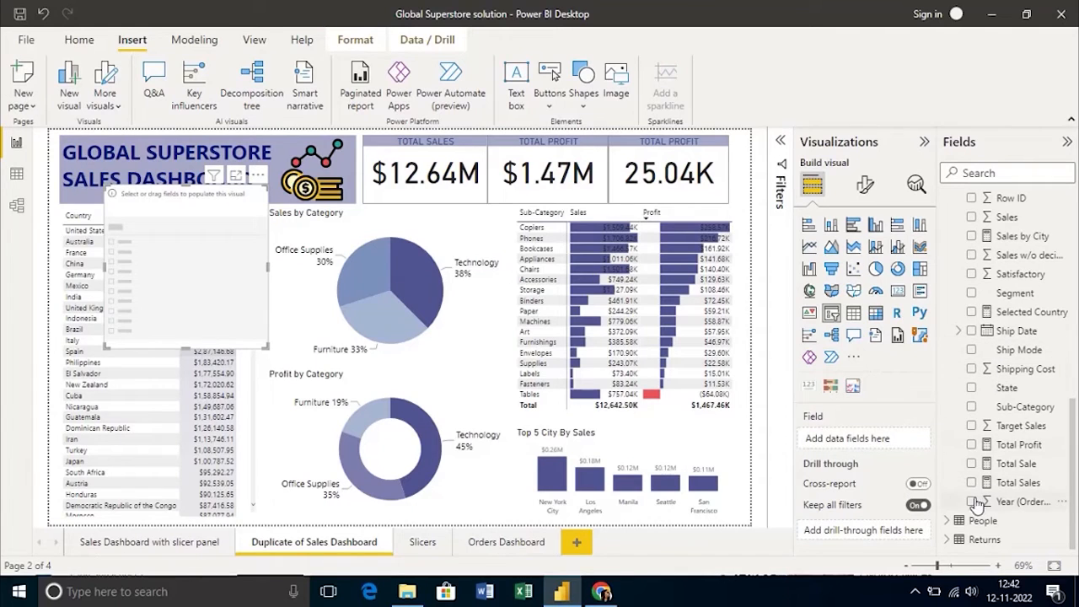
{"action": "mouse_move", "coordinate": [345, 190]}
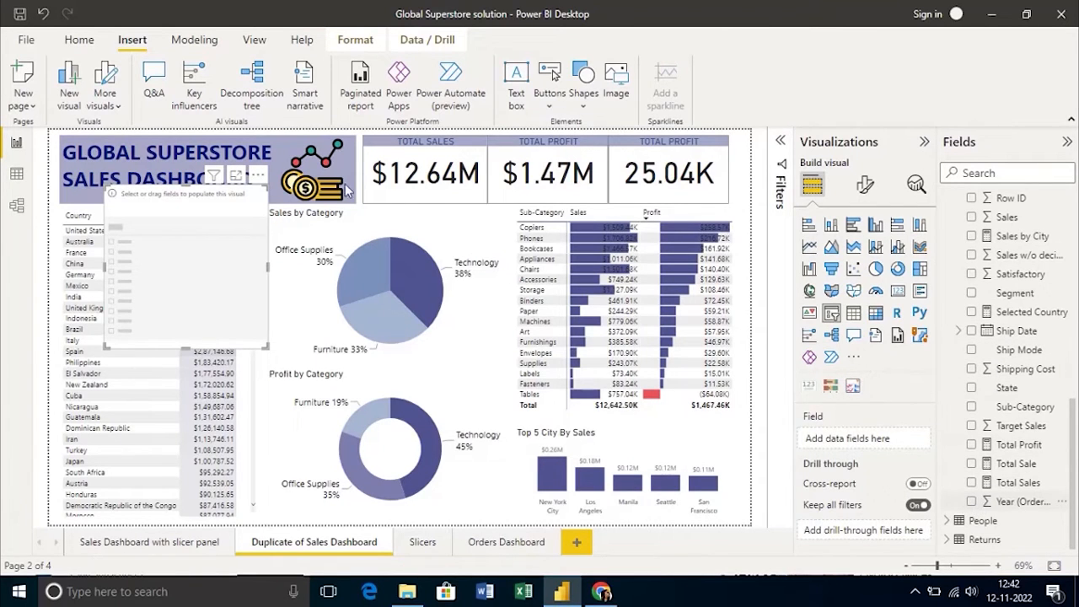
{"action": "left_click", "coordinate": [1022, 501]}
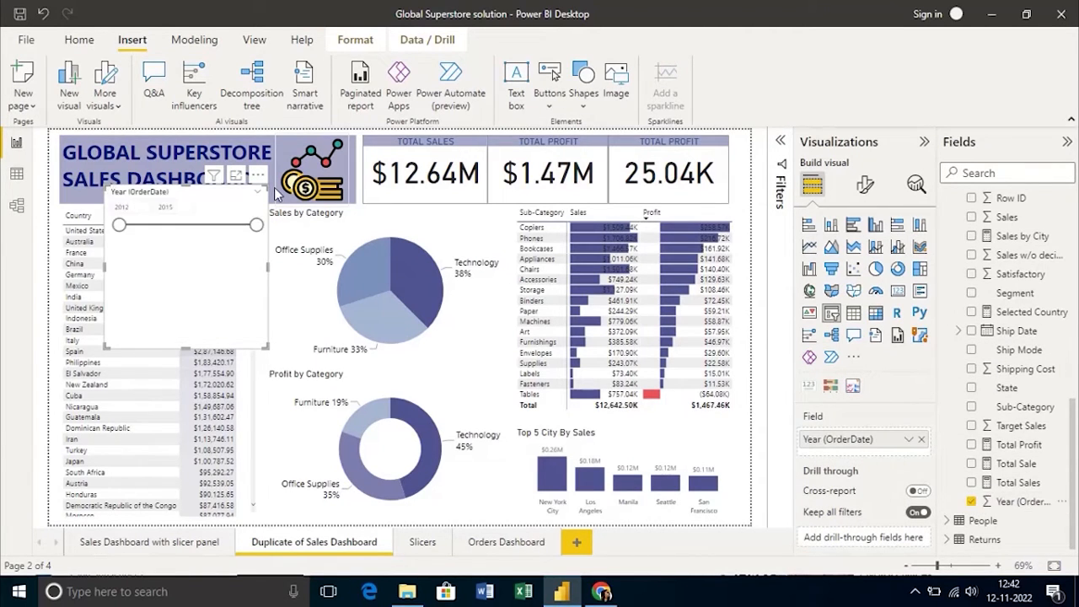
{"action": "mouse_move", "coordinate": [259, 196]}
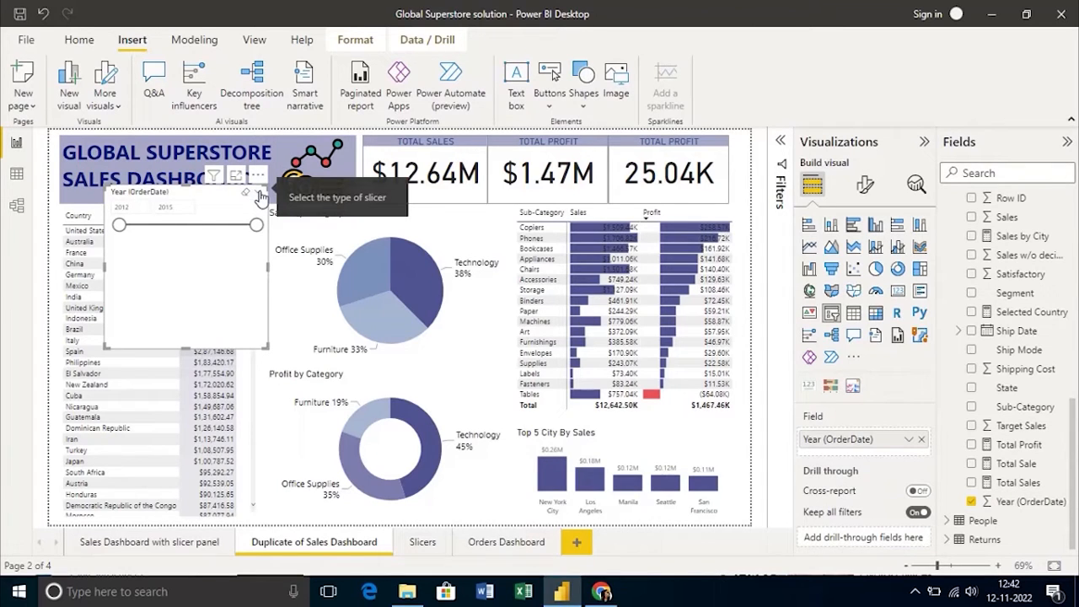
{"action": "left_click", "coordinate": [262, 196]}
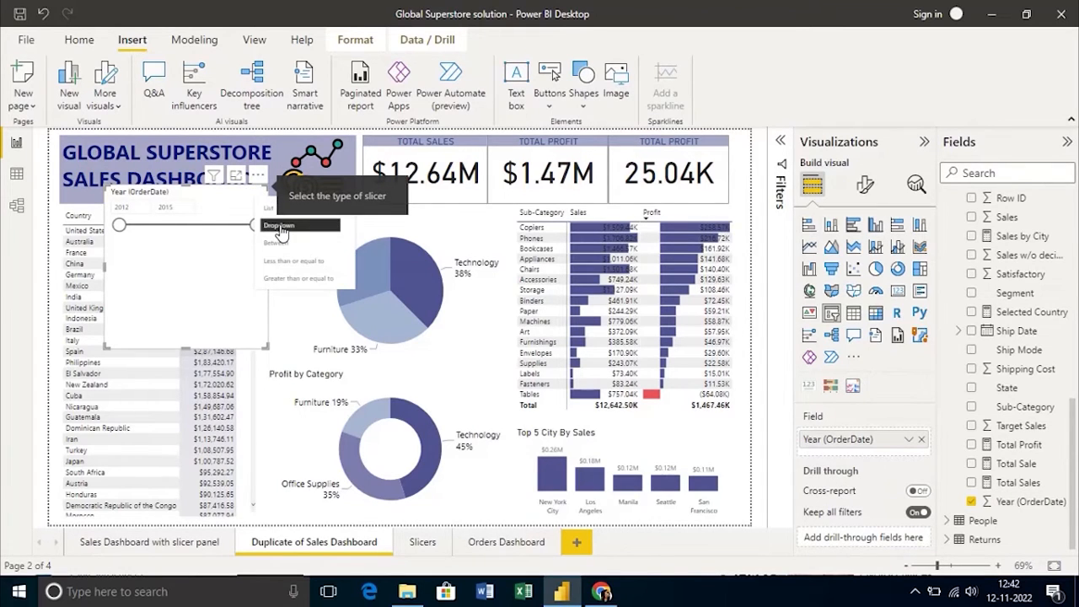
{"action": "left_click", "coordinate": [278, 225]}
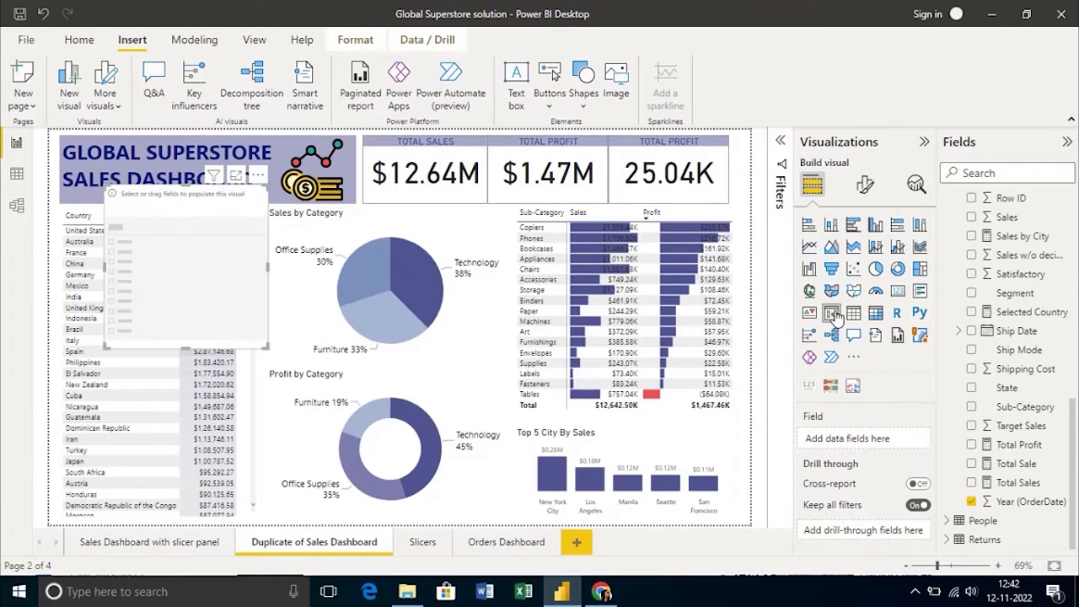
{"action": "mouse_move", "coordinate": [975, 293]}
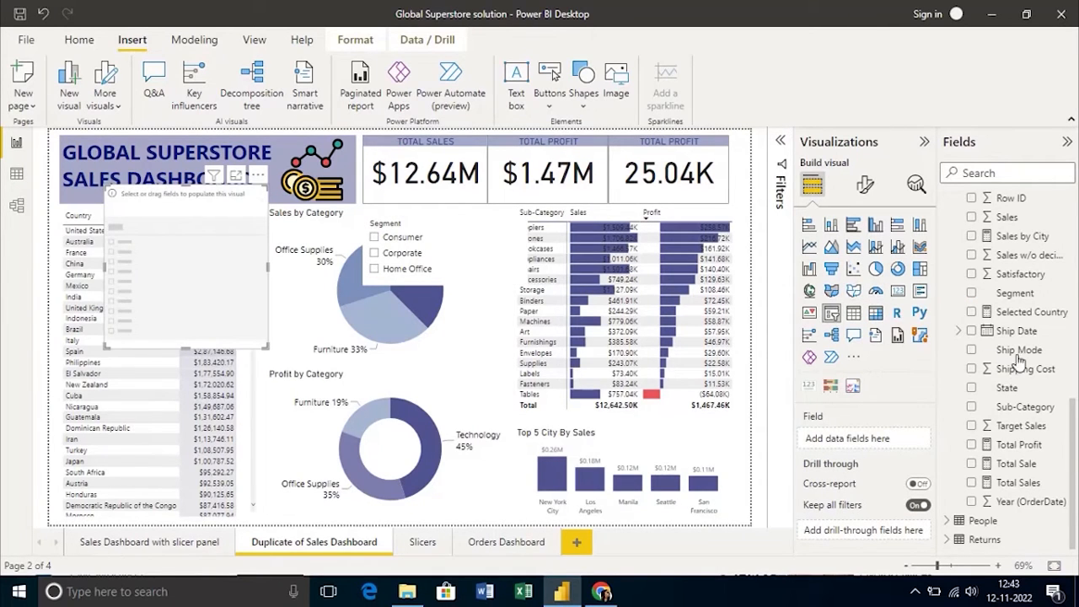
{"action": "mouse_move", "coordinate": [977, 341]}
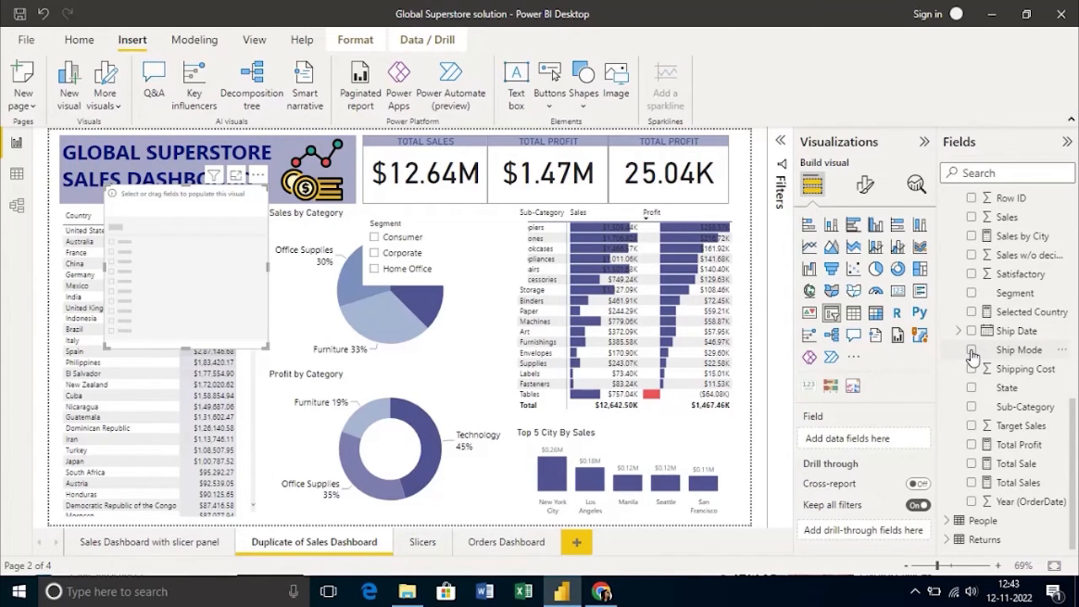
{"action": "left_click", "coordinate": [971, 349]}
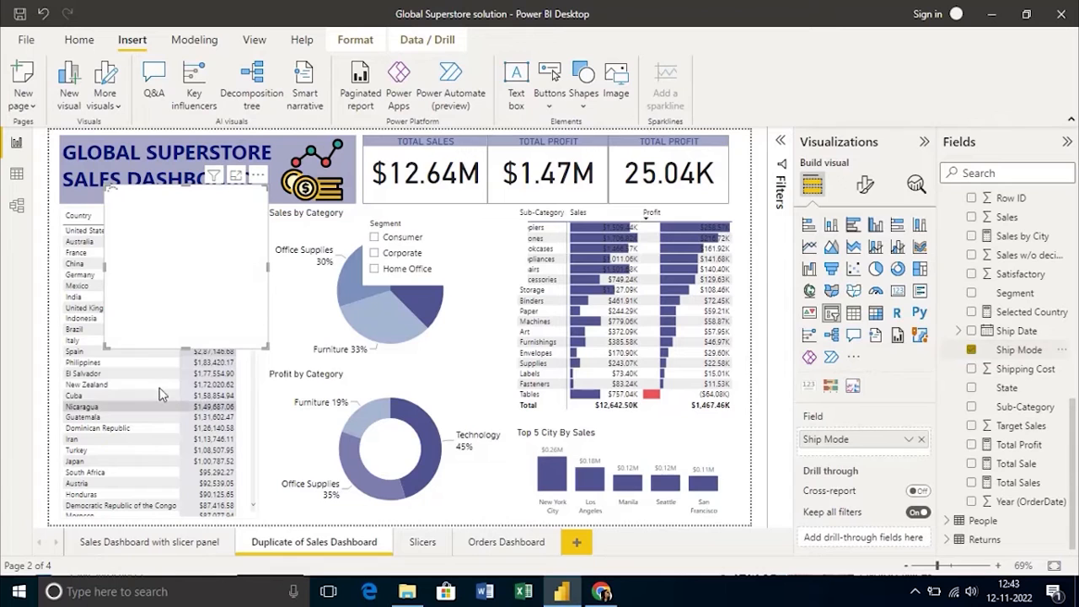
{"action": "left_click", "coordinate": [259, 175]}
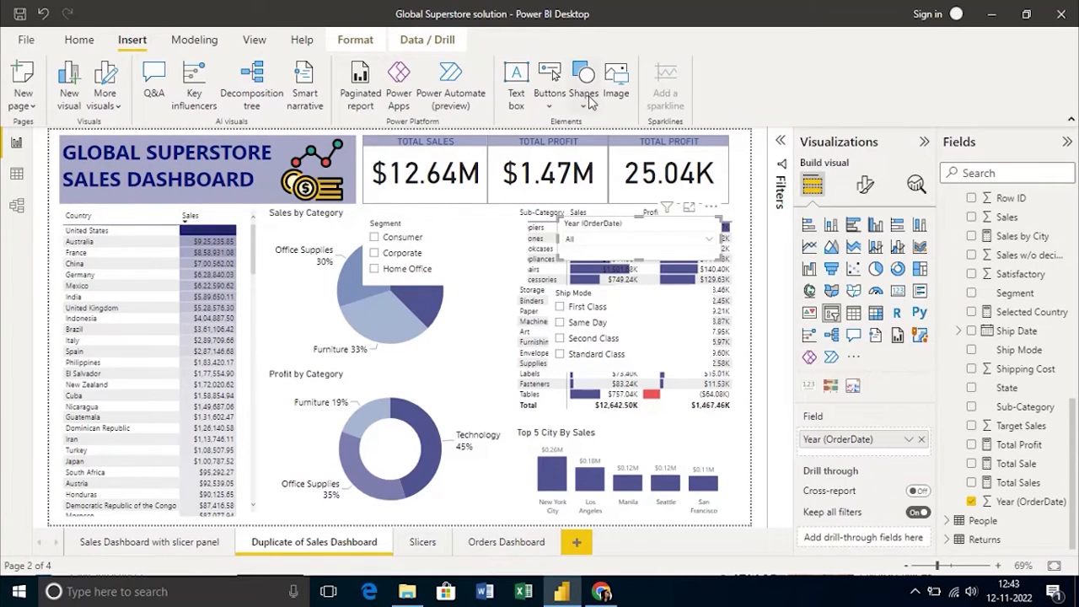
- Draw a narrow dark blue rectangle down the left edge and move the Segment and Ship Mode slicers onto it
{"action": "left_click", "coordinate": [584, 80]}
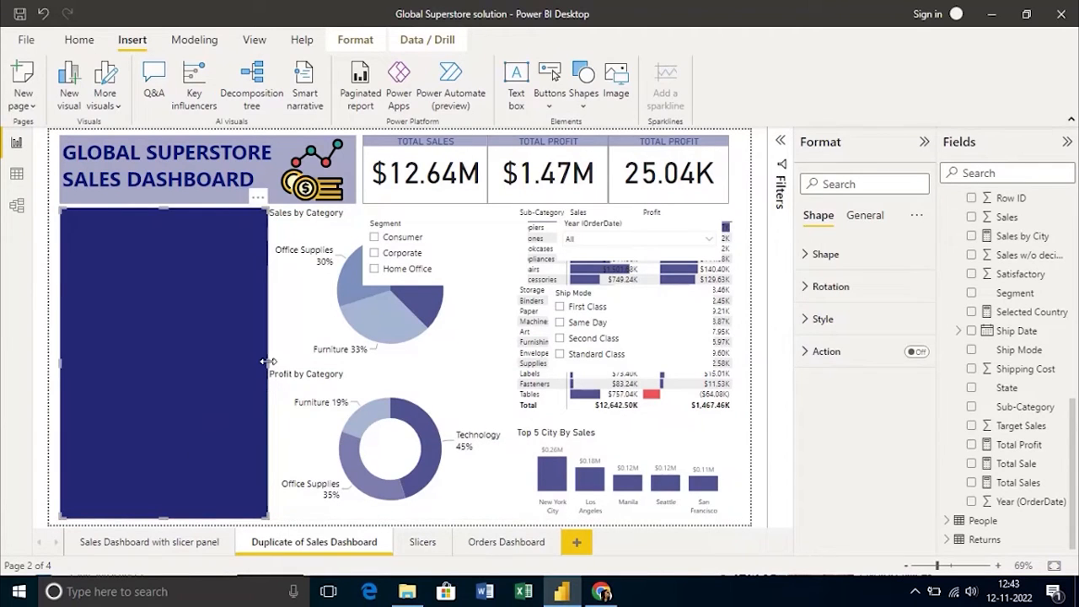
{"action": "left_click_drag", "start_coordinate": [268, 362], "coordinate": [217, 362]}
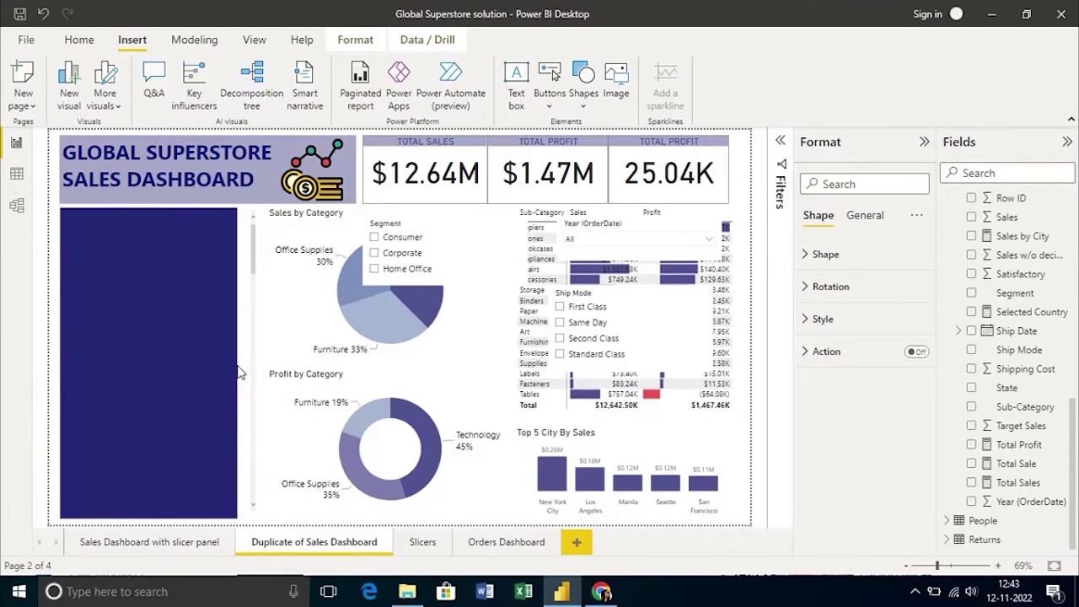
{"action": "left_click", "coordinate": [147, 362]}
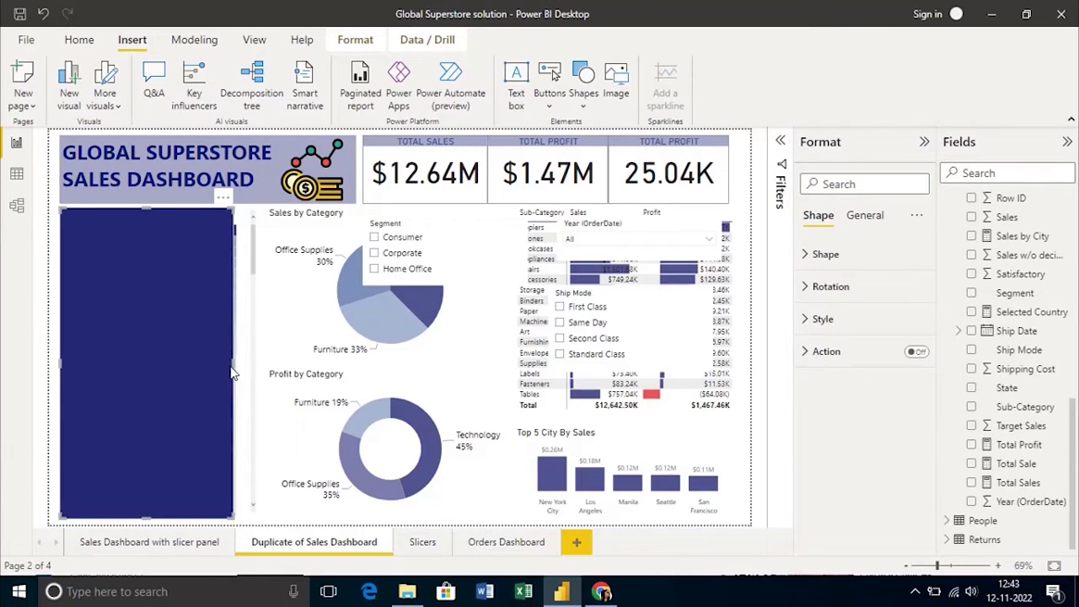
{"action": "mouse_move", "coordinate": [453, 237]}
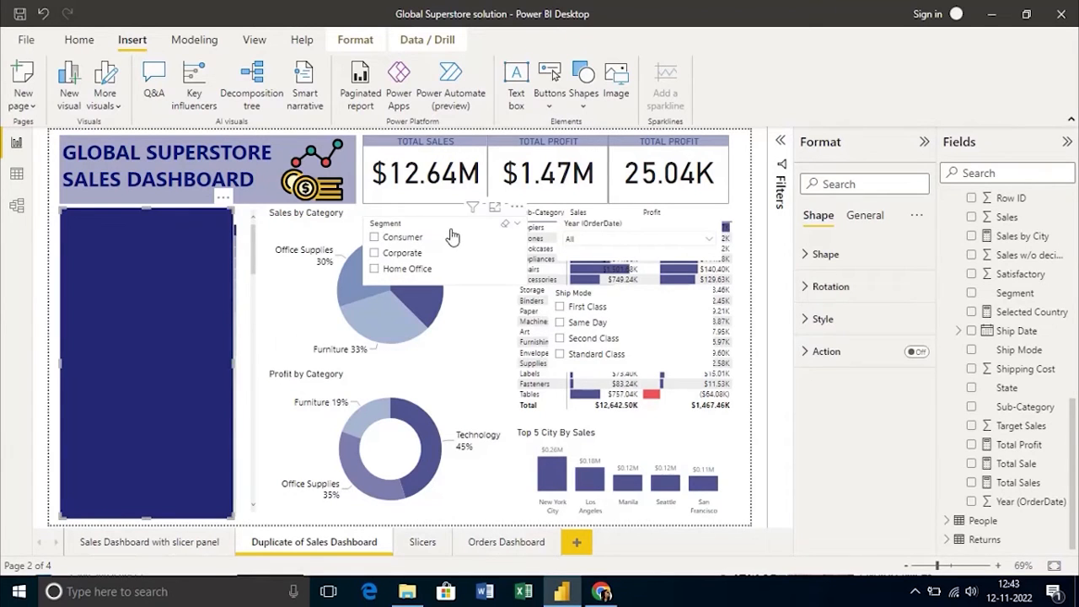
{"action": "left_click", "coordinate": [148, 287]}
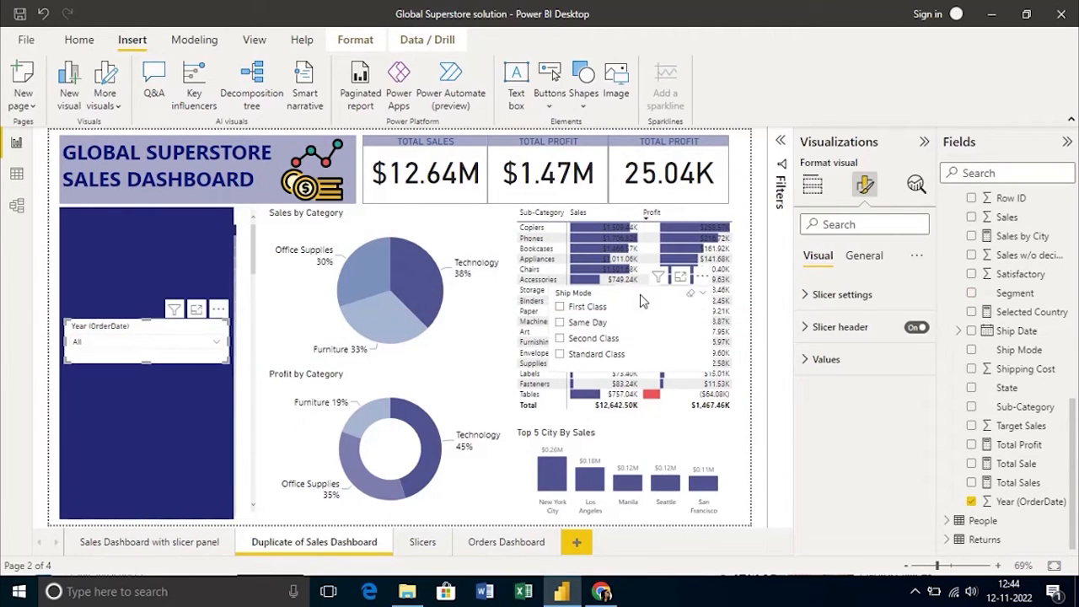
{"action": "left_click", "coordinate": [971, 350]}
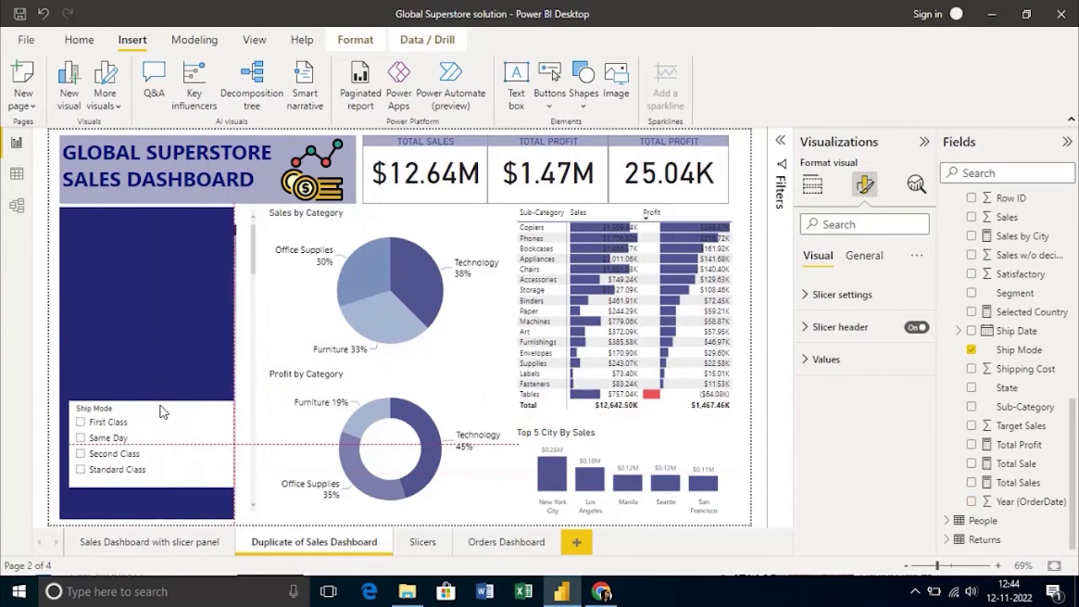
{"action": "mouse_move", "coordinate": [169, 391]}
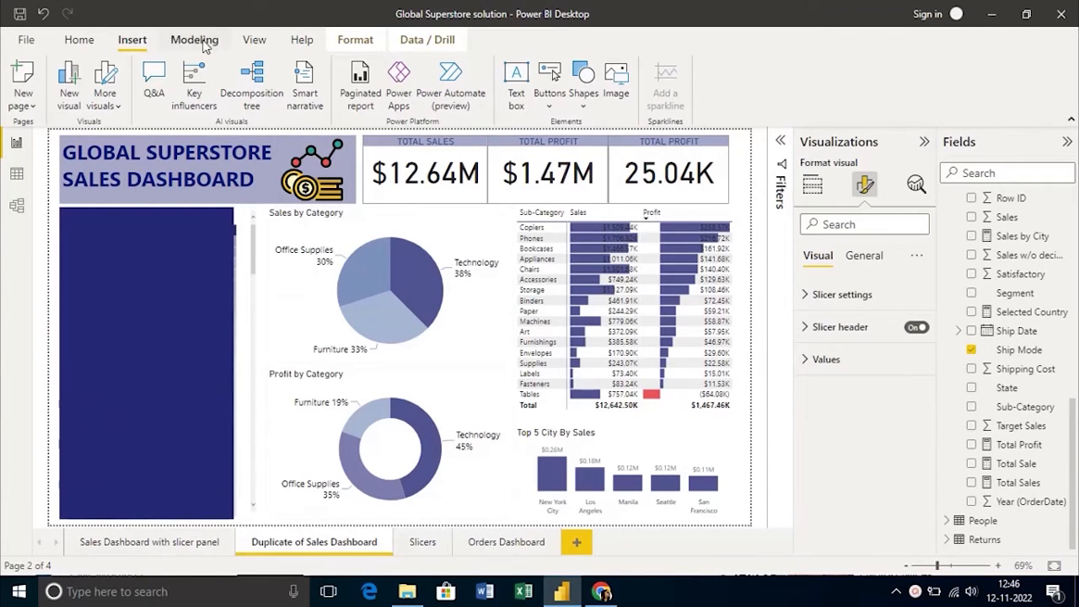
{"action": "mouse_move", "coordinate": [239, 45]}
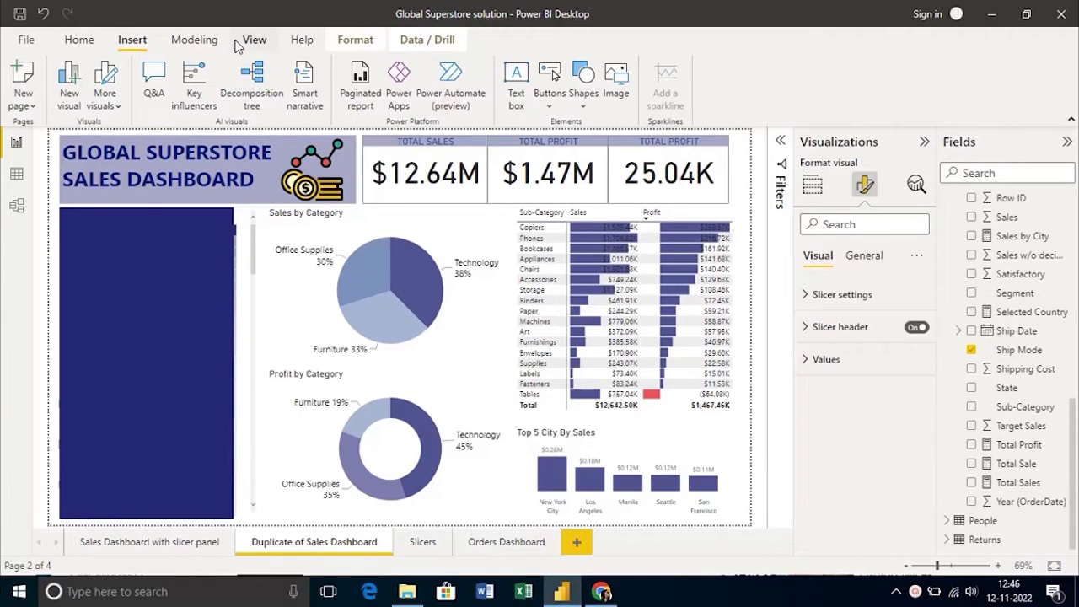
- Show the Selection pane with Visualizations collapsed and select the blue panel shape in the layer list
{"action": "left_click", "coordinate": [253, 39]}
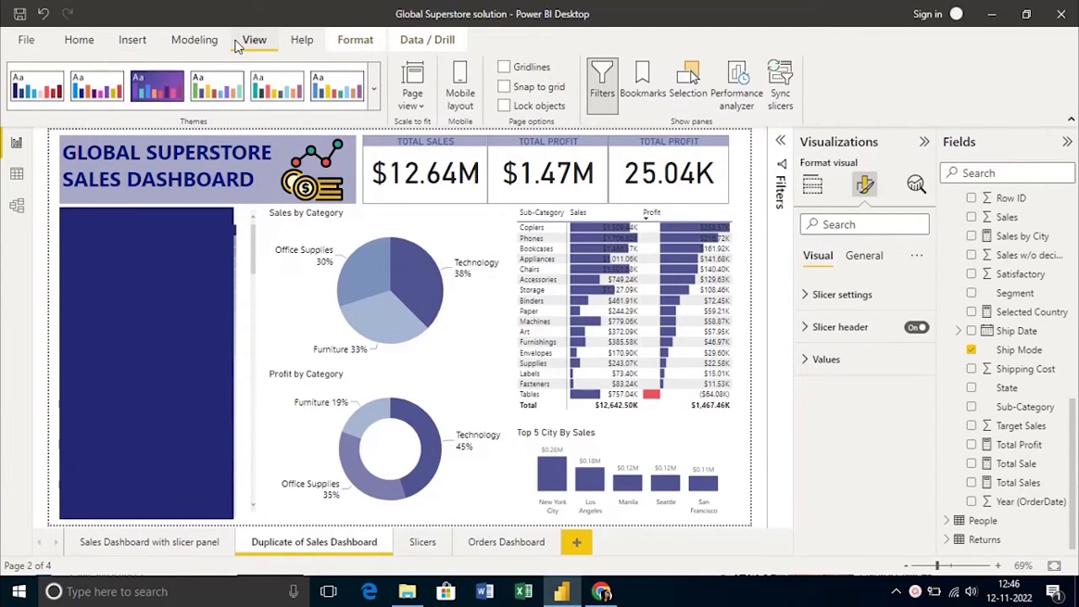
{"action": "mouse_move", "coordinate": [270, 42]}
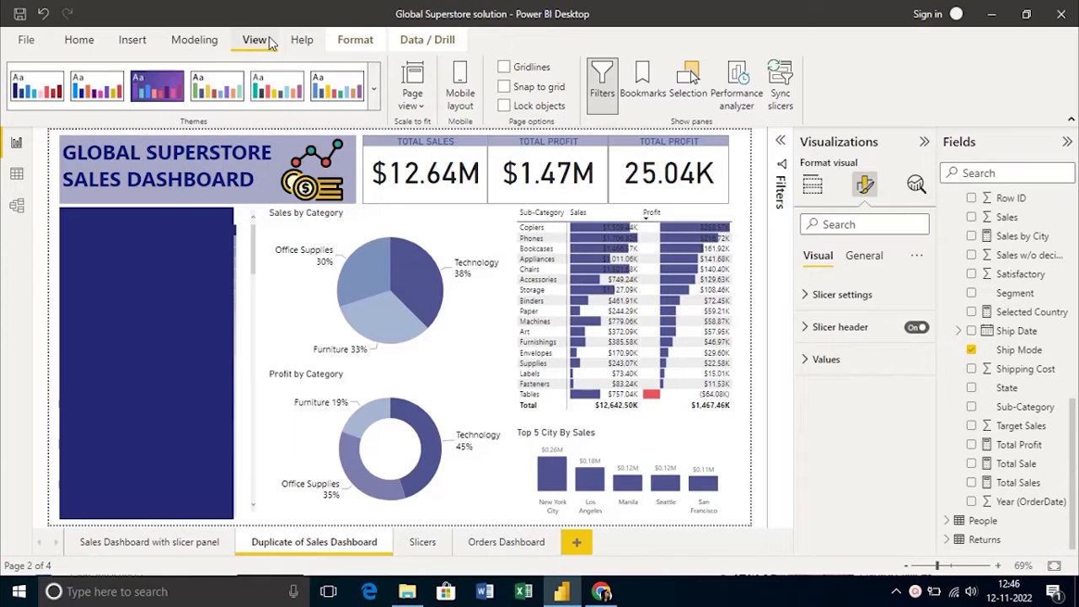
{"action": "mouse_move", "coordinate": [688, 80]}
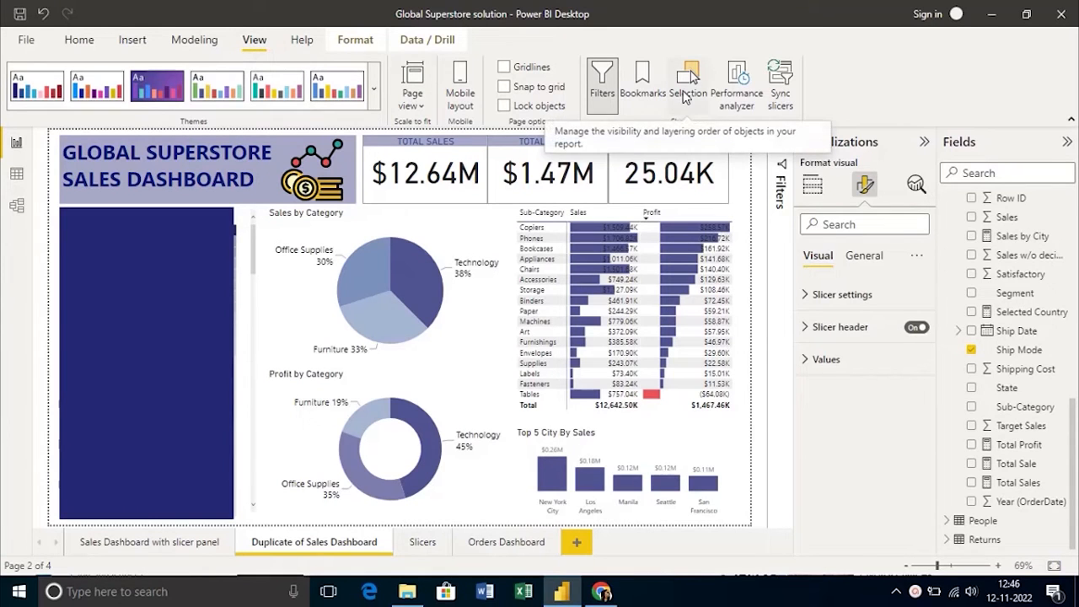
{"action": "left_click", "coordinate": [687, 81]}
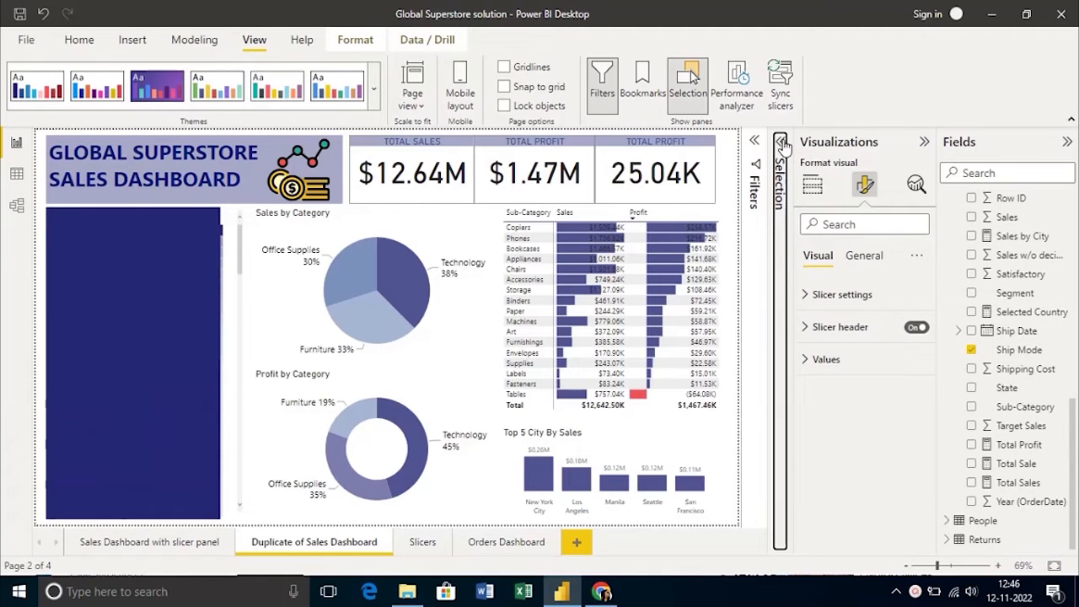
{"action": "left_click", "coordinate": [686, 80]}
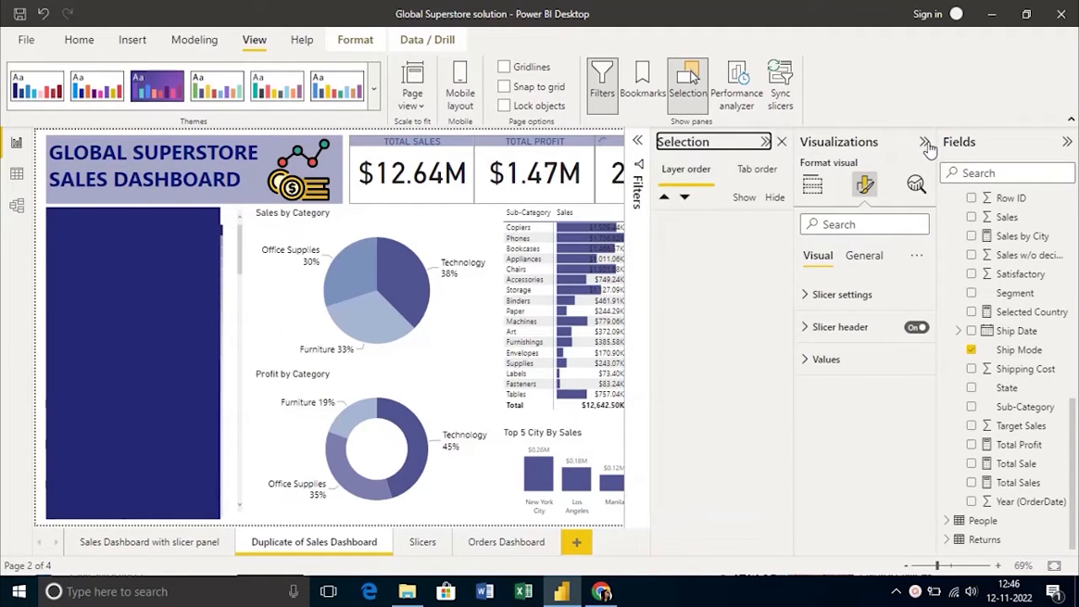
{"action": "left_click", "coordinate": [926, 142]}
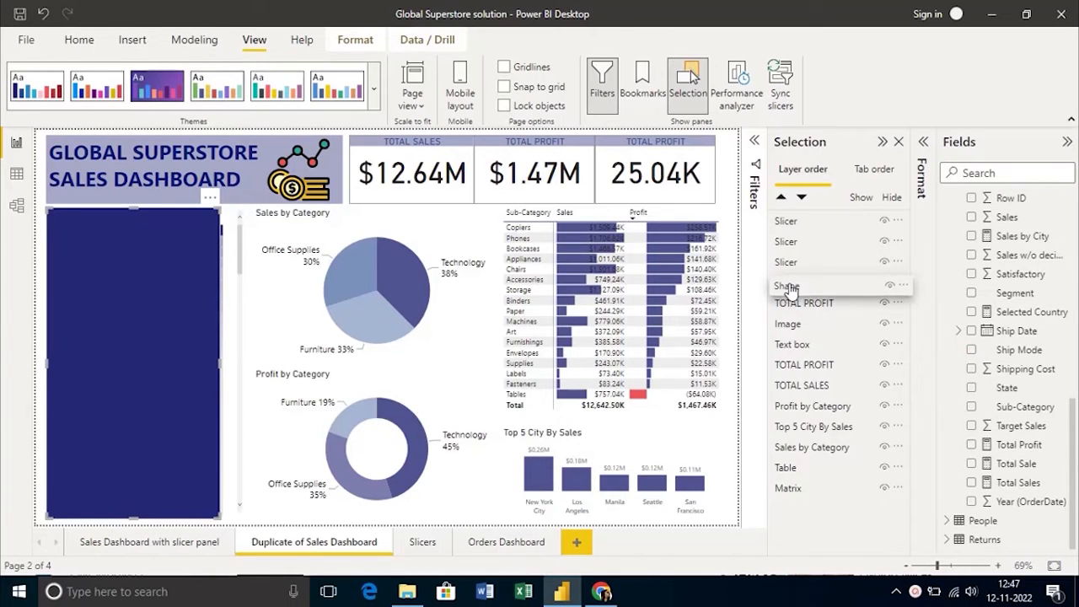
{"action": "left_click", "coordinate": [884, 285]}
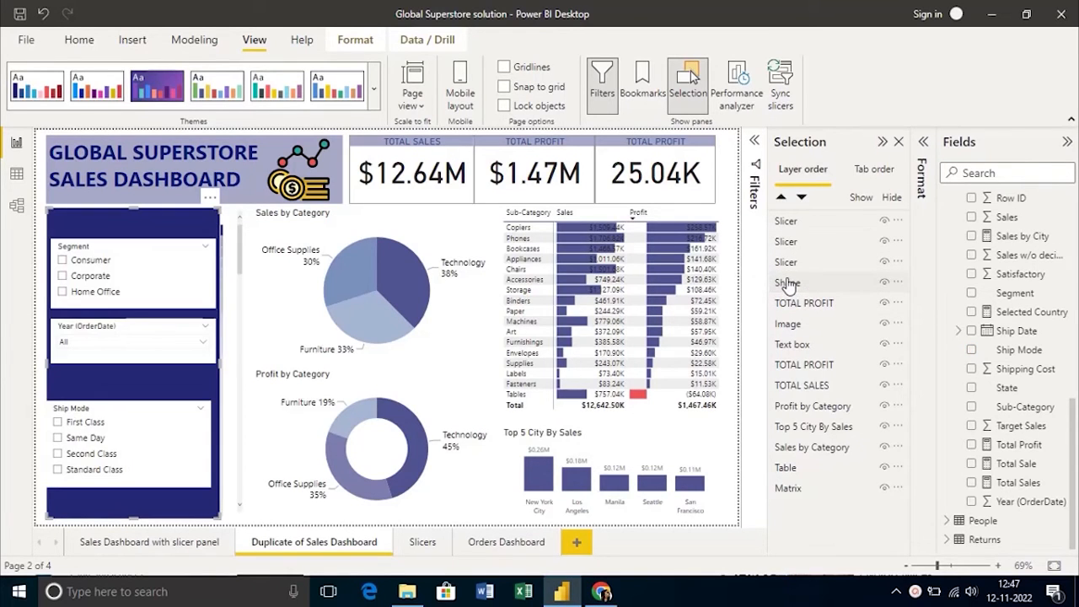
{"action": "left_click", "coordinate": [79, 40]}
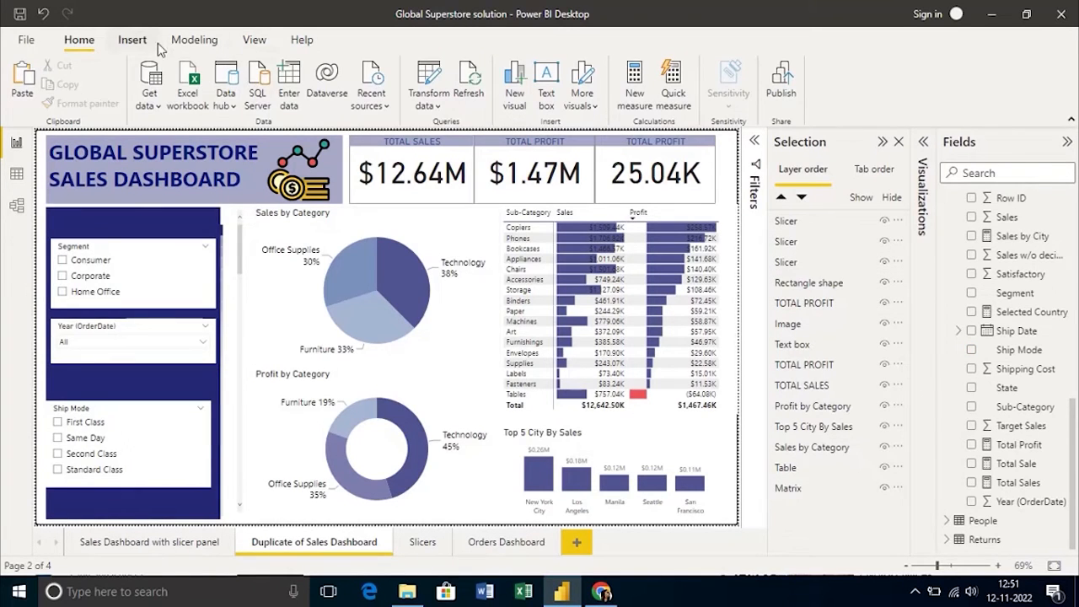
- Add a left arrow shape with its Effects background turned on at the bottom of the slicer panel
{"action": "left_click", "coordinate": [131, 39]}
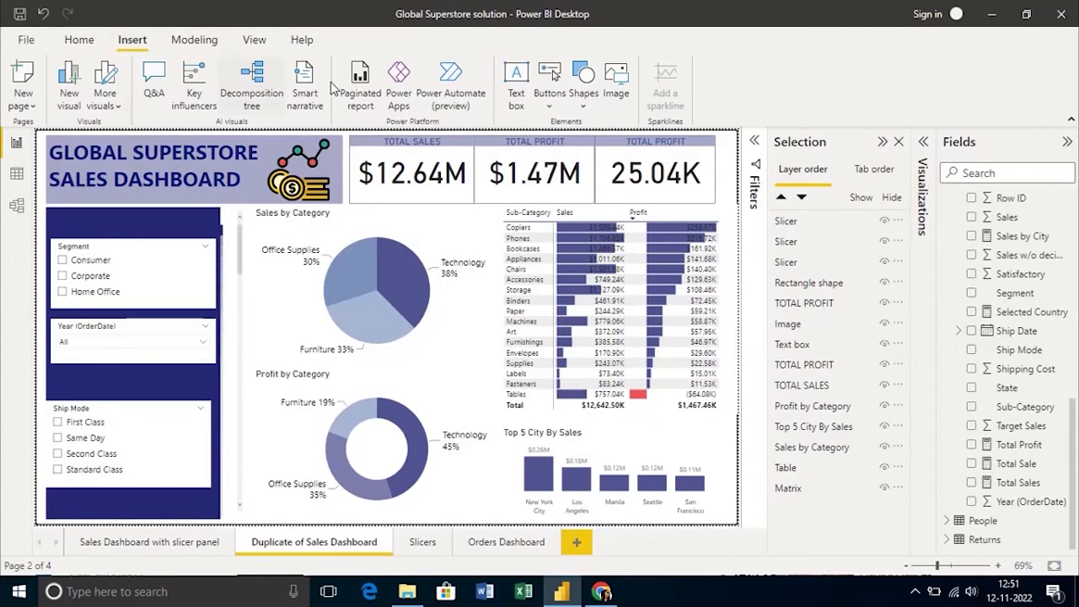
{"action": "mouse_move", "coordinate": [584, 81]}
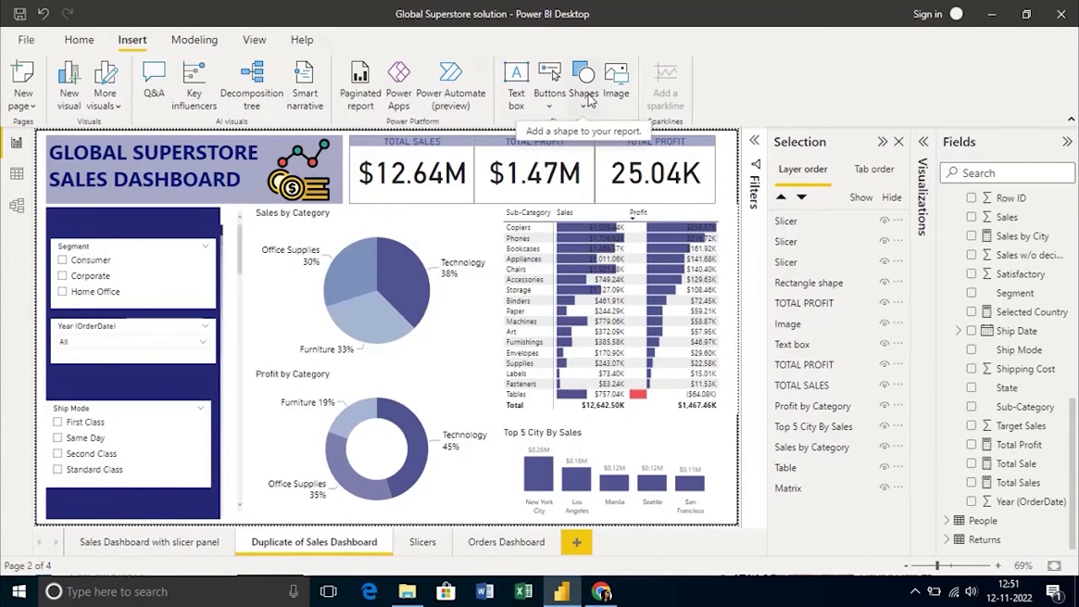
{"action": "left_click", "coordinate": [583, 80]}
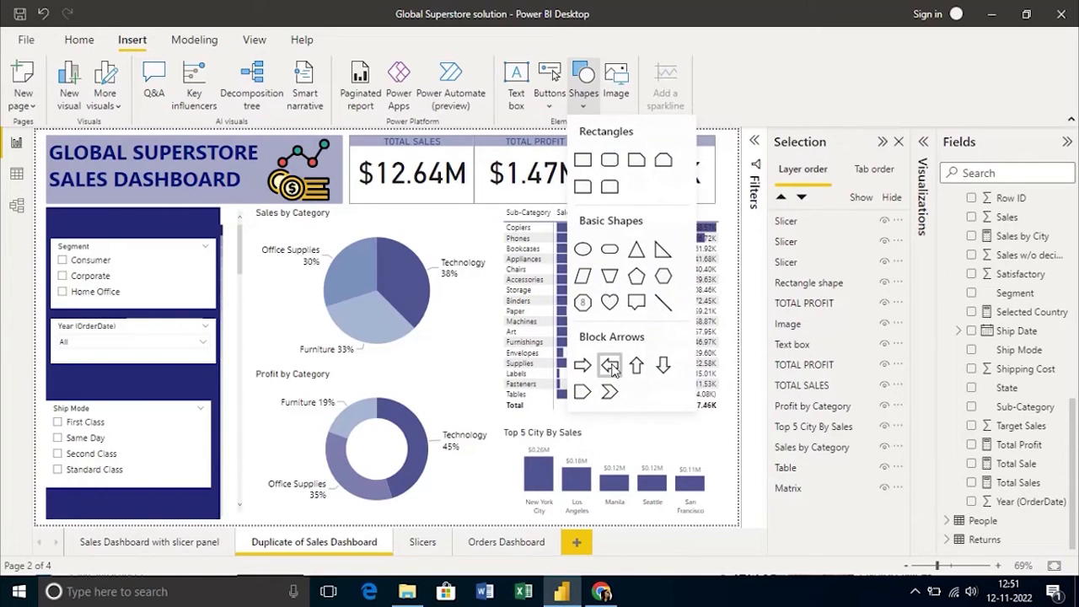
{"action": "left_click", "coordinate": [608, 365]}
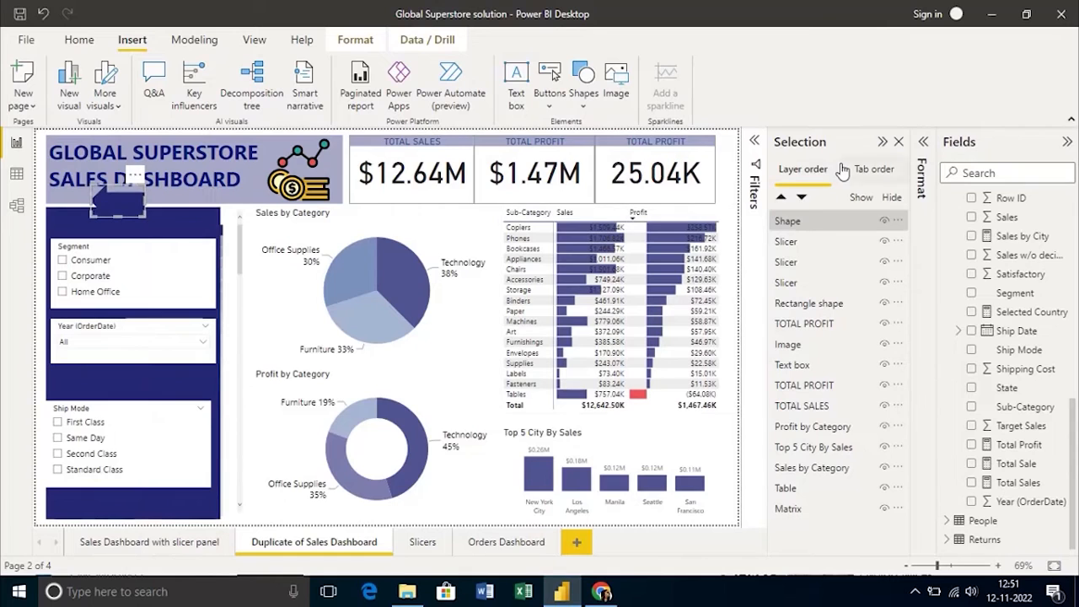
{"action": "mouse_move", "coordinate": [927, 144]}
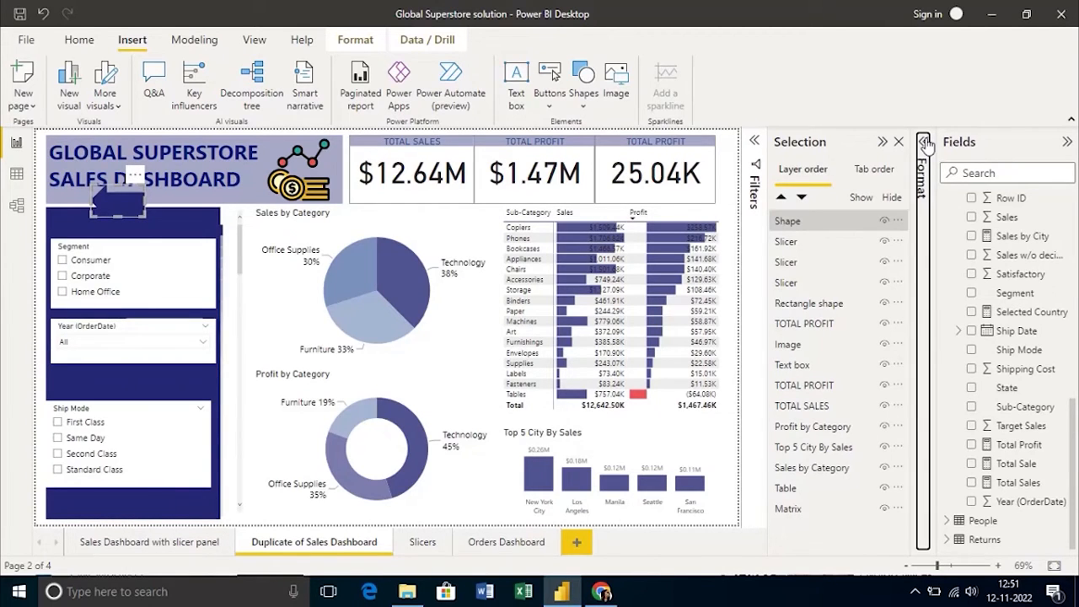
{"action": "left_click", "coordinate": [924, 152]}
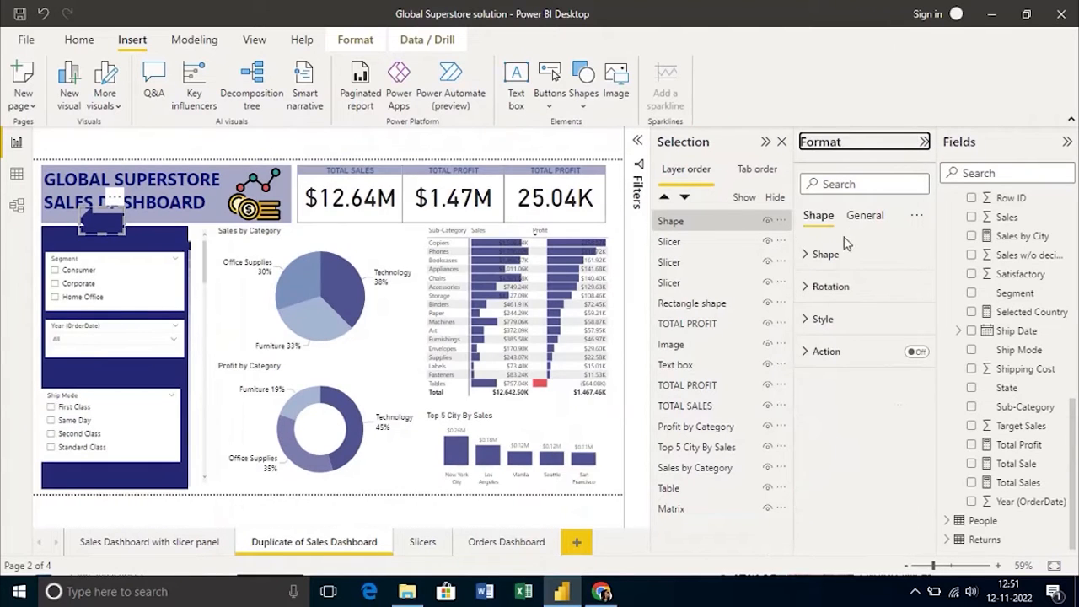
{"action": "left_click", "coordinate": [864, 215]}
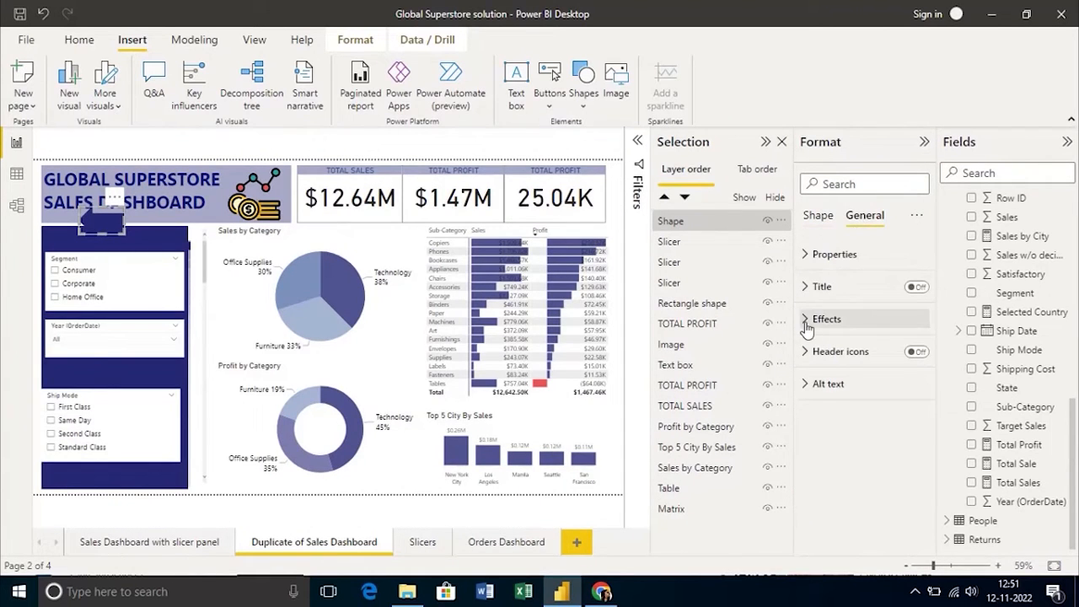
{"action": "left_click", "coordinate": [826, 319]}
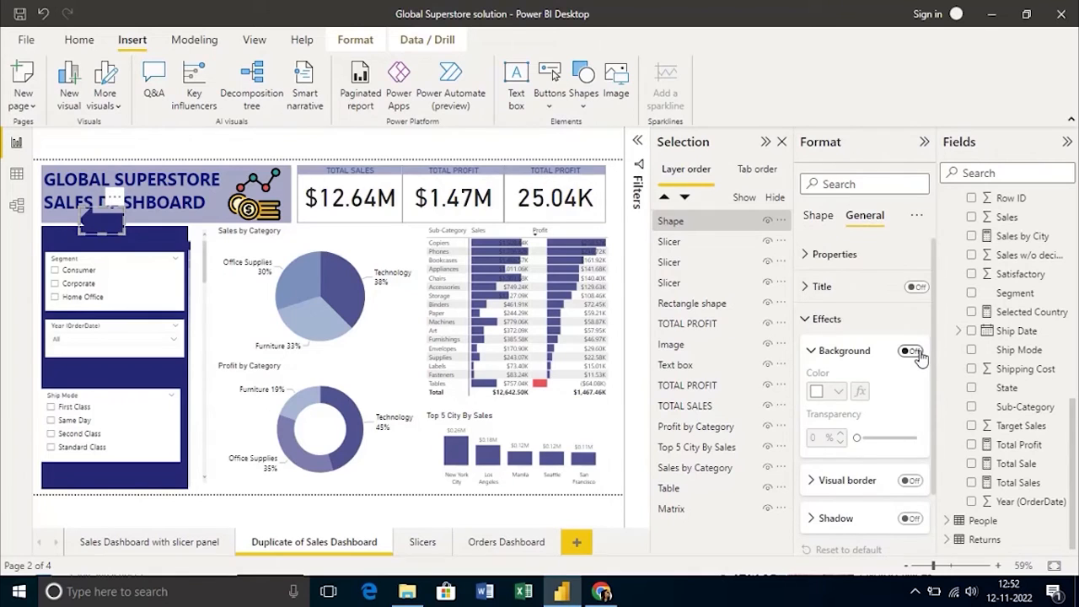
{"action": "left_click", "coordinate": [911, 350]}
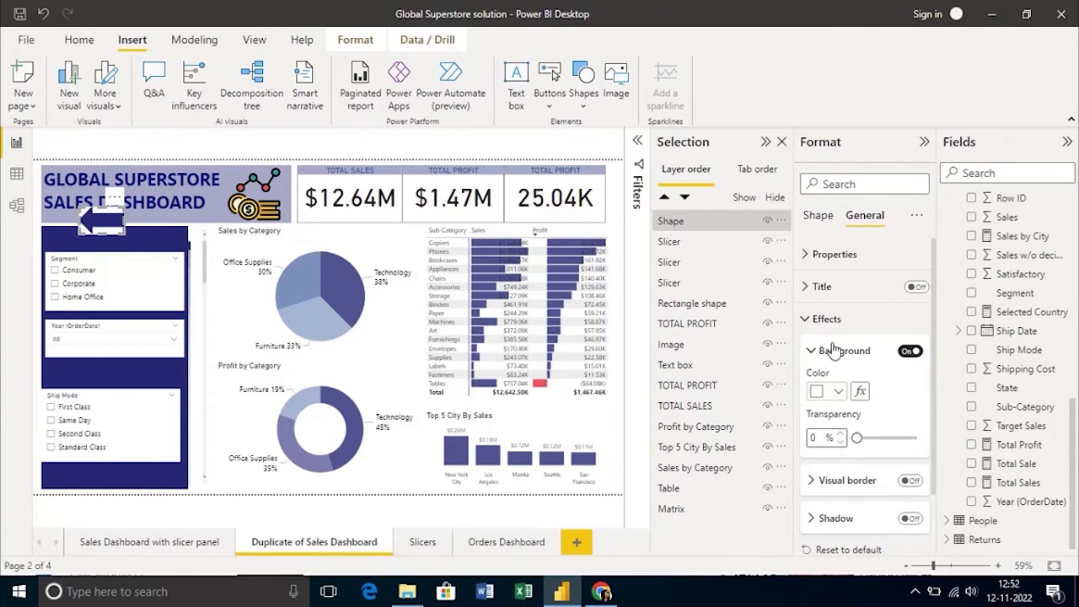
{"action": "left_click", "coordinate": [783, 142]}
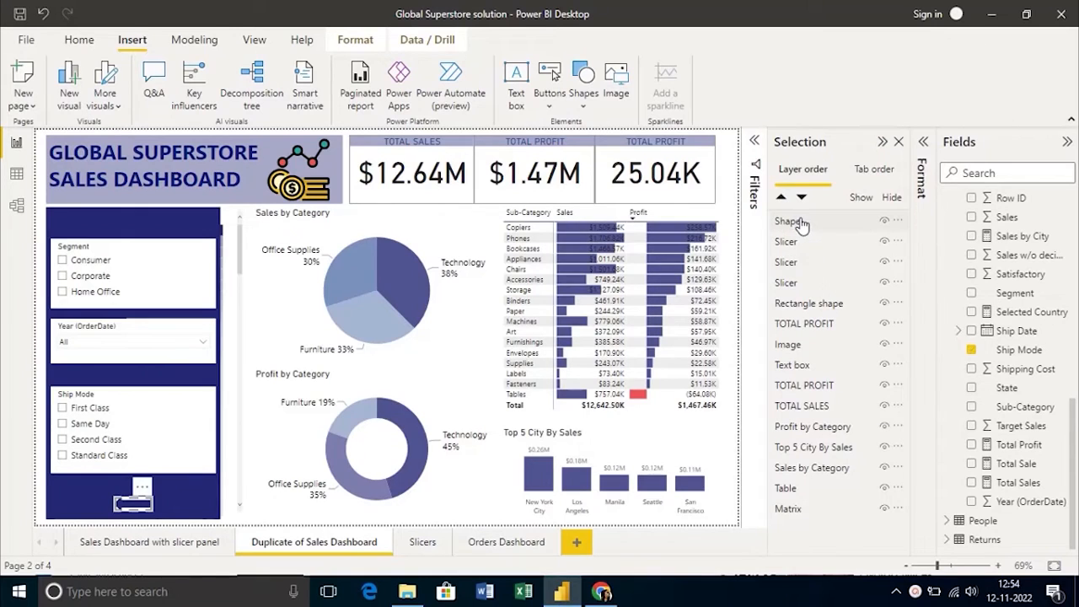
- Rename the arrow shape's layer to 'Back arrow'
{"action": "double_click", "coordinate": [790, 220]}
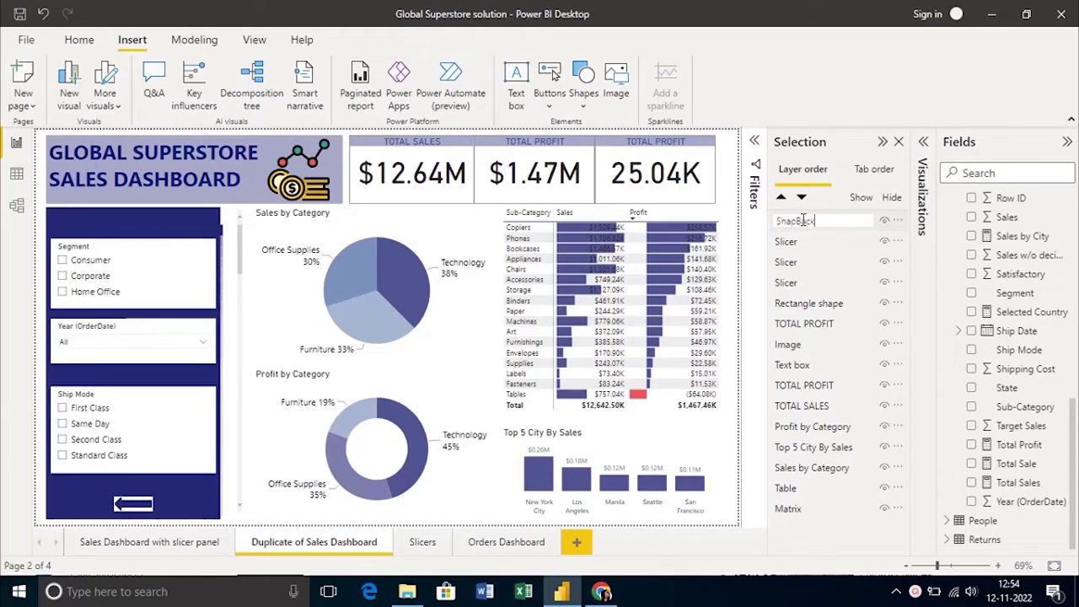
{"action": "type", "text": "Back"}
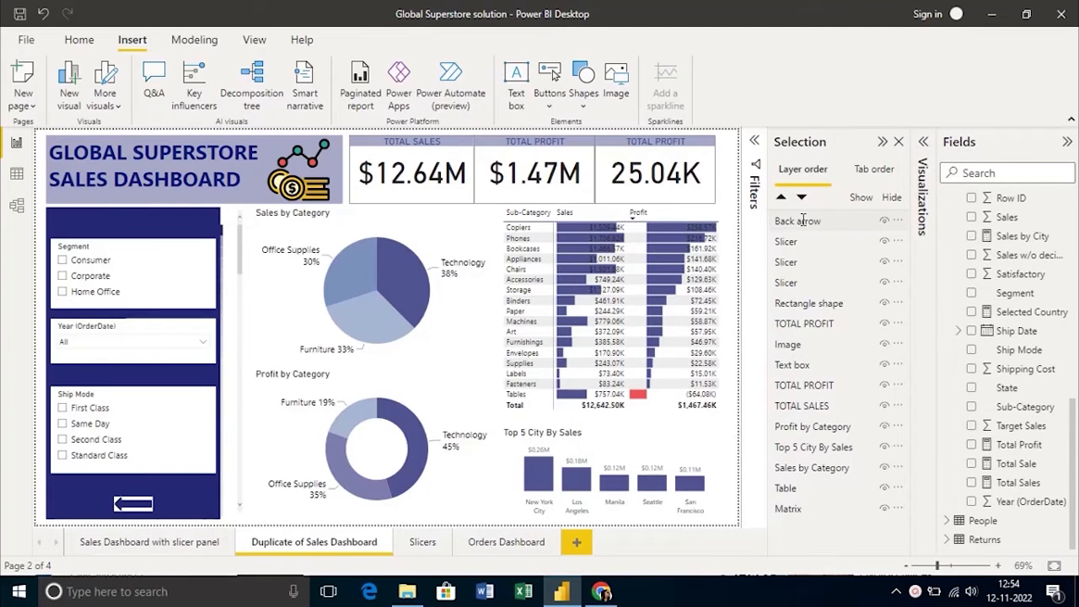
{"action": "mouse_move", "coordinate": [802, 247]}
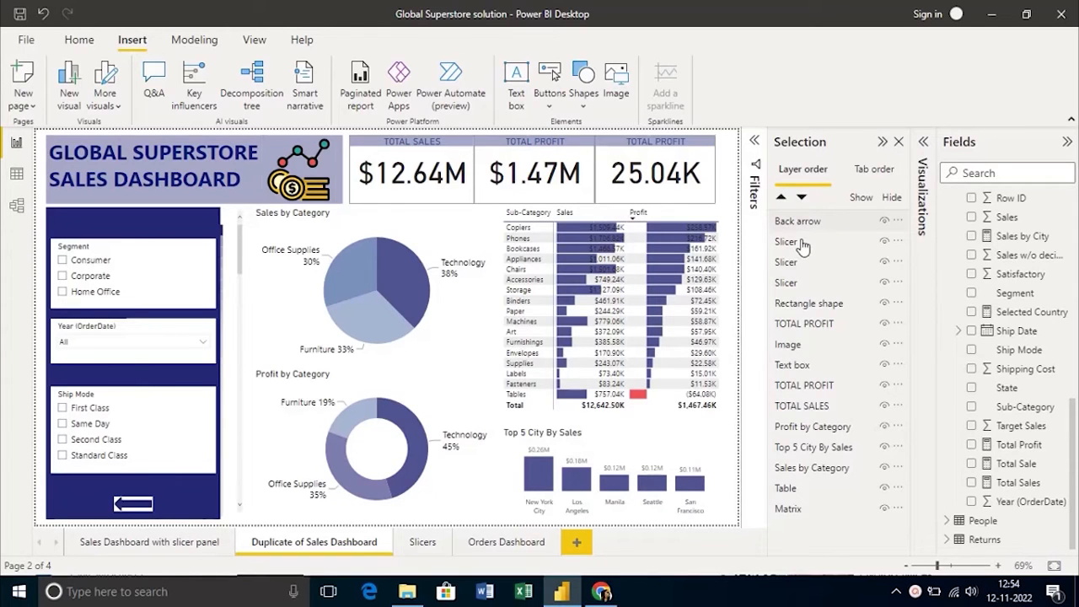
{"action": "mouse_move", "coordinate": [797, 220]}
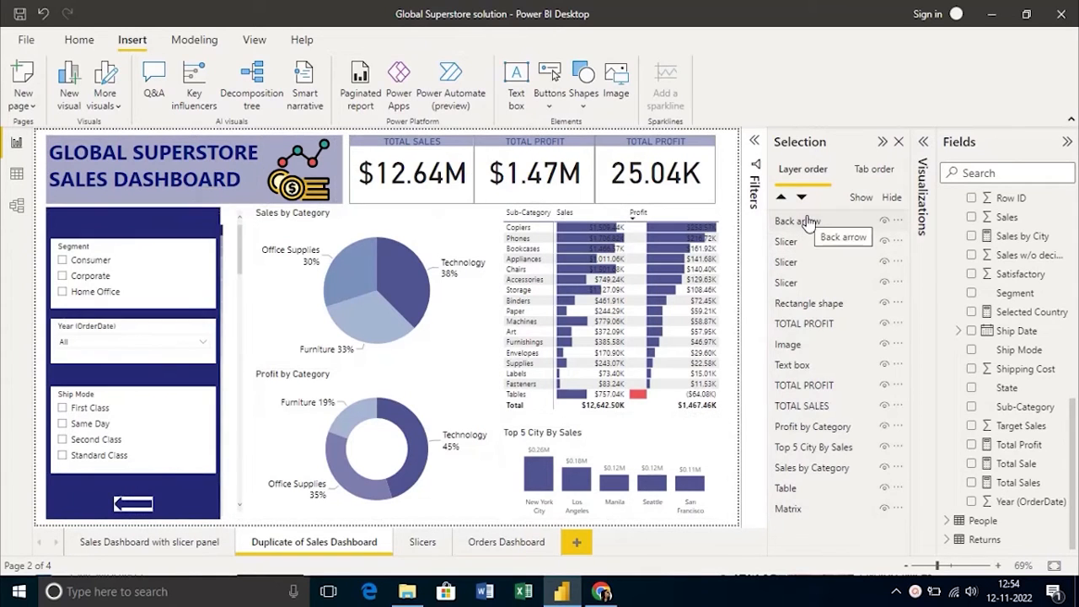
{"action": "mouse_move", "coordinate": [805, 292]}
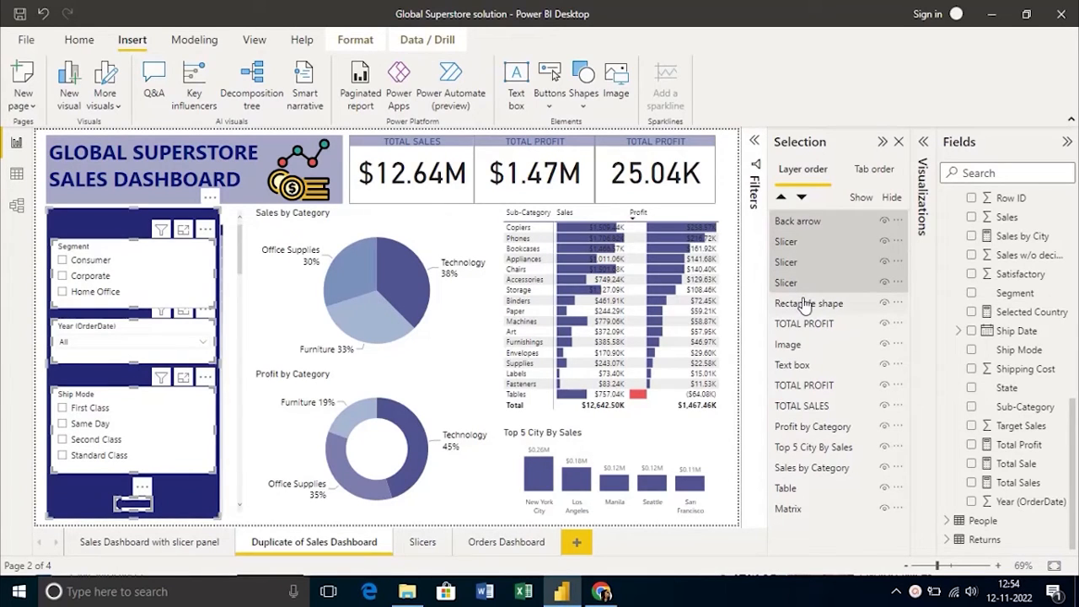
{"action": "mouse_move", "coordinate": [821, 304]}
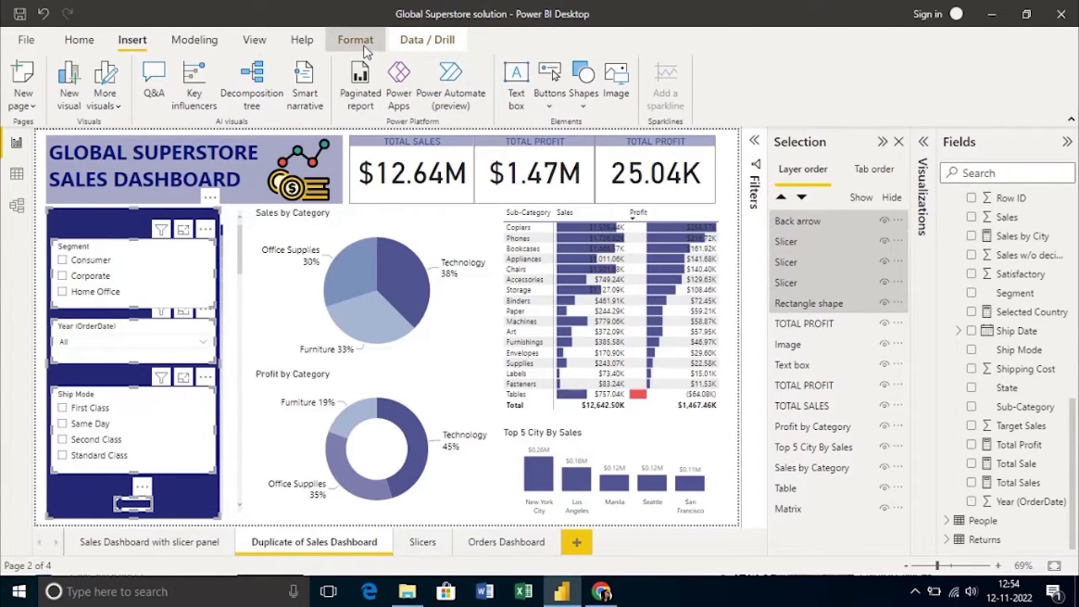
- Group the Back arrow, three slicers and rectangle, and name the group 'Slicer Panel'
{"action": "left_click", "coordinate": [375, 84]}
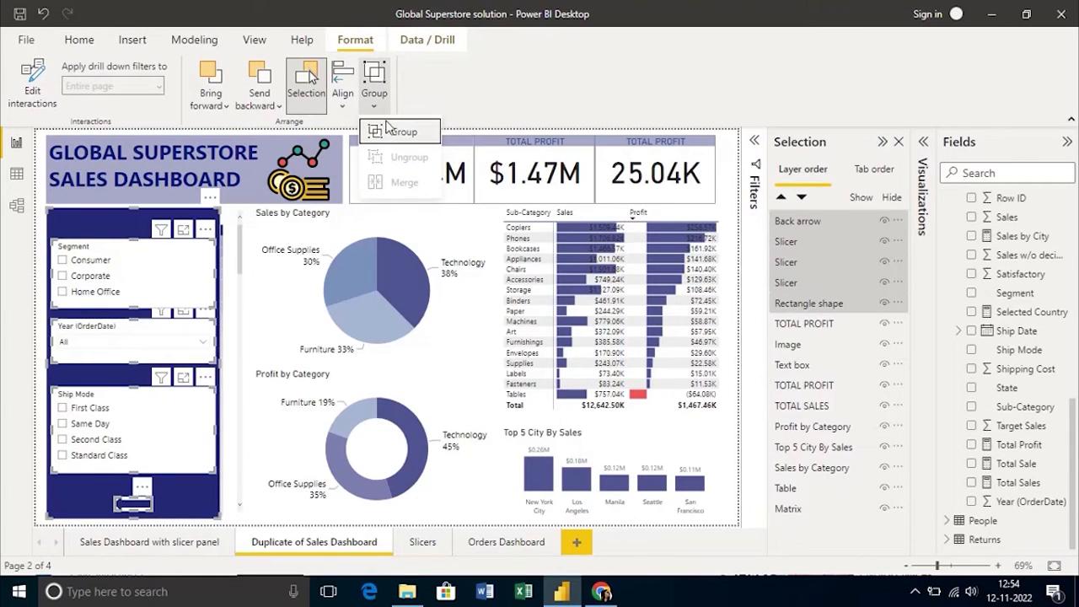
{"action": "mouse_move", "coordinate": [396, 131]}
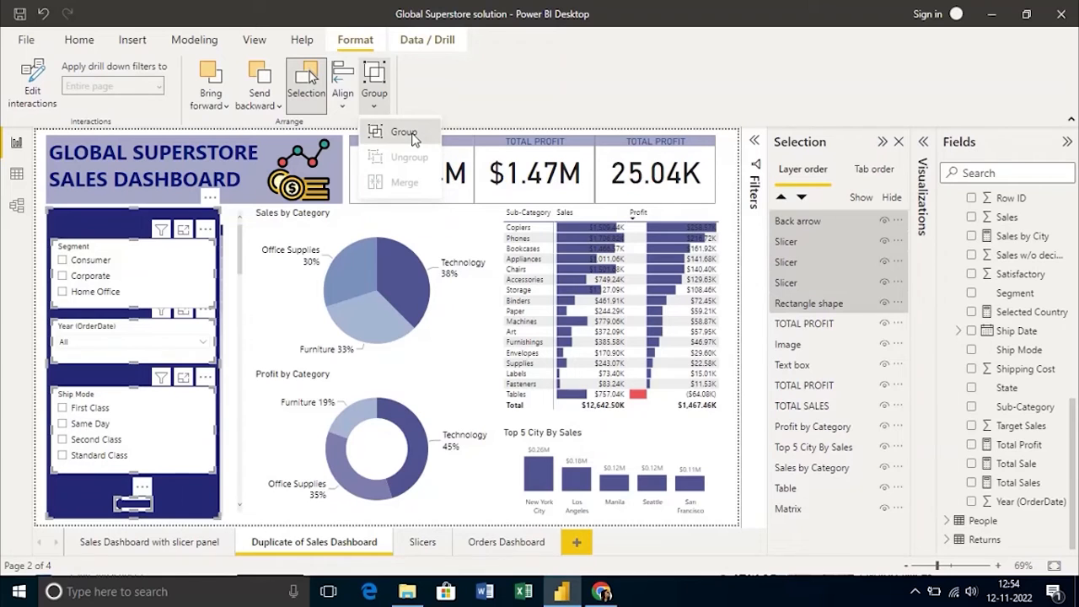
{"action": "left_click", "coordinate": [403, 132]}
{"action": "type", "text": "Slicer"}
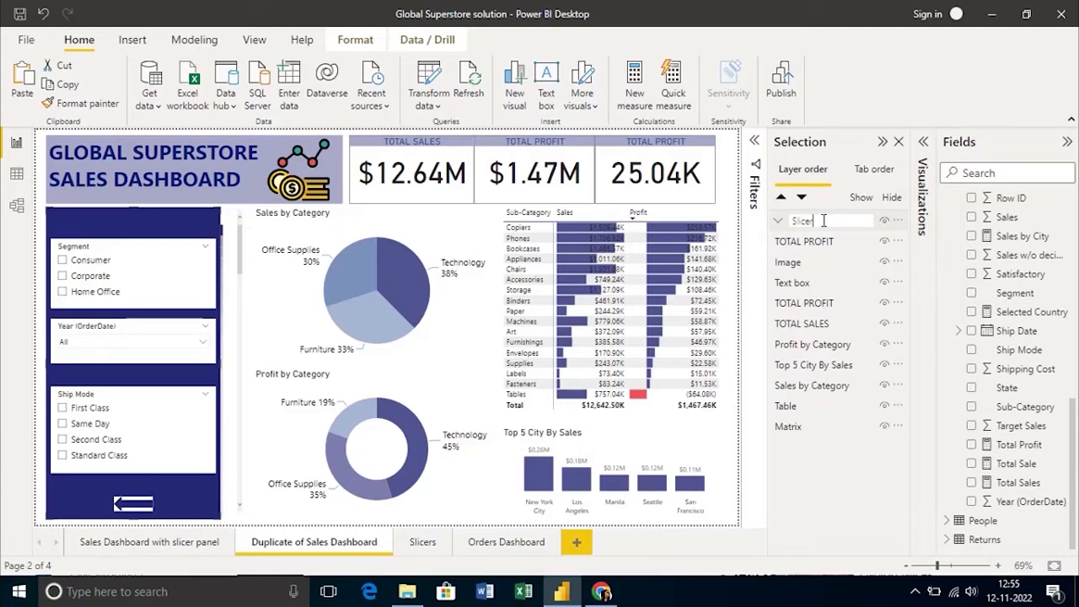
{"action": "type", "text": "Panel"}
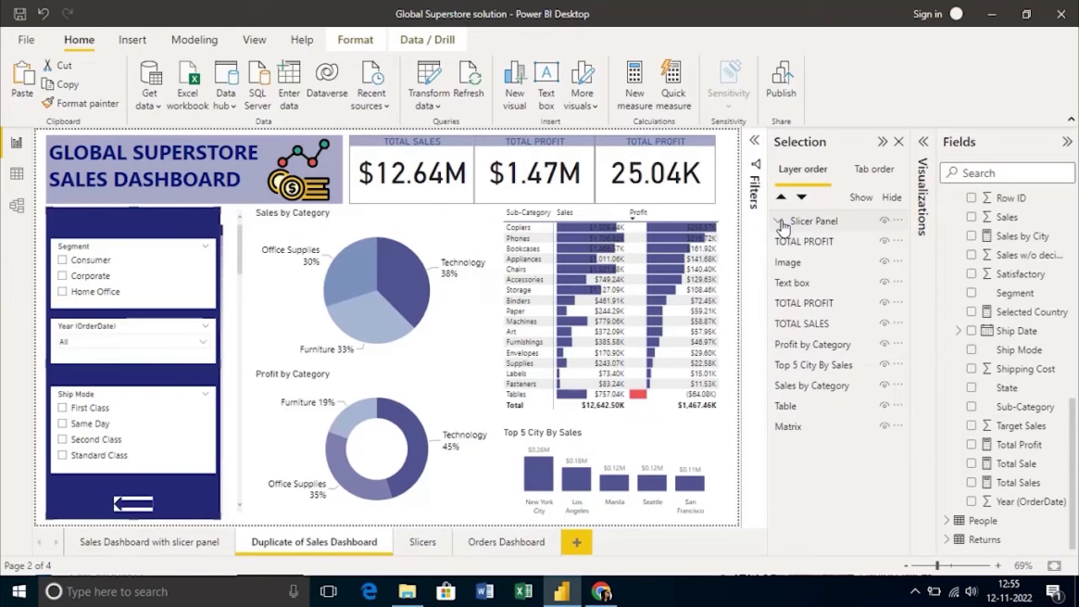
{"action": "left_click", "coordinate": [777, 220]}
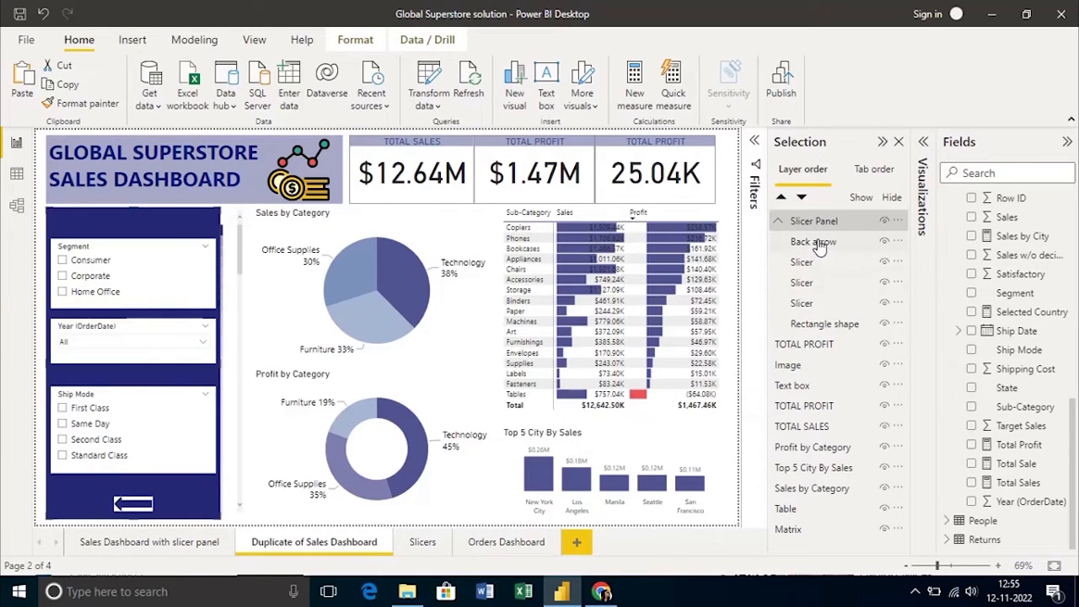
{"action": "left_click", "coordinate": [254, 40]}
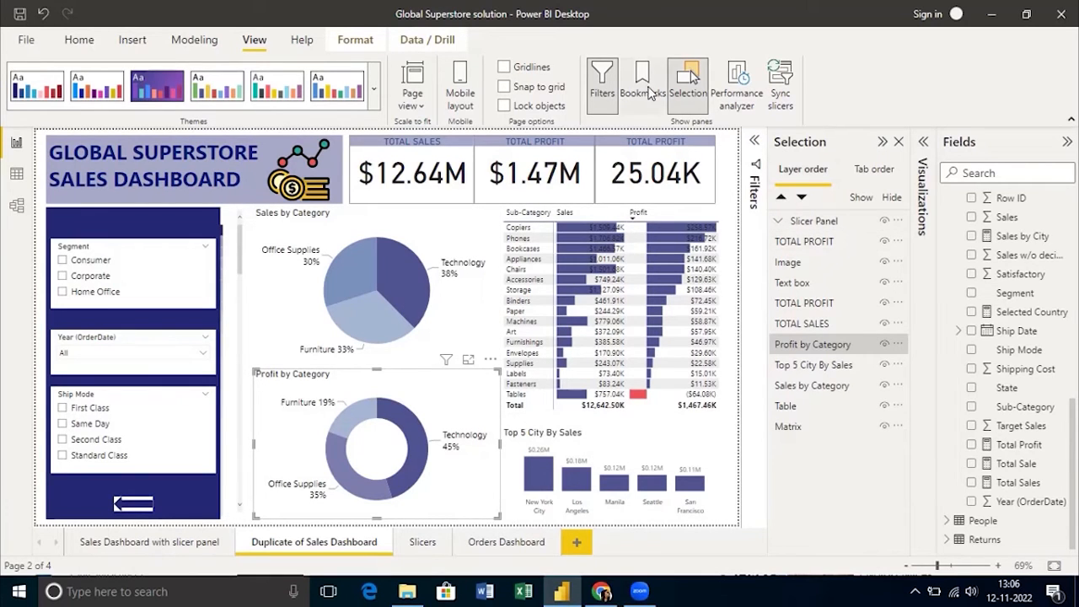
{"action": "mouse_move", "coordinate": [642, 80]}
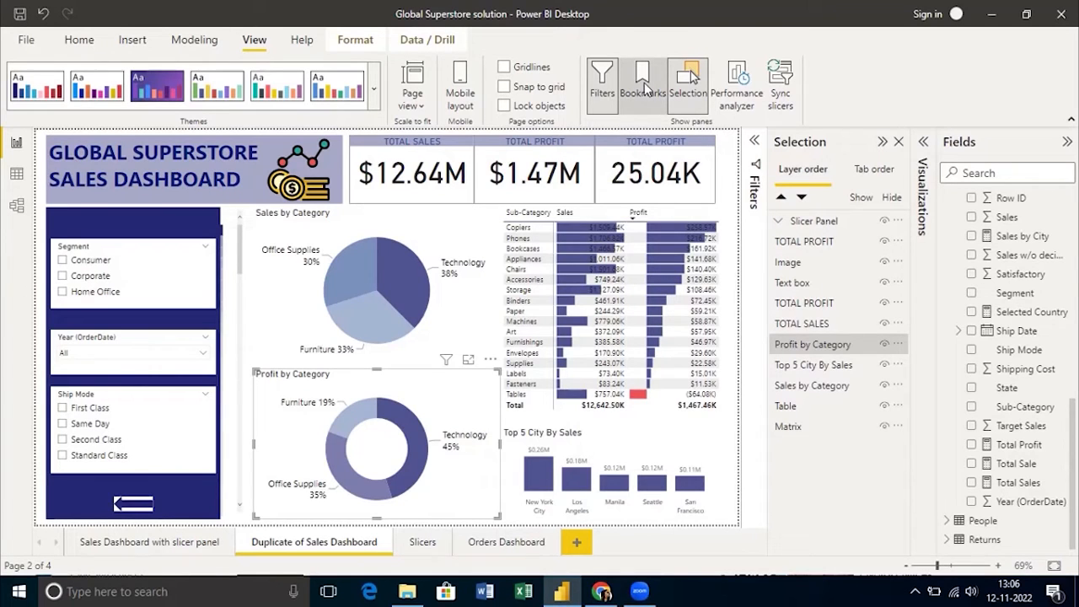
- Add a bookmark named 'Show Slicer Panel' with Data capture unchecked
{"action": "left_click", "coordinate": [642, 82]}
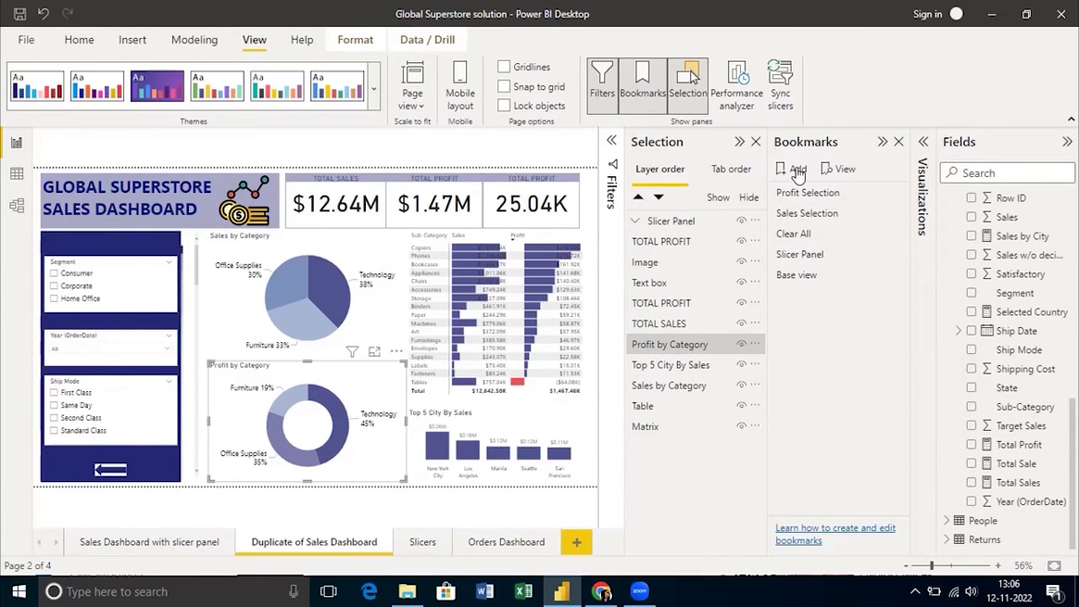
{"action": "left_click", "coordinate": [791, 168]}
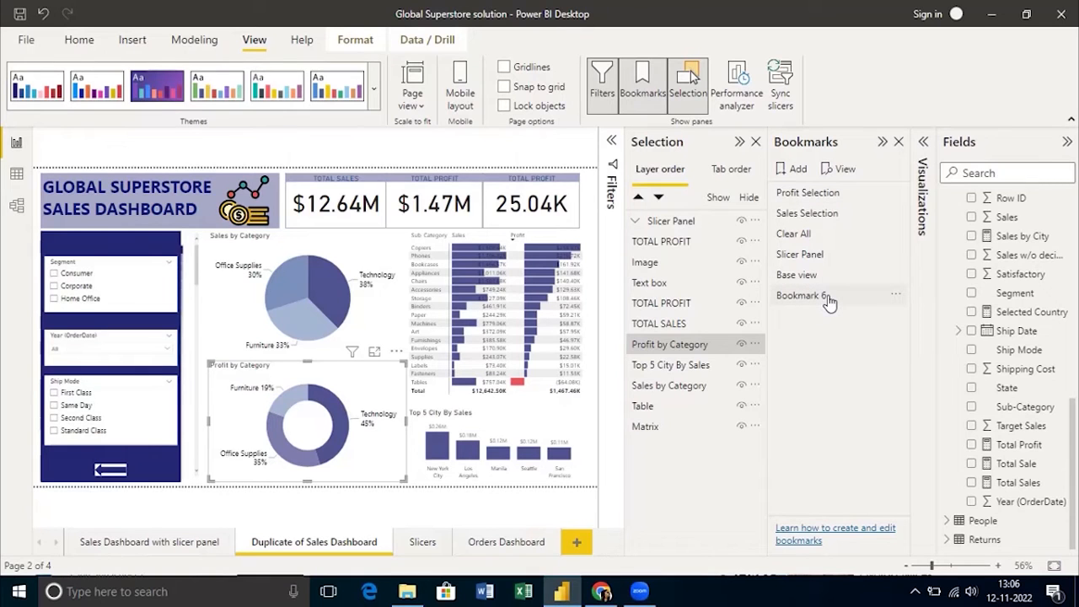
{"action": "double_click", "coordinate": [800, 295]}
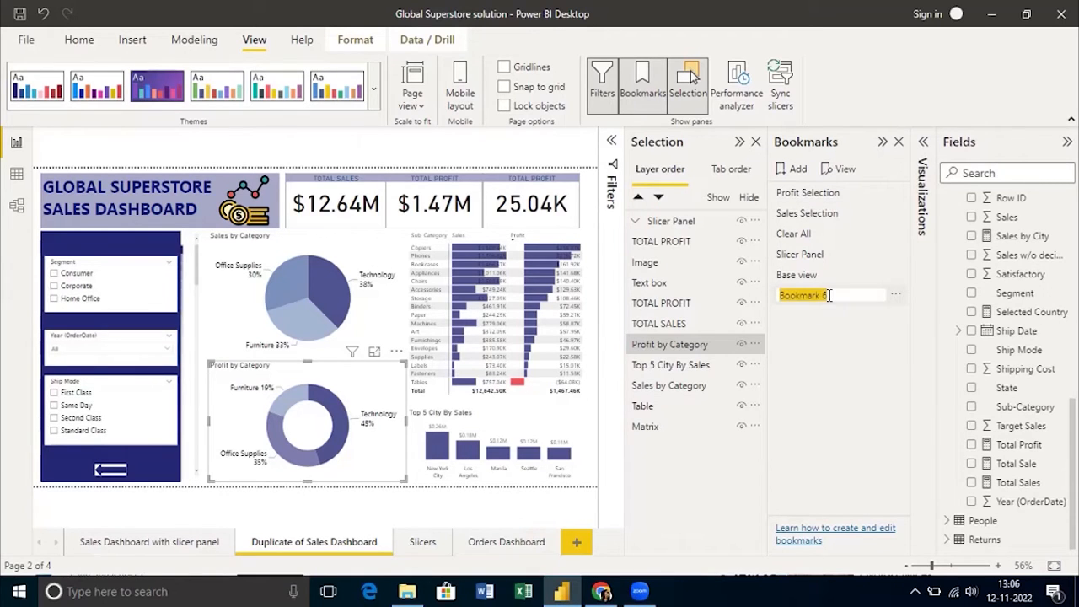
{"action": "type", "text": "Show S"}
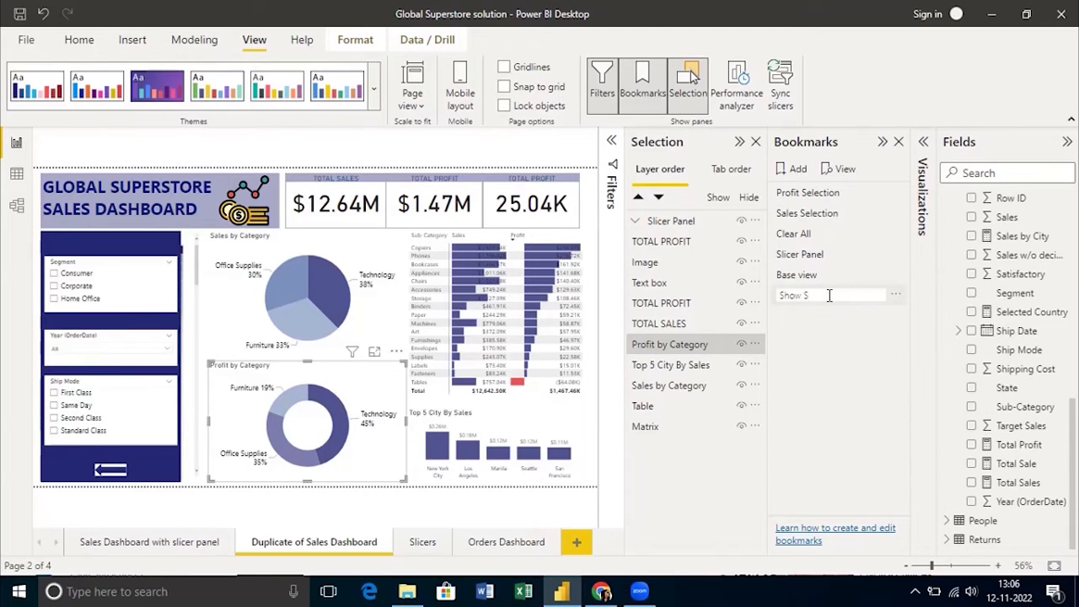
{"action": "type", "text": "licer Pan"}
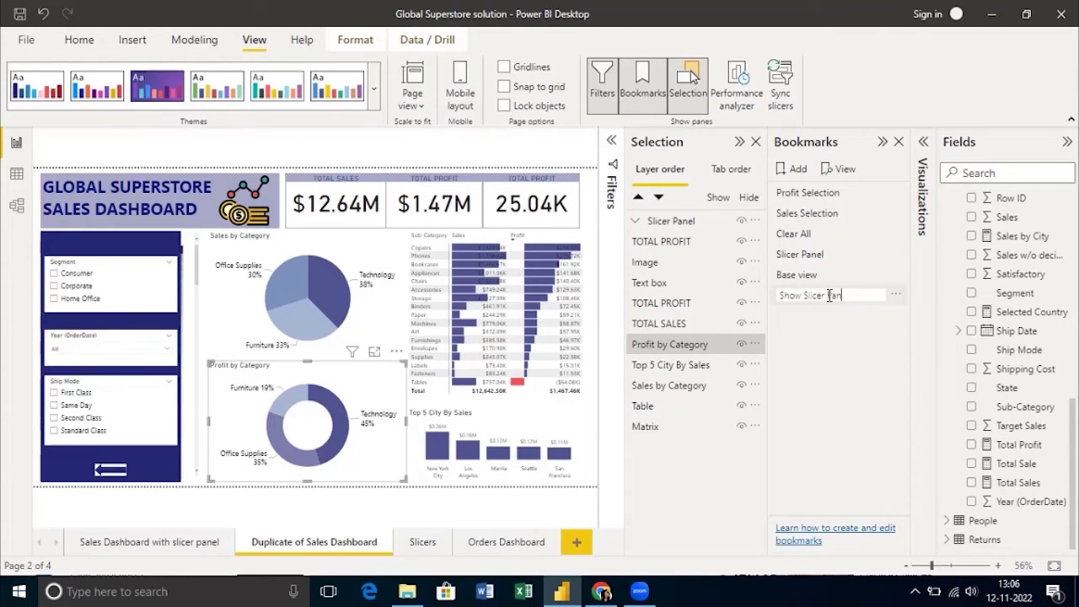
{"action": "type", "text": "el"}
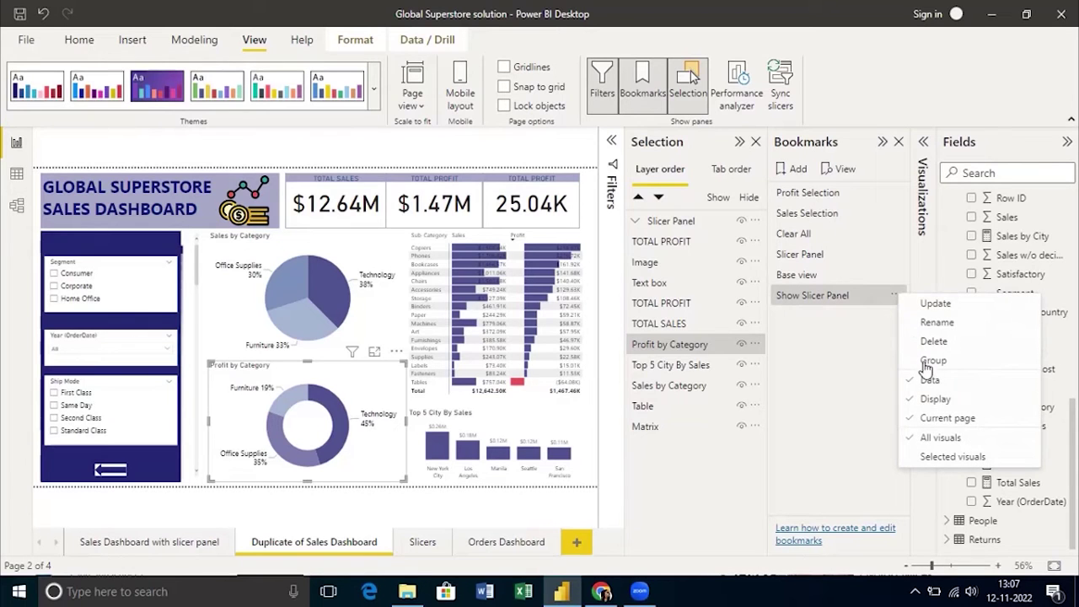
{"action": "left_click", "coordinate": [850, 375]}
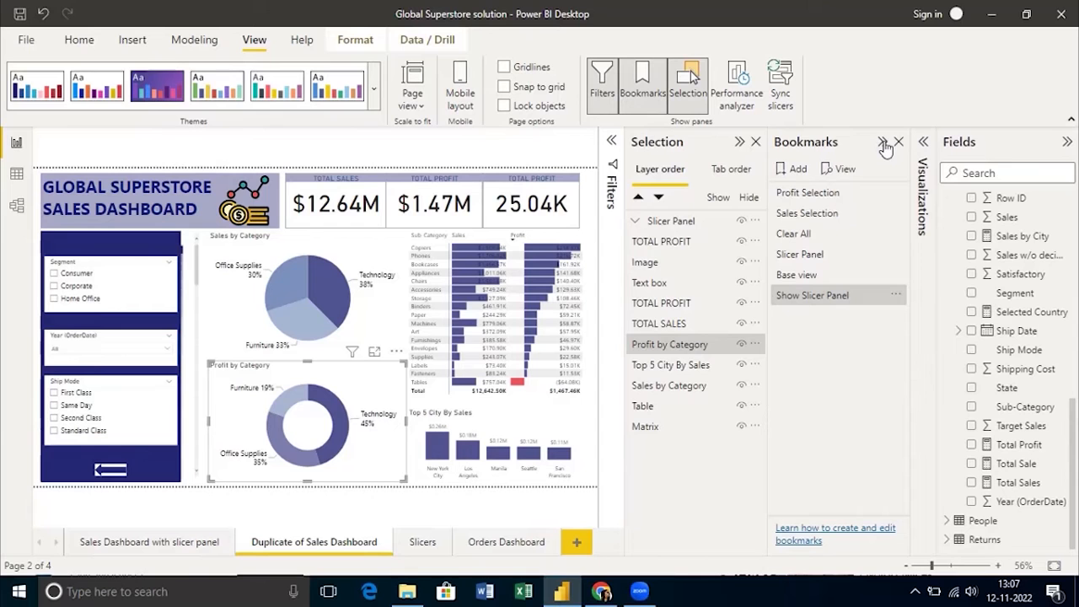
- Hide the slicer panel and save a 'Hide Slicer Panel' bookmark with Data unchecked
{"action": "left_click", "coordinate": [897, 142]}
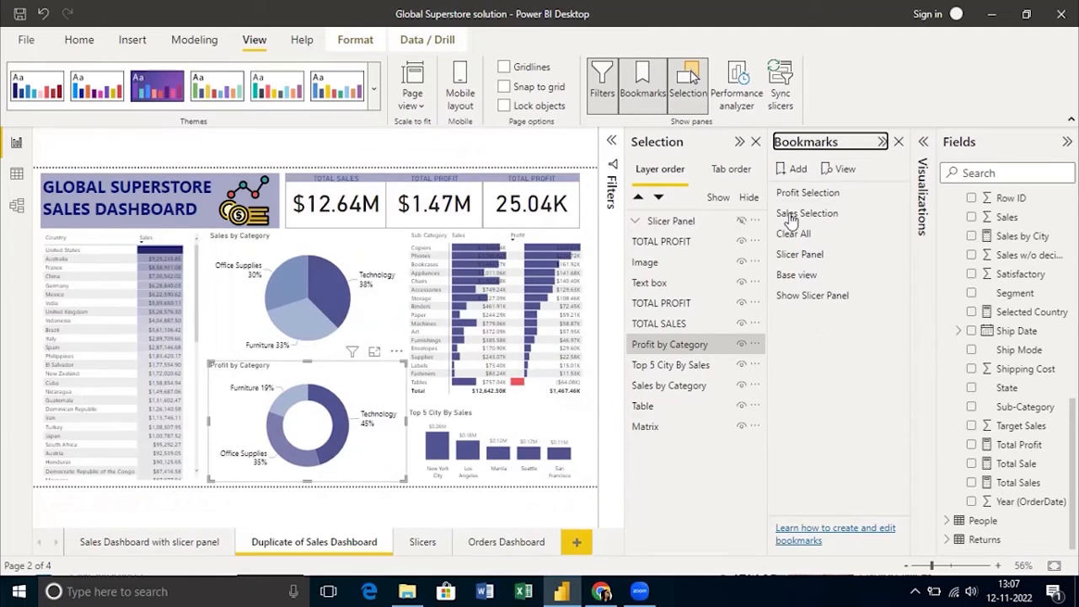
{"action": "left_click", "coordinate": [791, 168]}
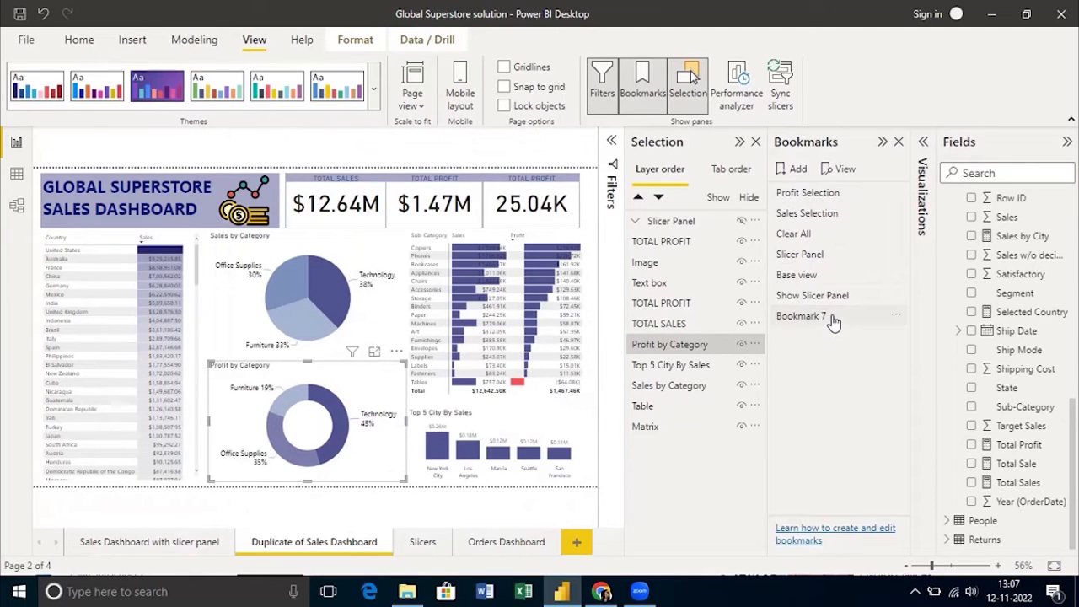
{"action": "double_click", "coordinate": [801, 316]}
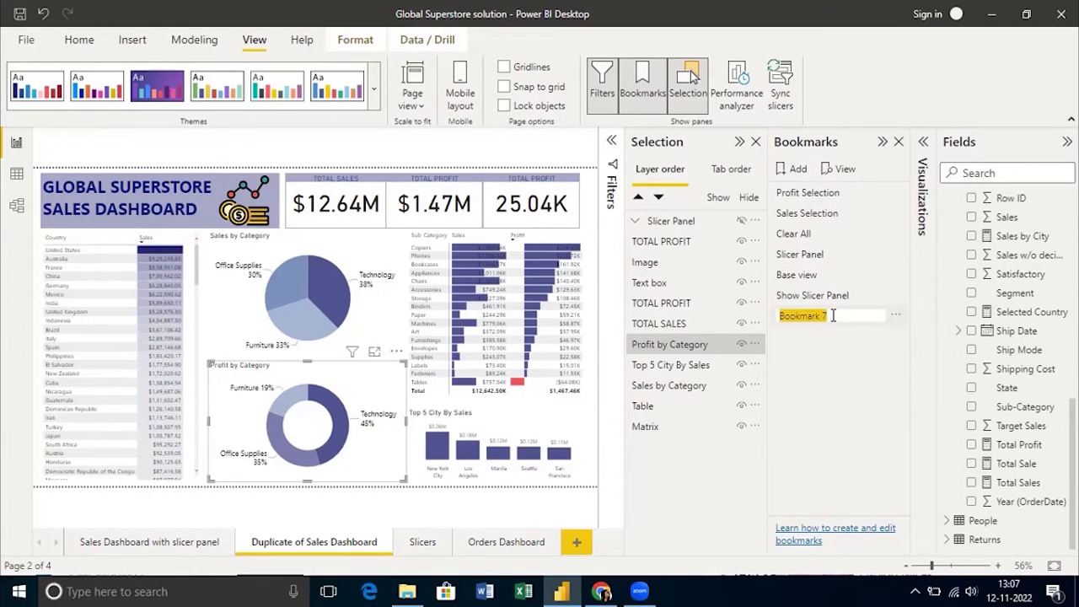
{"action": "type", "text": "Hide"}
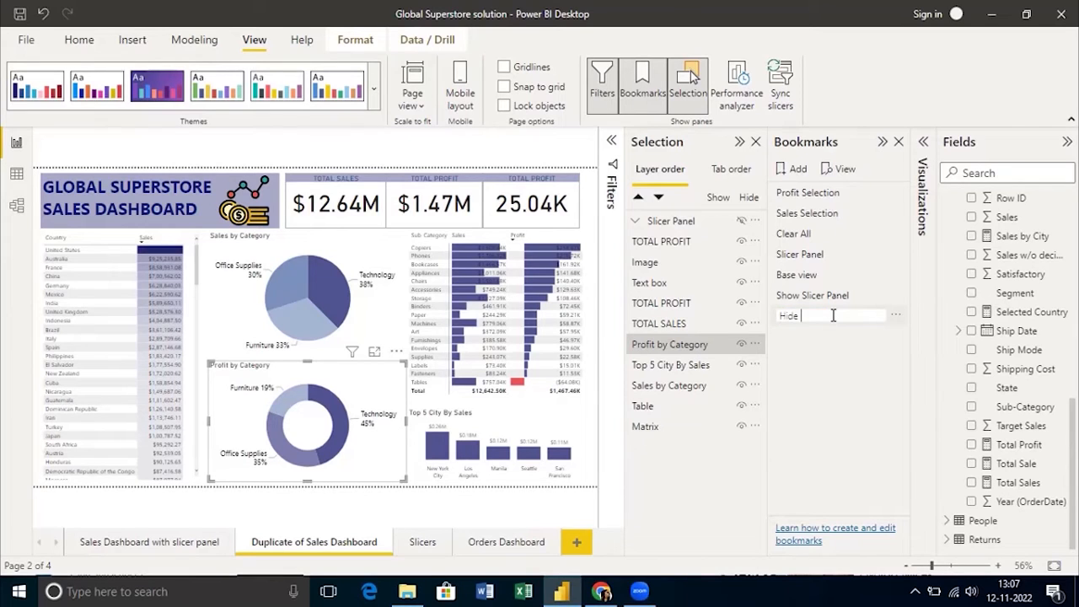
{"action": "type", "text": "Slicer Panel"}
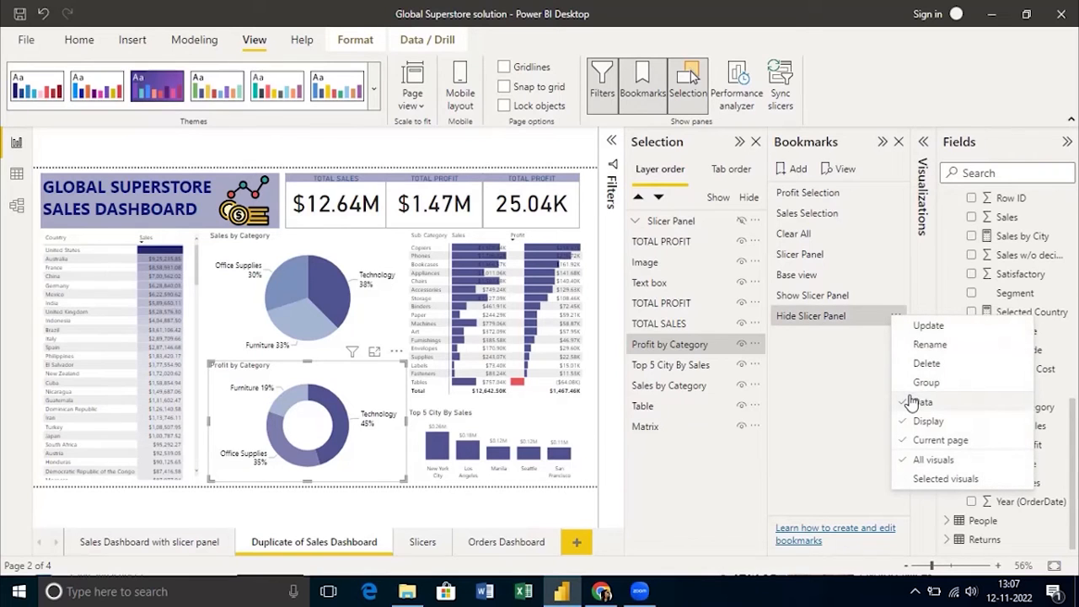
{"action": "left_click", "coordinate": [818, 409]}
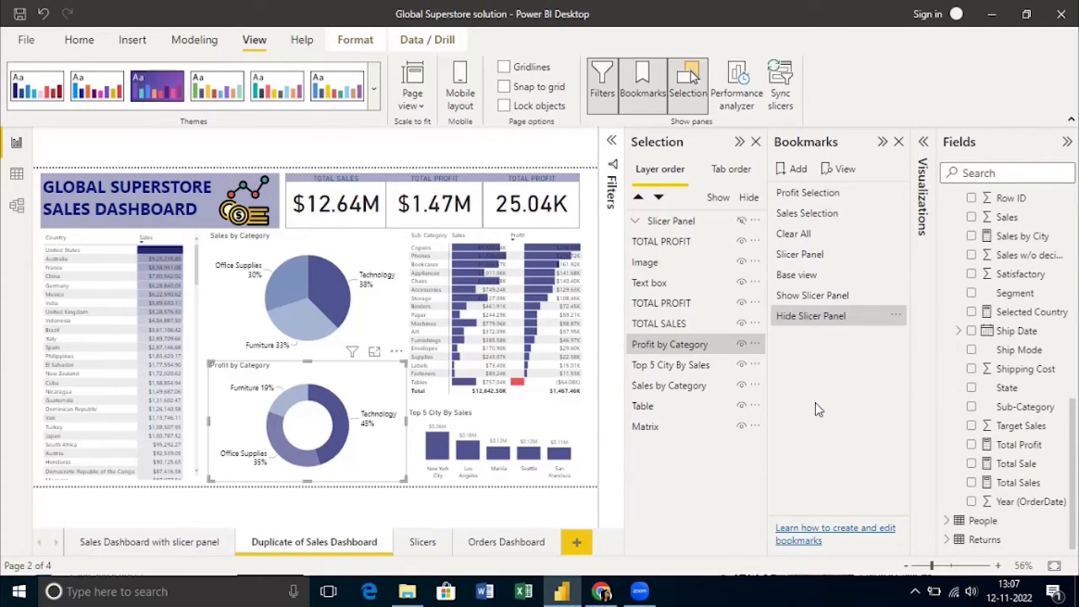
{"action": "mouse_move", "coordinate": [812, 295]}
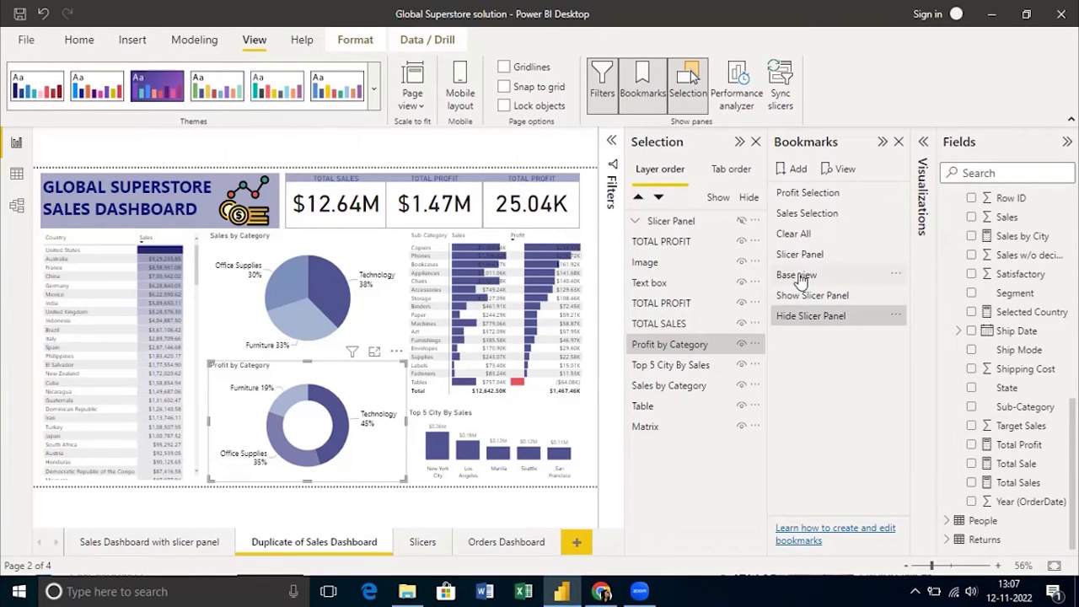
- Apply the Show Slicer Panel bookmark and open the back-arrow button's Format options
{"action": "left_click", "coordinate": [811, 295]}
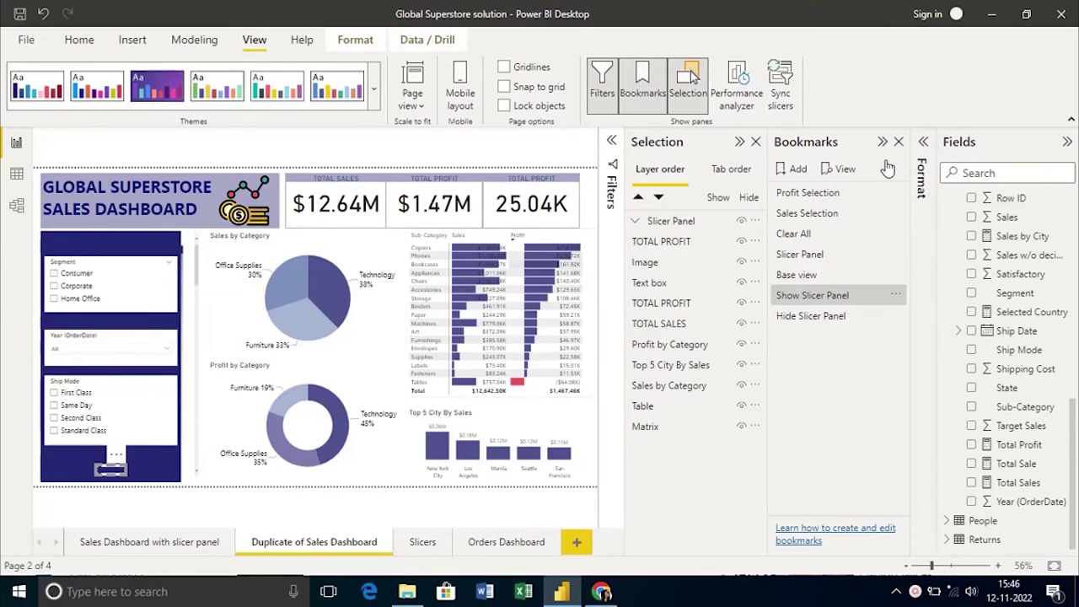
{"action": "left_click", "coordinate": [919, 142]}
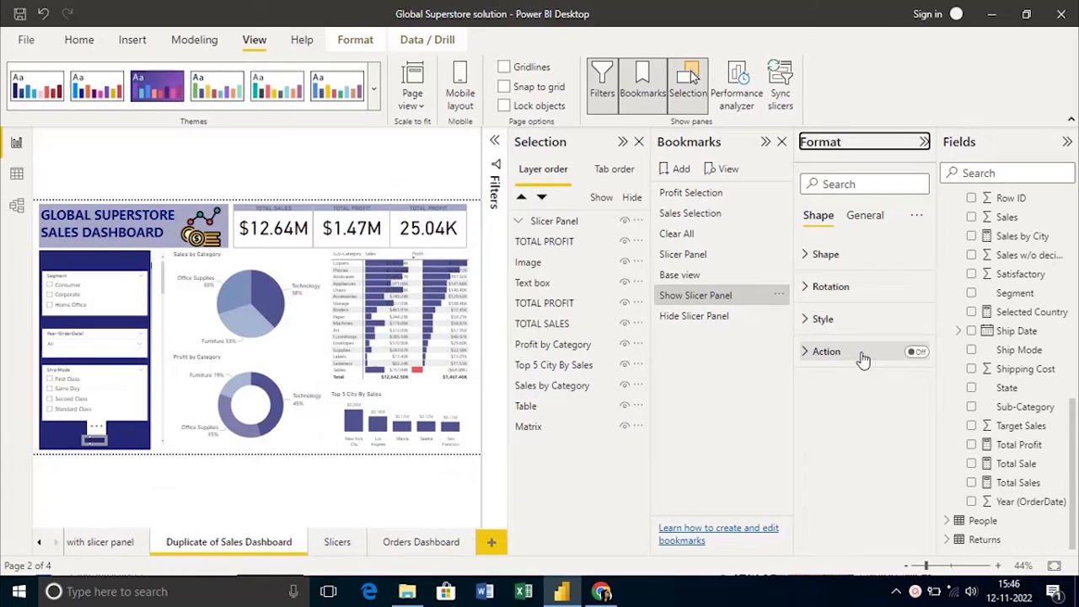
- Turn on the back-arrow's action as type Bookmark linked to Hide Slicer Panel
{"action": "left_click", "coordinate": [918, 351]}
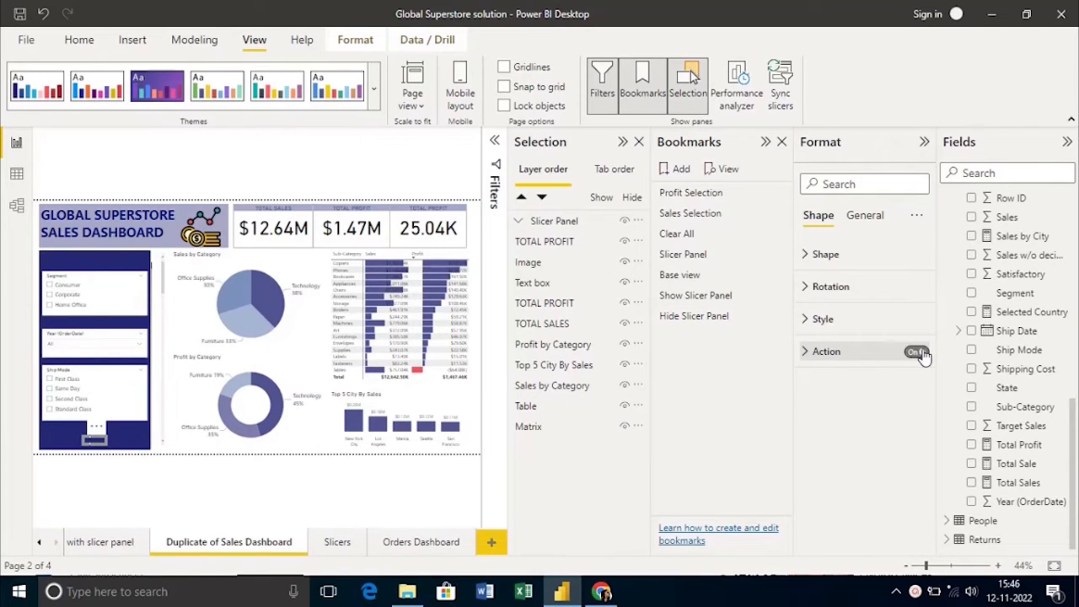
{"action": "left_click", "coordinate": [826, 352]}
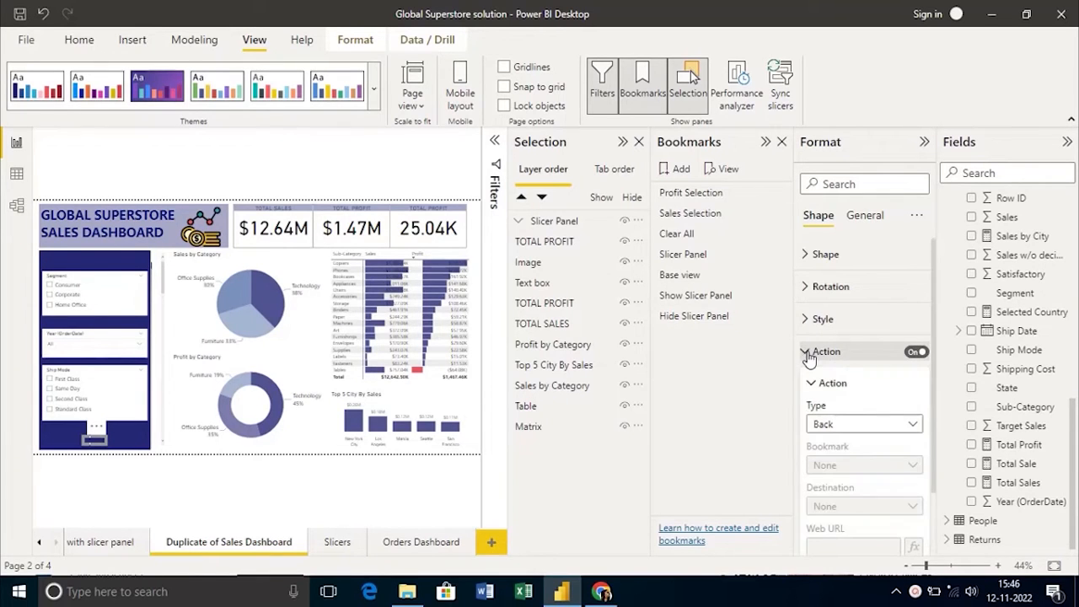
{"action": "left_click", "coordinate": [864, 423]}
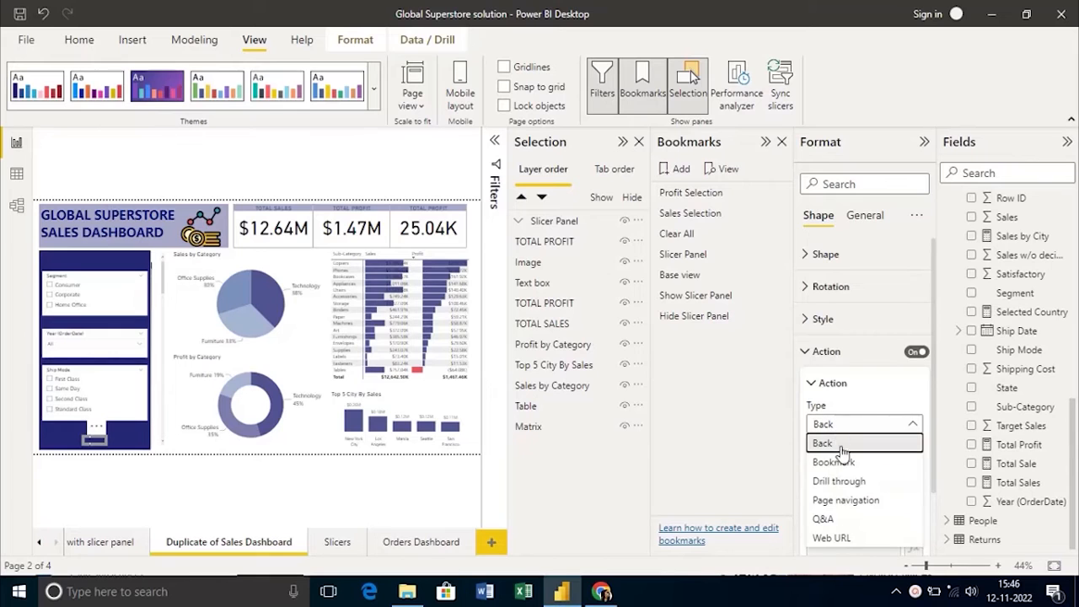
{"action": "left_click", "coordinate": [822, 443]}
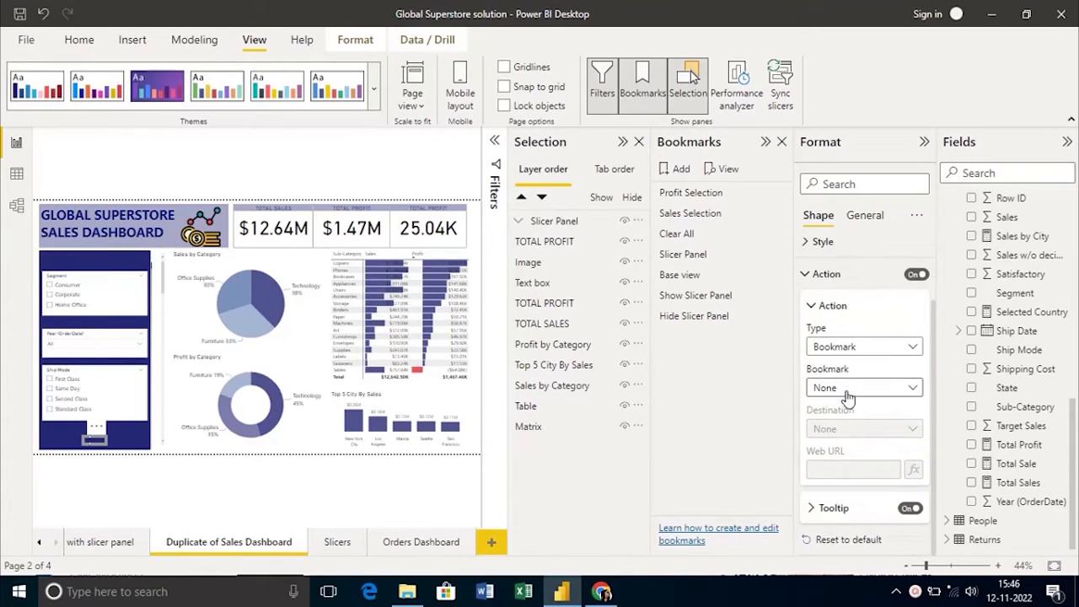
{"action": "left_click", "coordinate": [863, 387]}
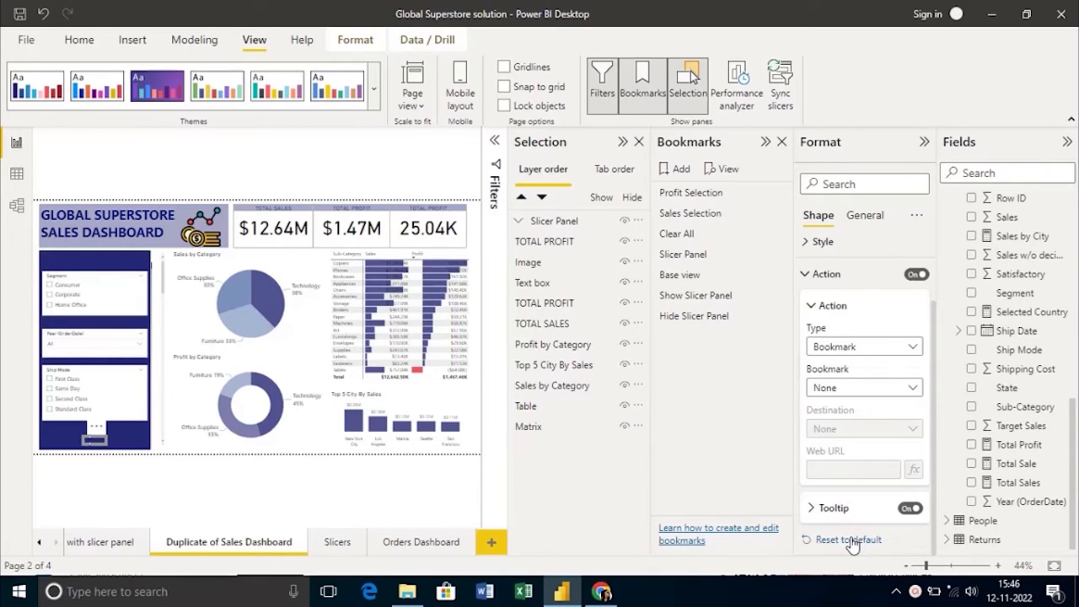
{"action": "left_click", "coordinate": [863, 387]}
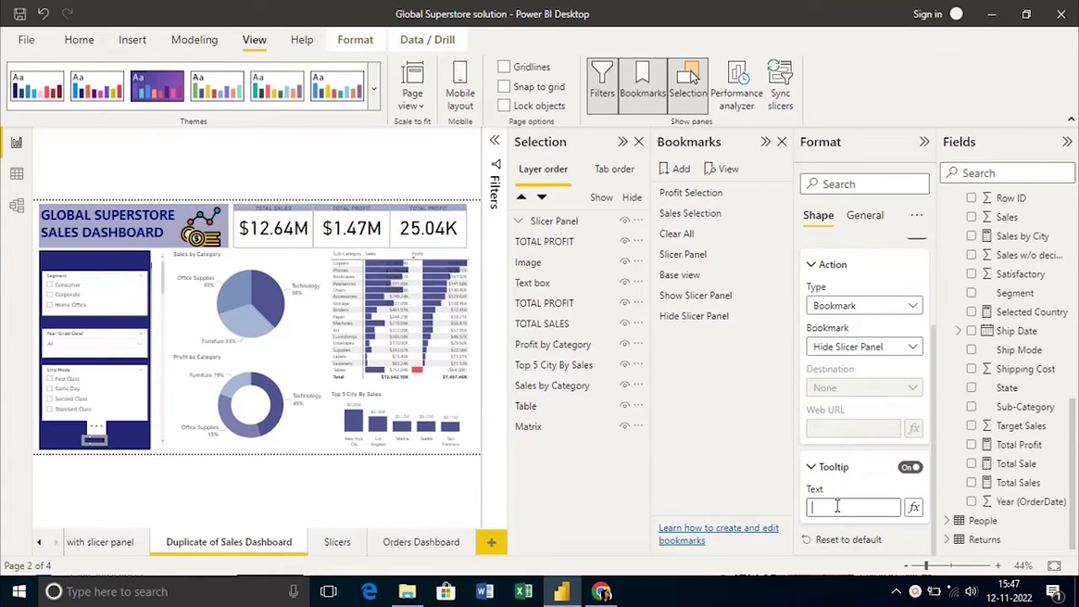
- Add a tooltip explaining that Ctrl+Select hides the slicer panel
{"action": "type", "text": "Ctrl"}
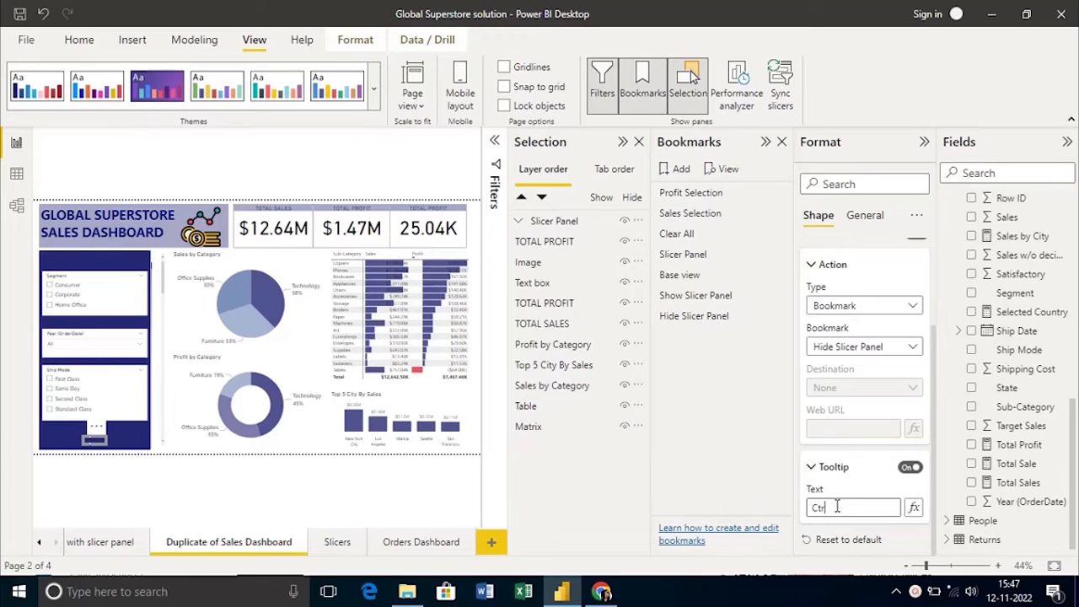
{"action": "type", "text": "+Select"}
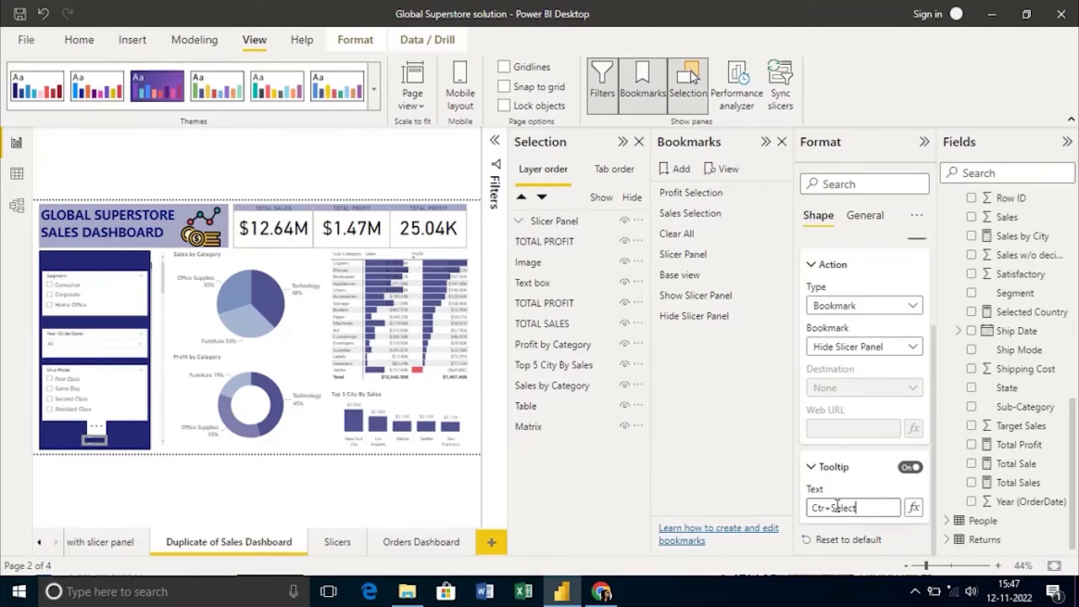
{"action": "type", "text": "o hide t"}
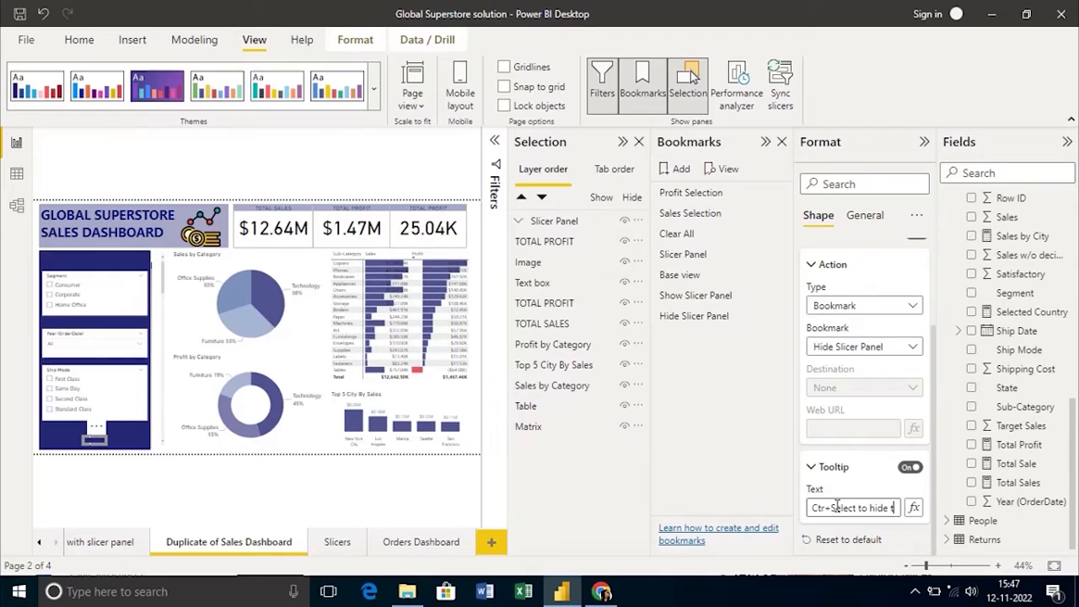
{"action": "type", "text": "Select to hide the Sc"}
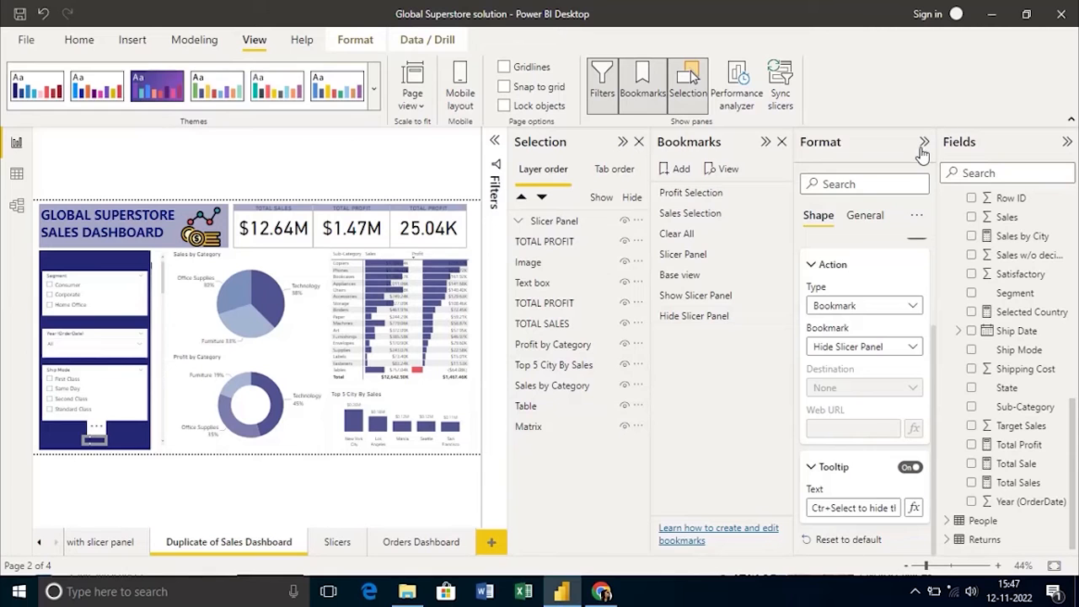
- Collapse the Format pane to enlarge the report canvas
{"action": "left_click", "coordinate": [923, 142]}
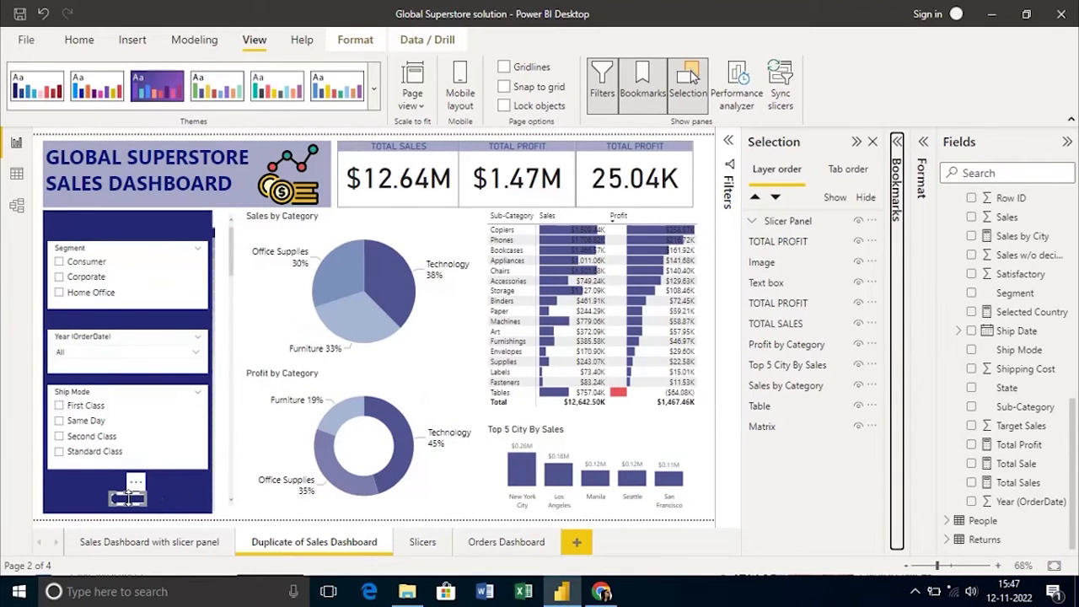
{"action": "mouse_move", "coordinate": [137, 527]}
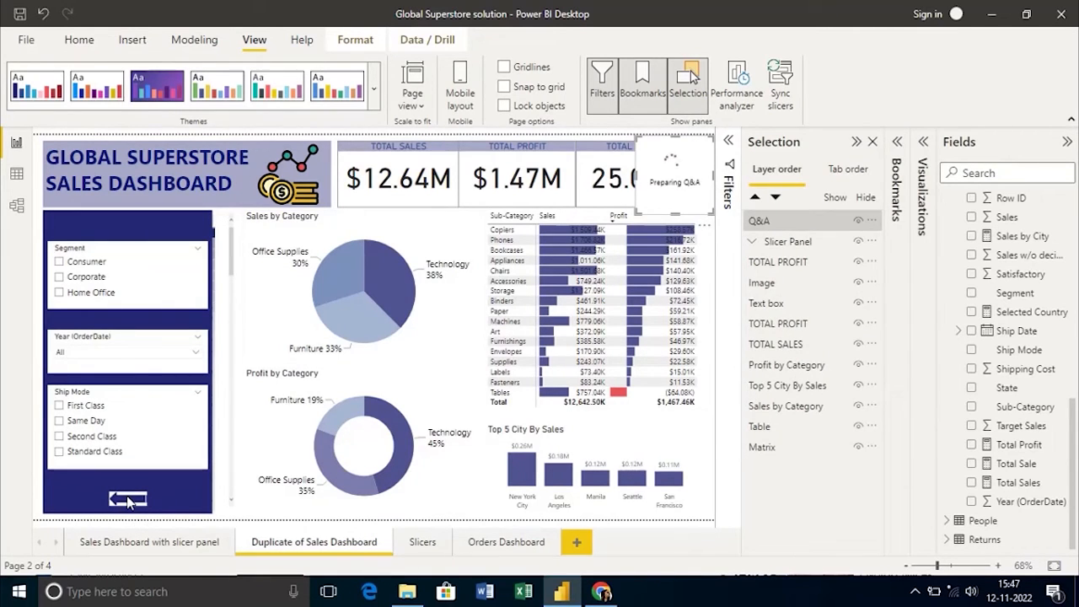
{"action": "mouse_move", "coordinate": [129, 499]}
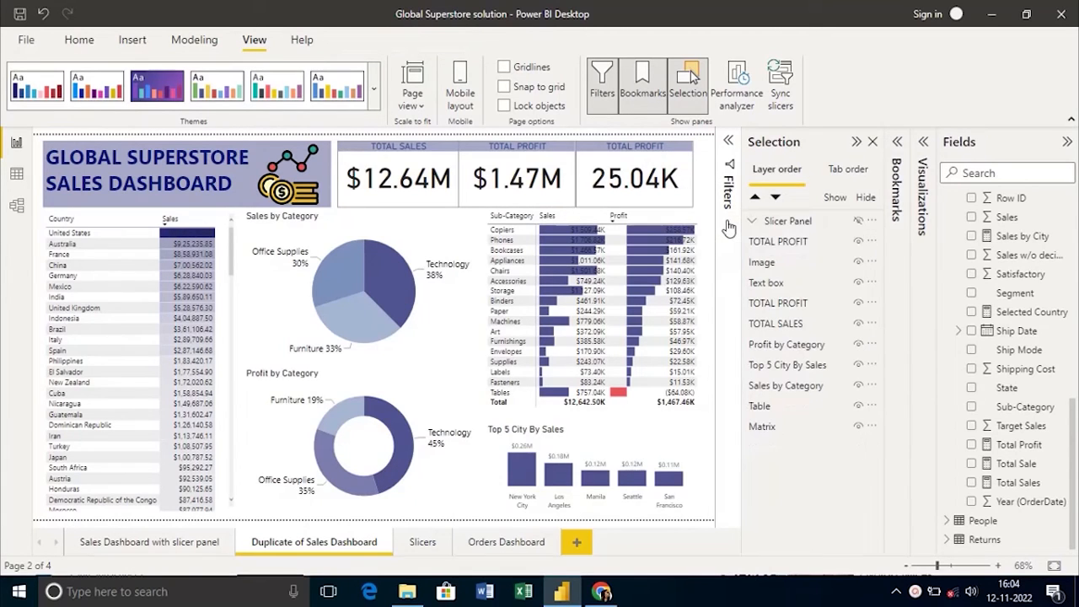
{"action": "mouse_move", "coordinate": [481, 307]}
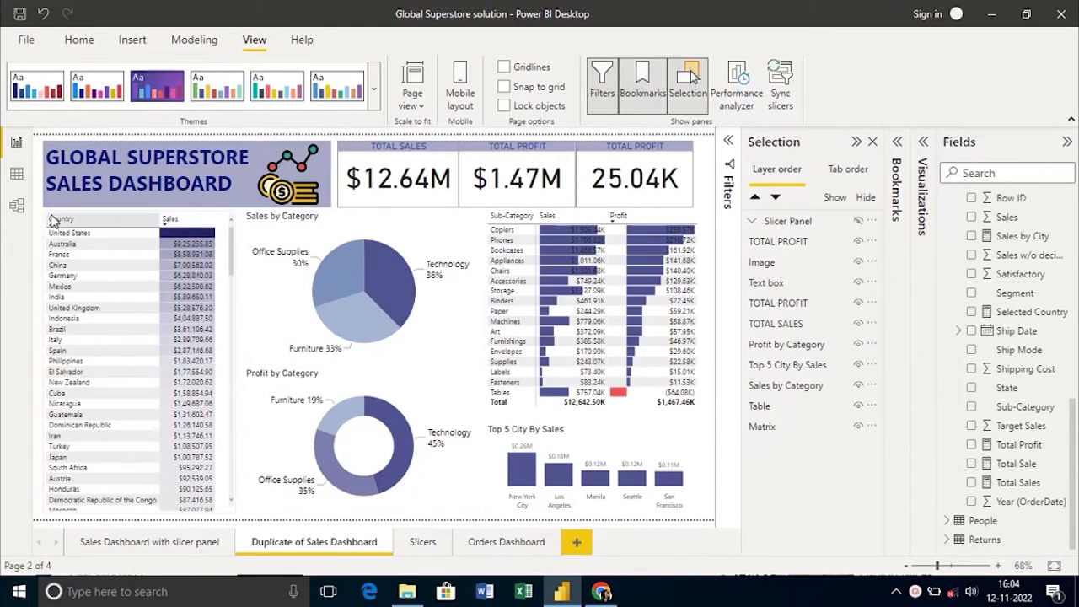
{"action": "mouse_move", "coordinate": [115, 218]}
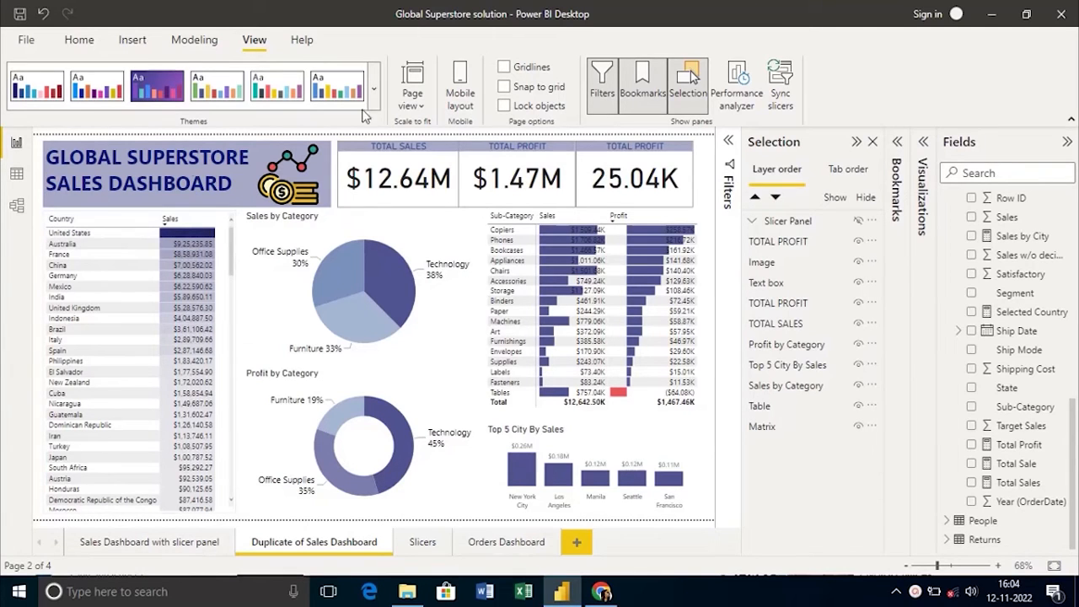
{"action": "mouse_move", "coordinate": [94, 53]}
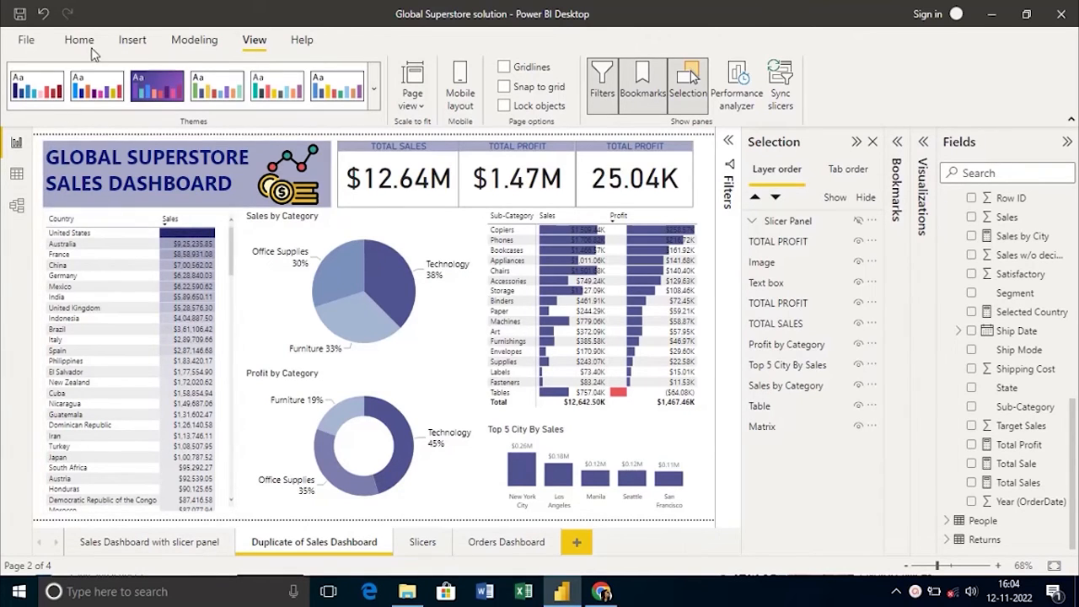
- Start inserting a picture onto the page for the funnel filter icon
{"action": "left_click", "coordinate": [131, 40]}
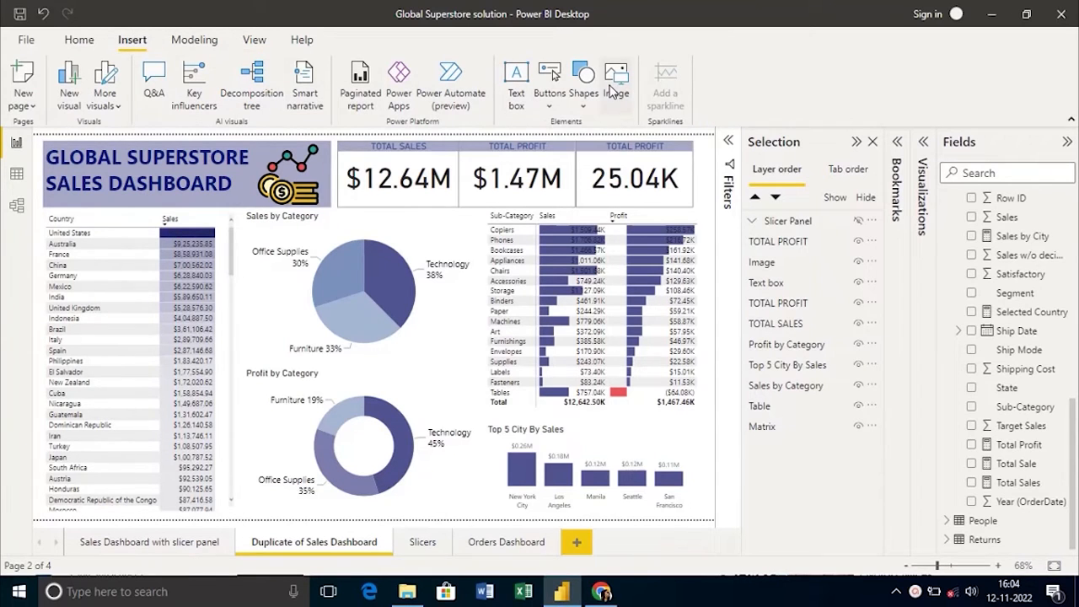
{"action": "left_click", "coordinate": [617, 76]}
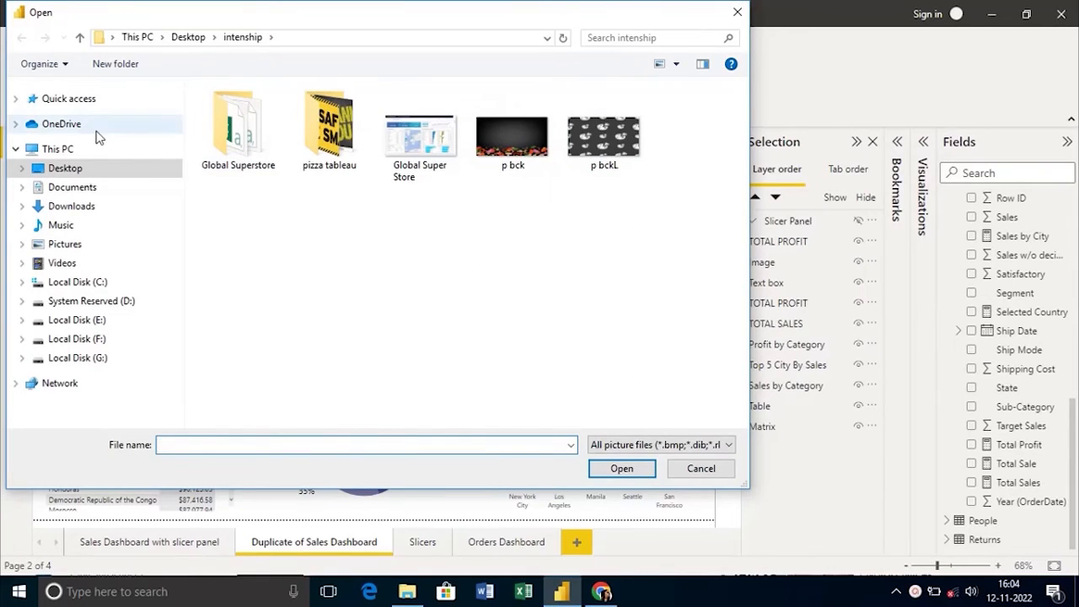
{"action": "mouse_move", "coordinate": [72, 225]}
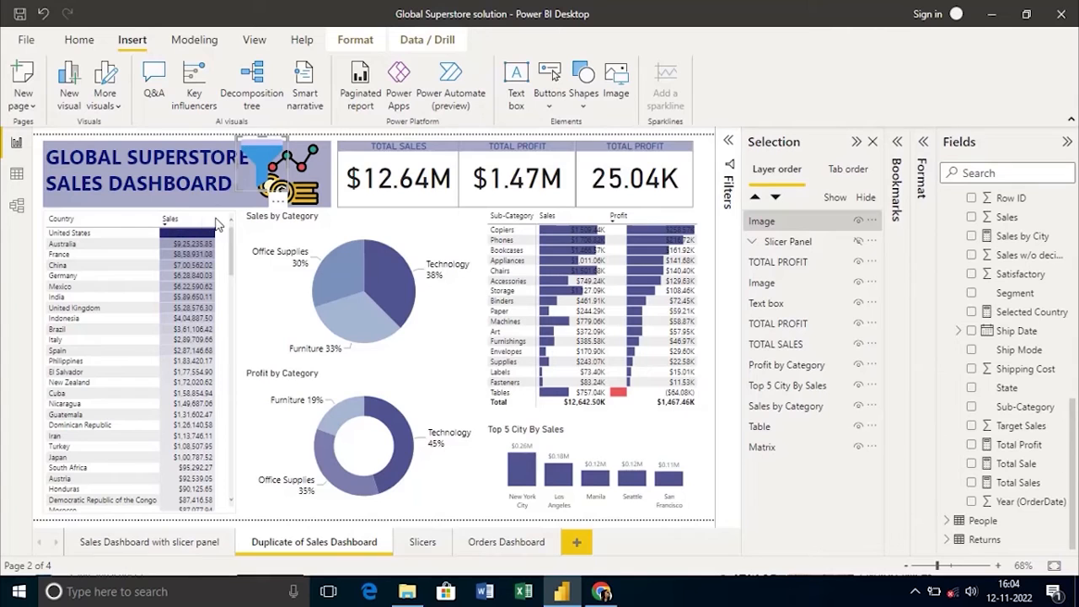
- Move the Country/Sales table lower and select the funnel icon image
{"action": "left_click", "coordinate": [782, 426]}
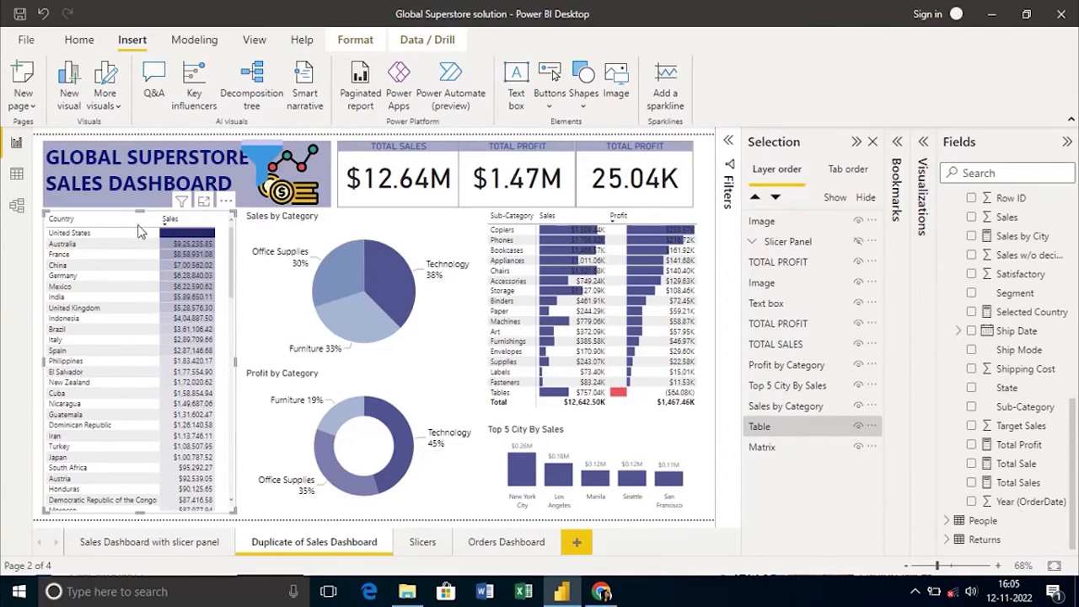
{"action": "left_click", "coordinate": [971, 216]}
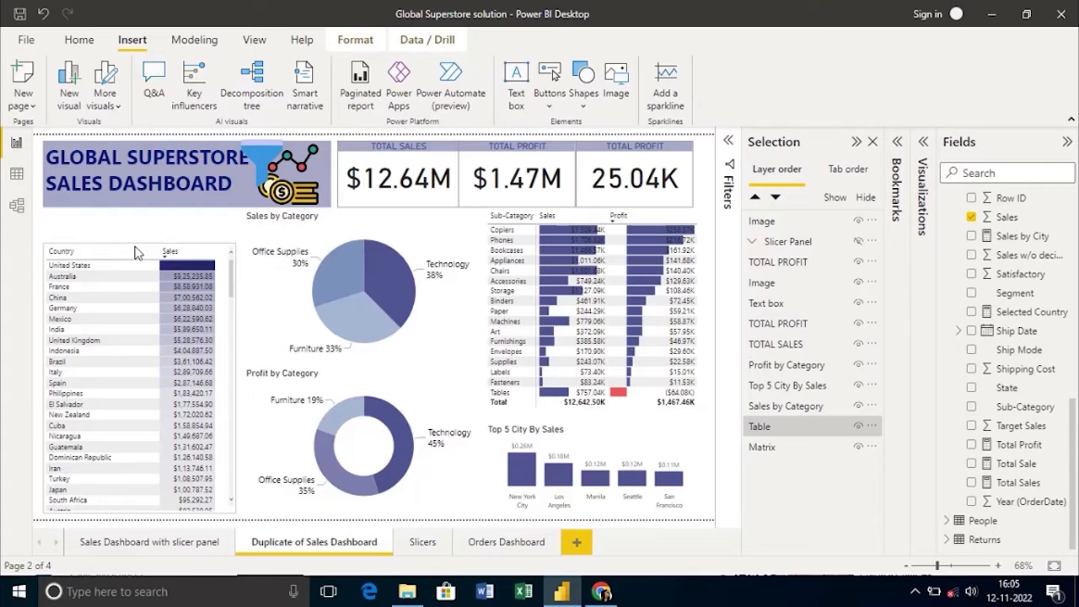
{"action": "left_click", "coordinate": [261, 168]}
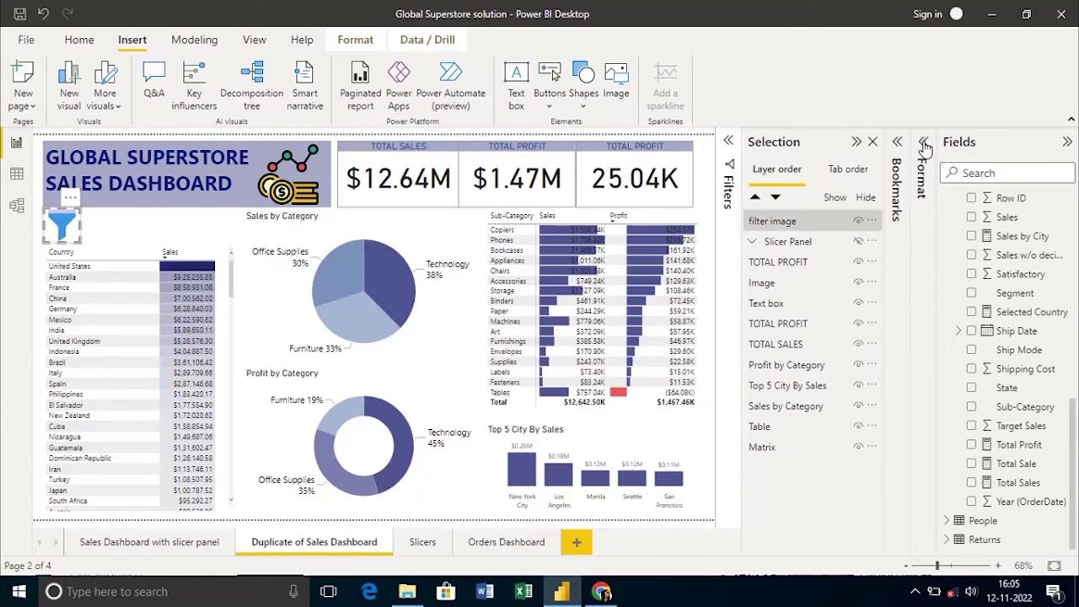
- Turn on the funnel image's Action as a Bookmark linked to Show Slicer Panel
{"action": "left_click", "coordinate": [922, 147]}
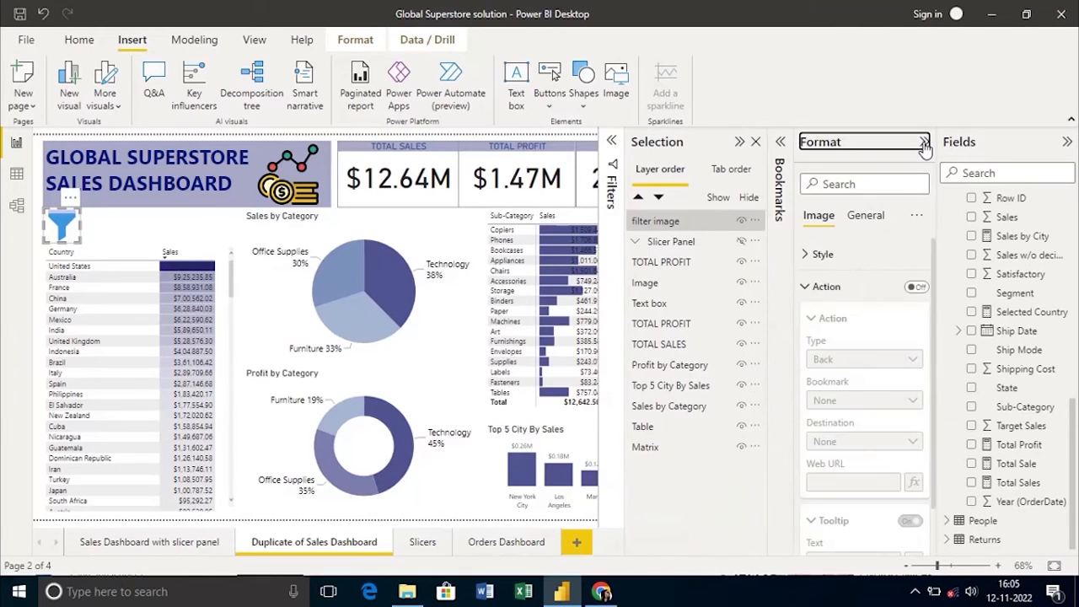
{"action": "left_click", "coordinate": [918, 287]}
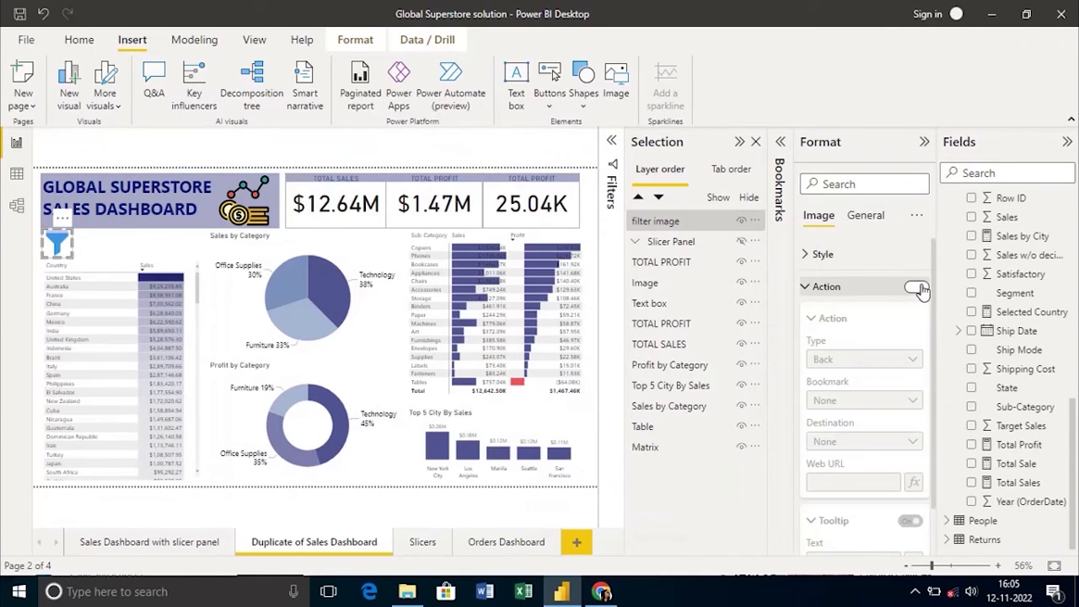
{"action": "left_click", "coordinate": [916, 286]}
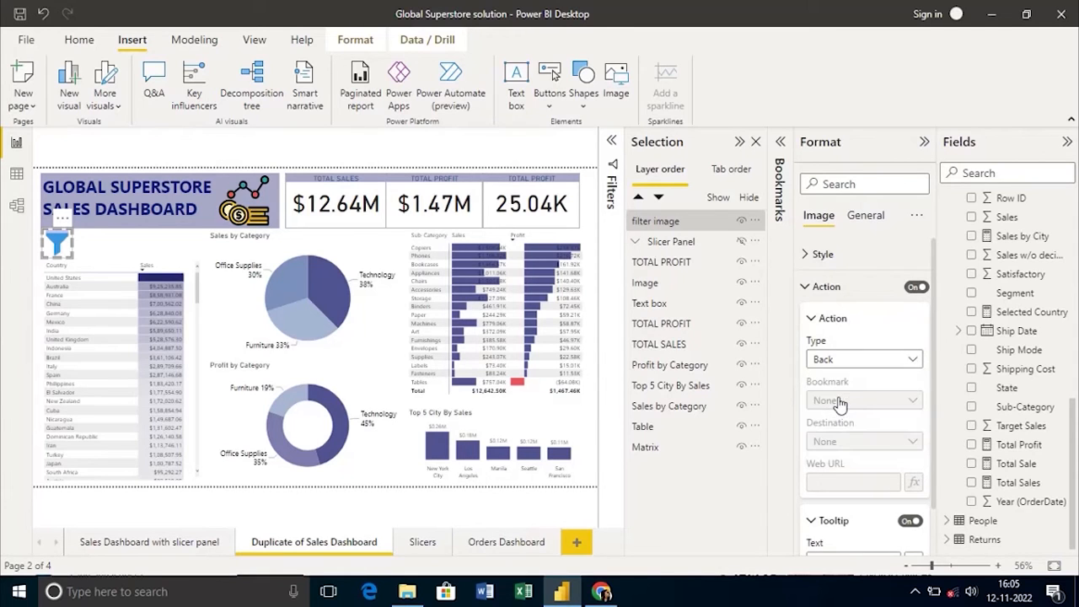
{"action": "mouse_move", "coordinate": [880, 410]}
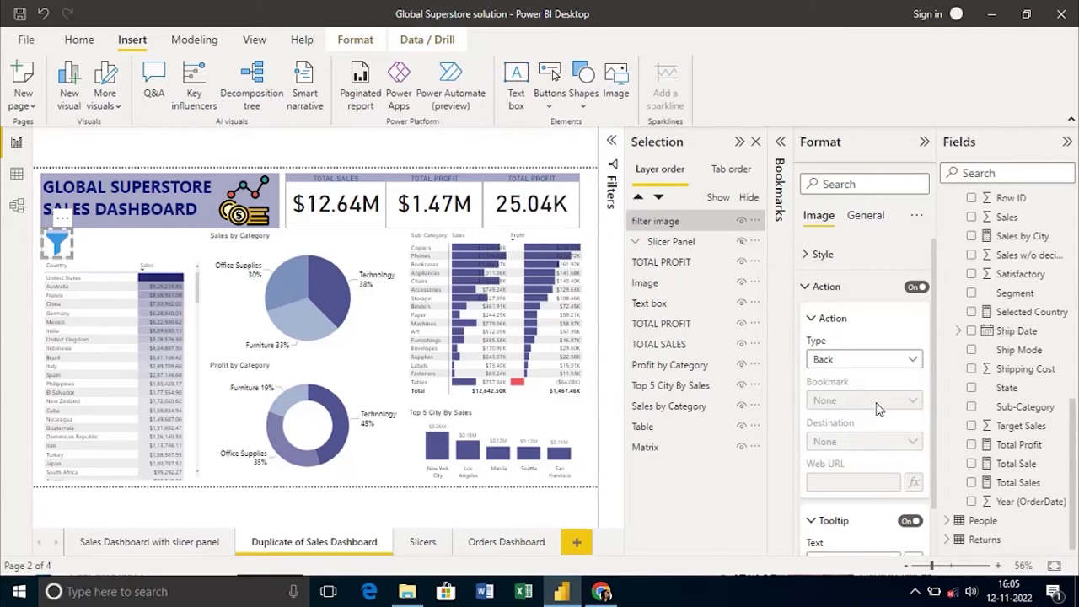
{"action": "left_click", "coordinate": [860, 400]}
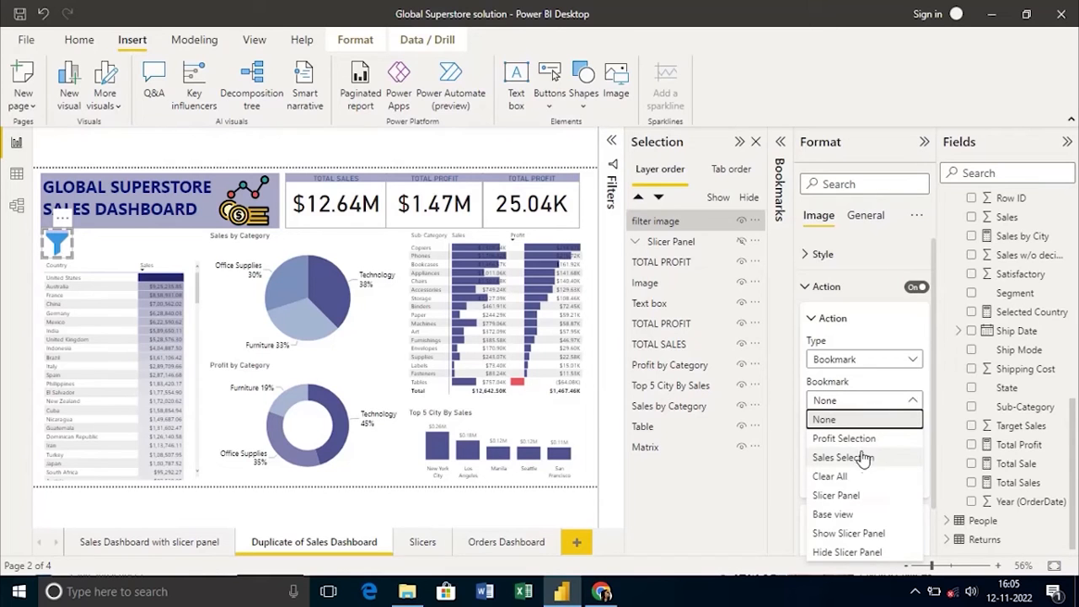
{"action": "mouse_move", "coordinate": [868, 551]}
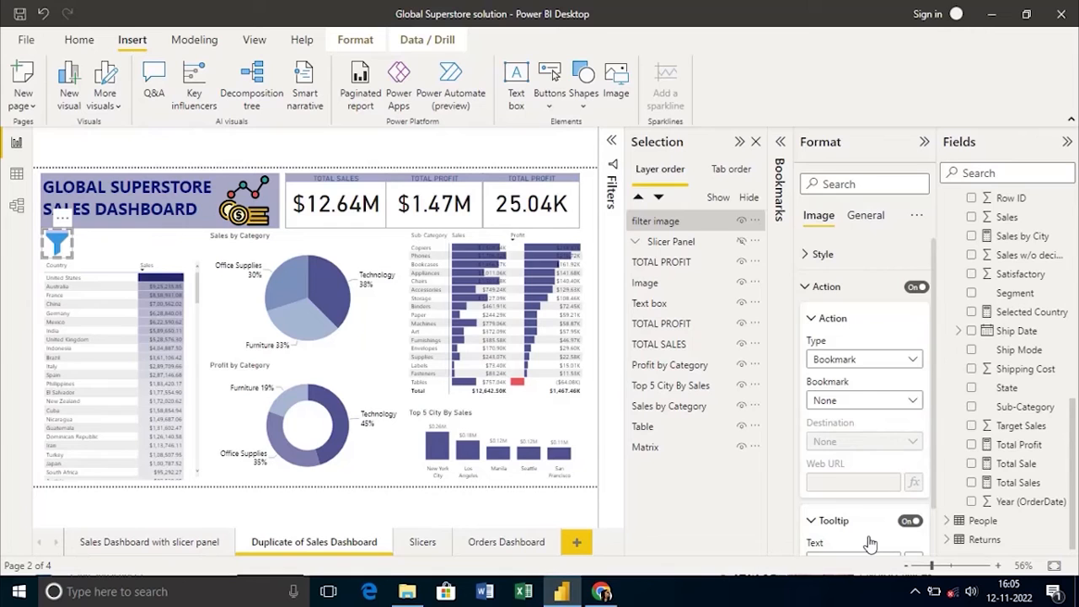
{"action": "left_click", "coordinate": [863, 399]}
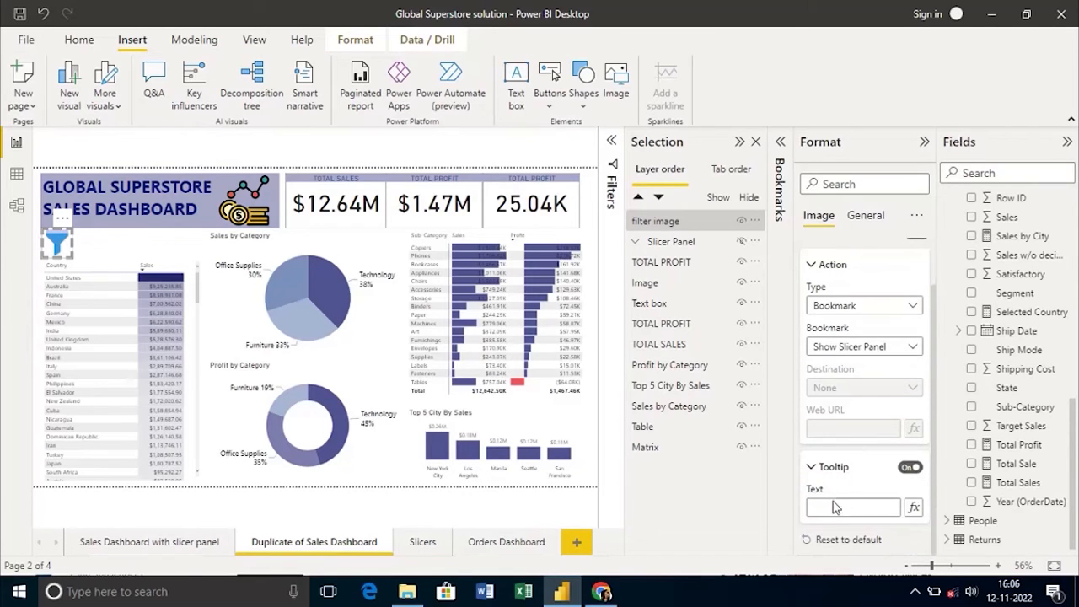
- Give the funnel image the tooltip 'Ctrl+Select to open the Slicer Panel'
{"action": "left_click", "coordinate": [852, 506]}
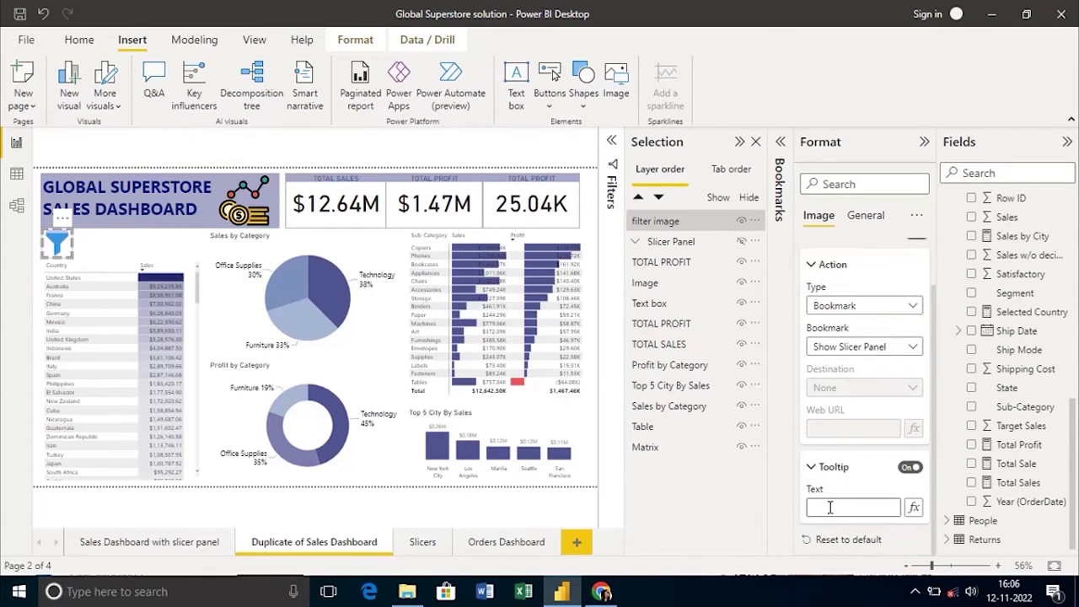
{"action": "type", "text": "Ctrl+Select to open t"}
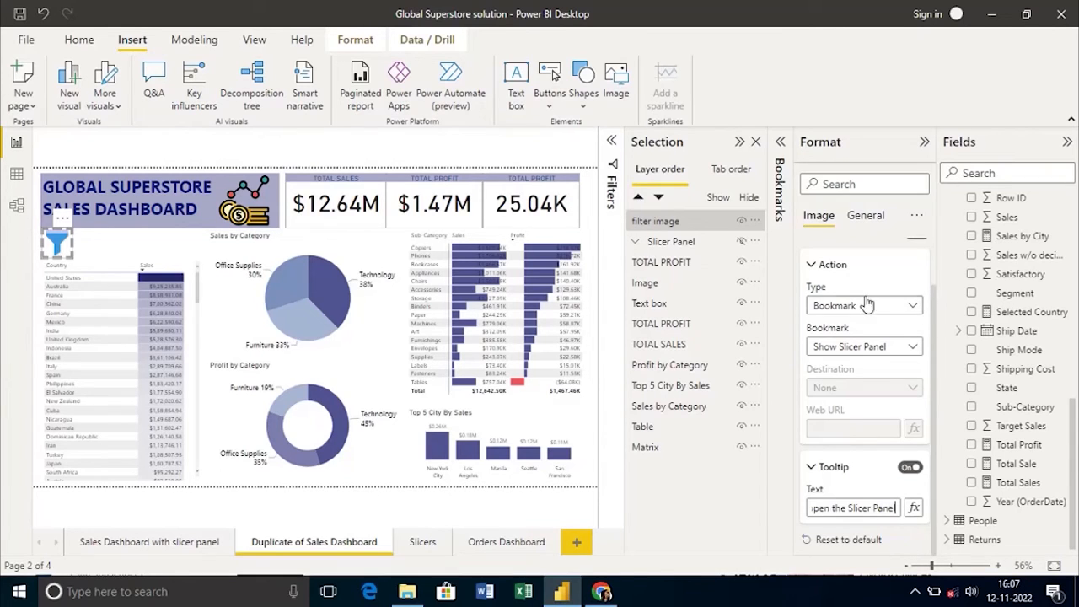
{"action": "mouse_move", "coordinate": [898, 148]}
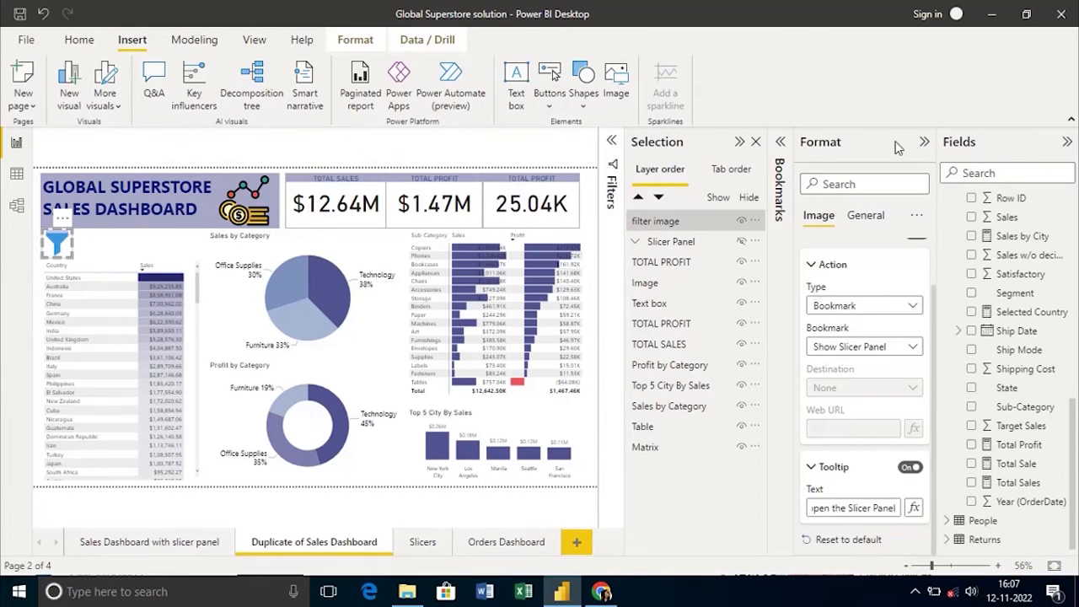
{"action": "left_click", "coordinate": [925, 141]}
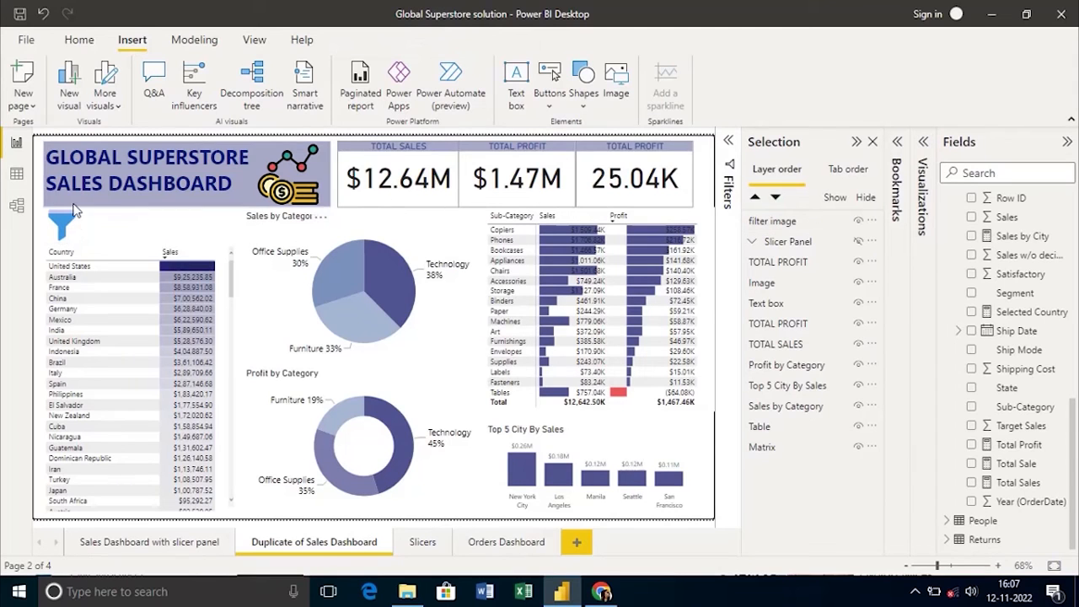
{"action": "mouse_move", "coordinate": [66, 226]}
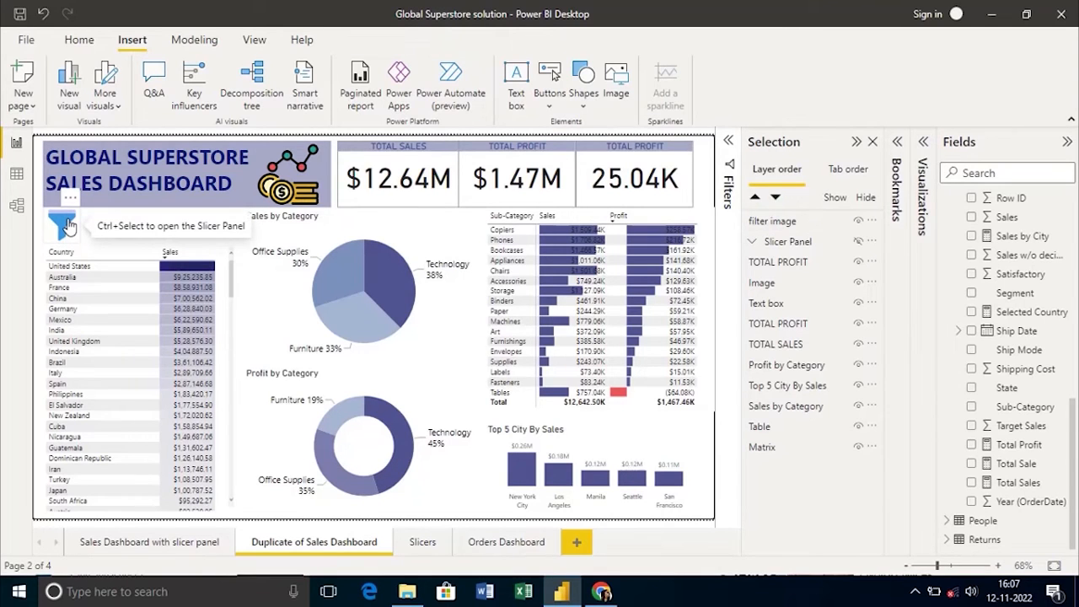
- Open the slicer panel from the funnel icon, hide it with the back arrow, reopen it
{"action": "left_click", "coordinate": [68, 225]}
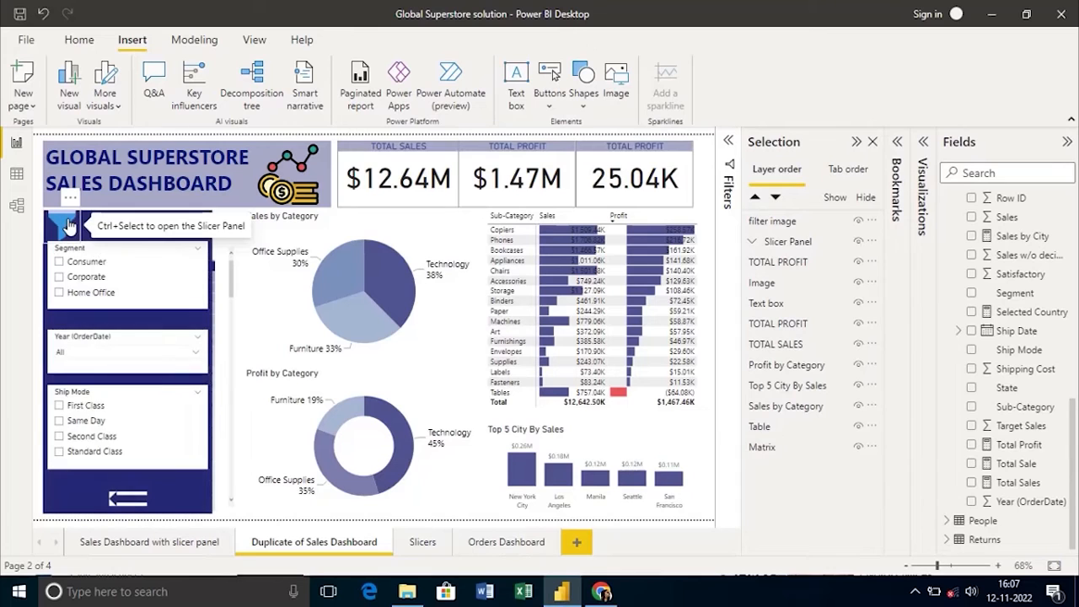
{"action": "mouse_move", "coordinate": [215, 260]}
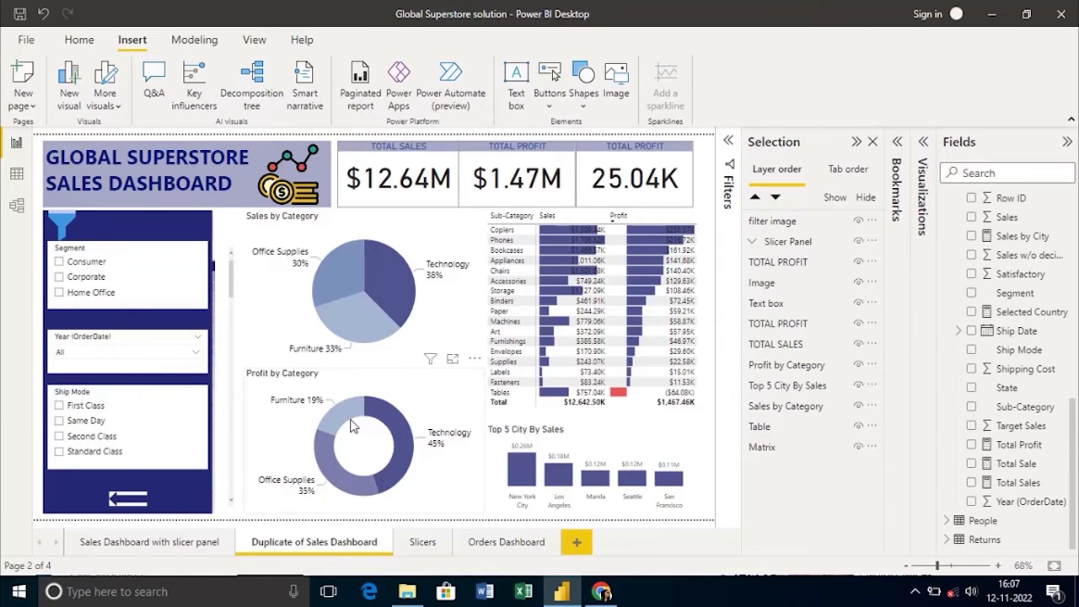
{"action": "left_click", "coordinate": [128, 483]}
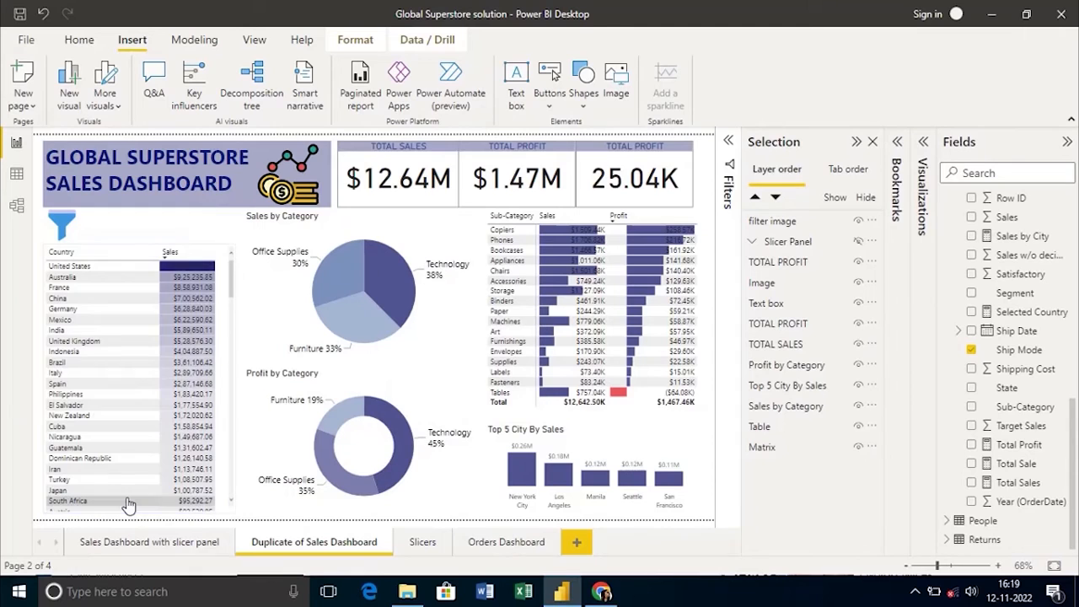
{"action": "mouse_move", "coordinate": [61, 225]}
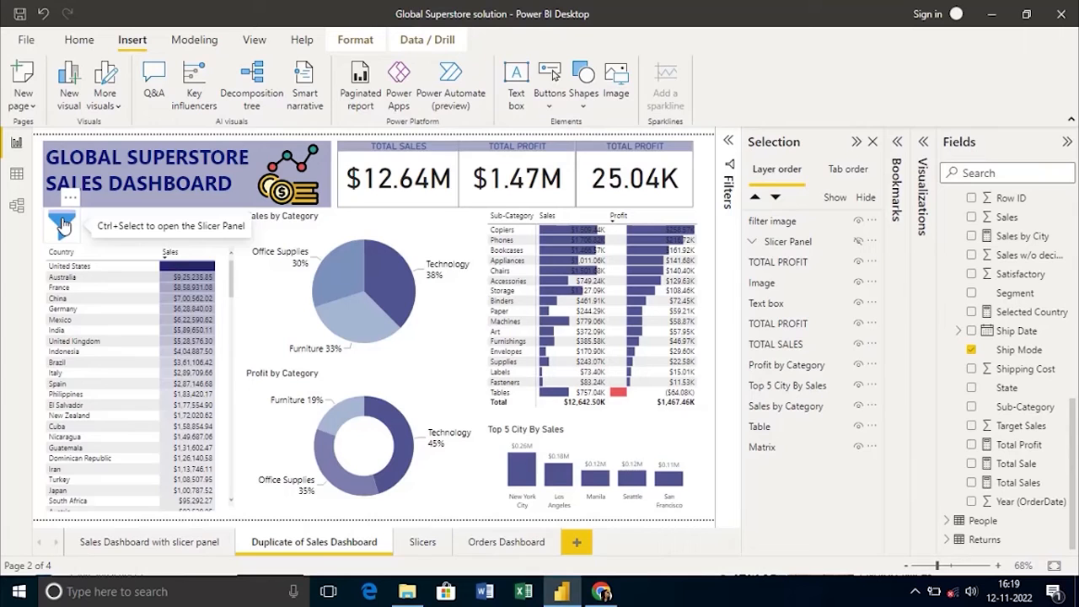
{"action": "left_click", "coordinate": [62, 225]}
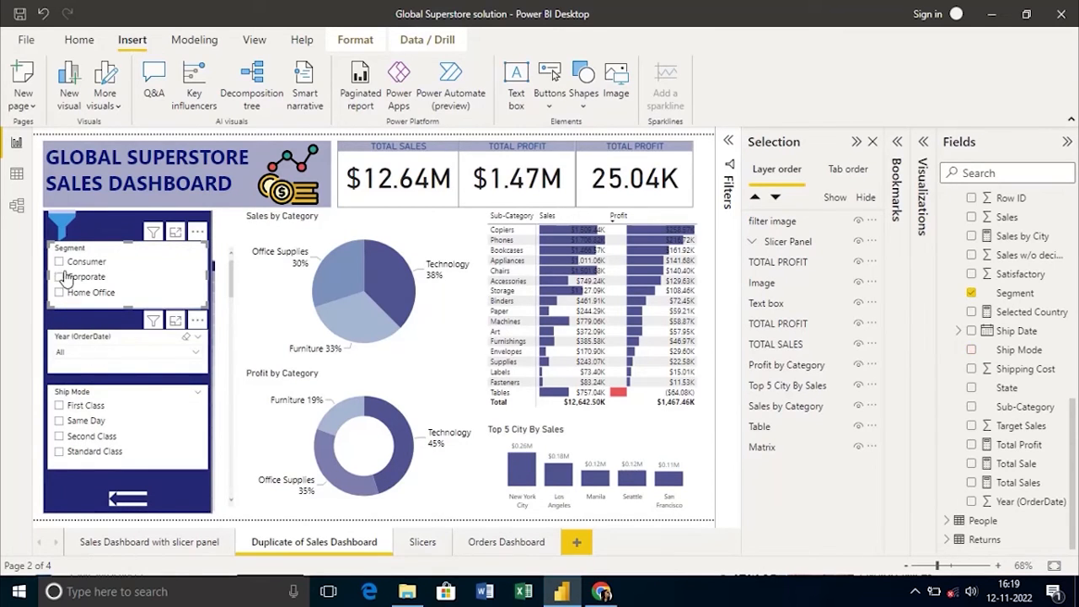
- Filter the dashboard to Consumer, add 2013 to the years, and select Same Day shipping
{"action": "left_click", "coordinate": [58, 262]}
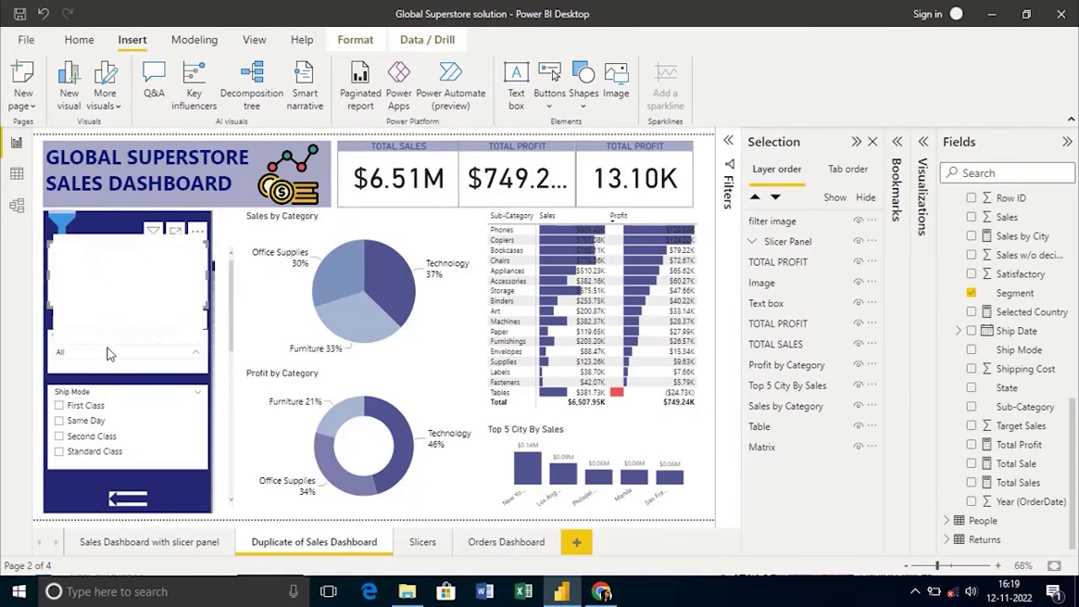
{"action": "left_click", "coordinate": [194, 230]}
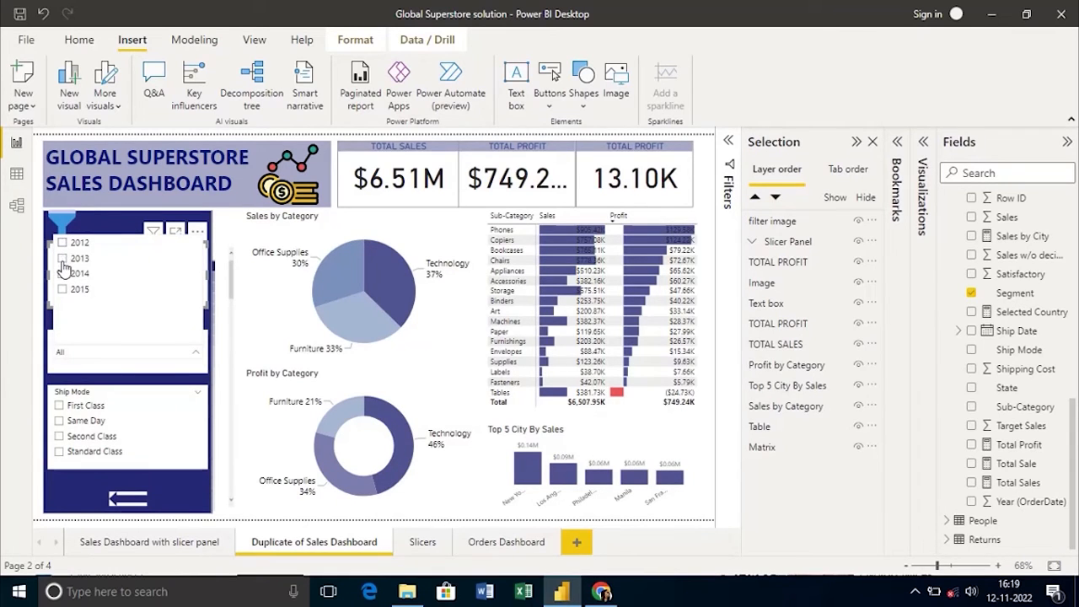
{"action": "left_click", "coordinate": [61, 258]}
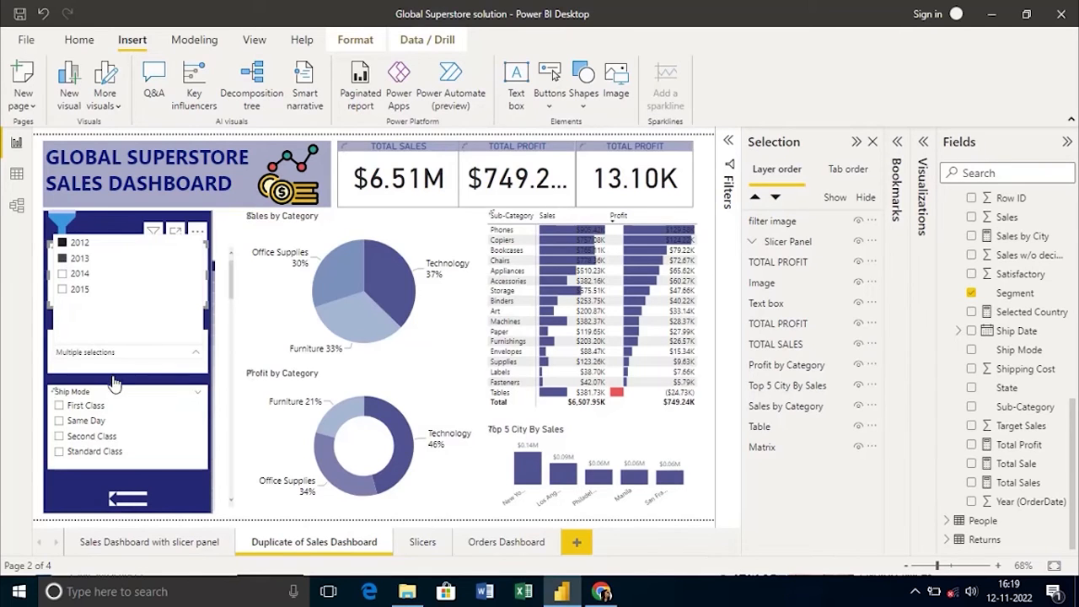
{"action": "mouse_move", "coordinate": [198, 358]}
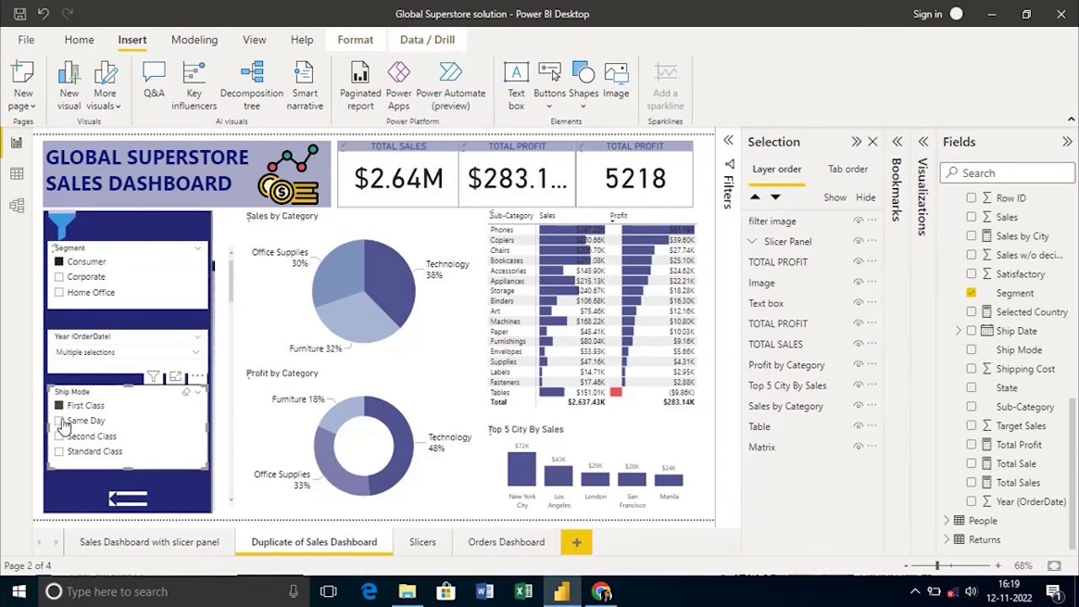
{"action": "left_click", "coordinate": [84, 420]}
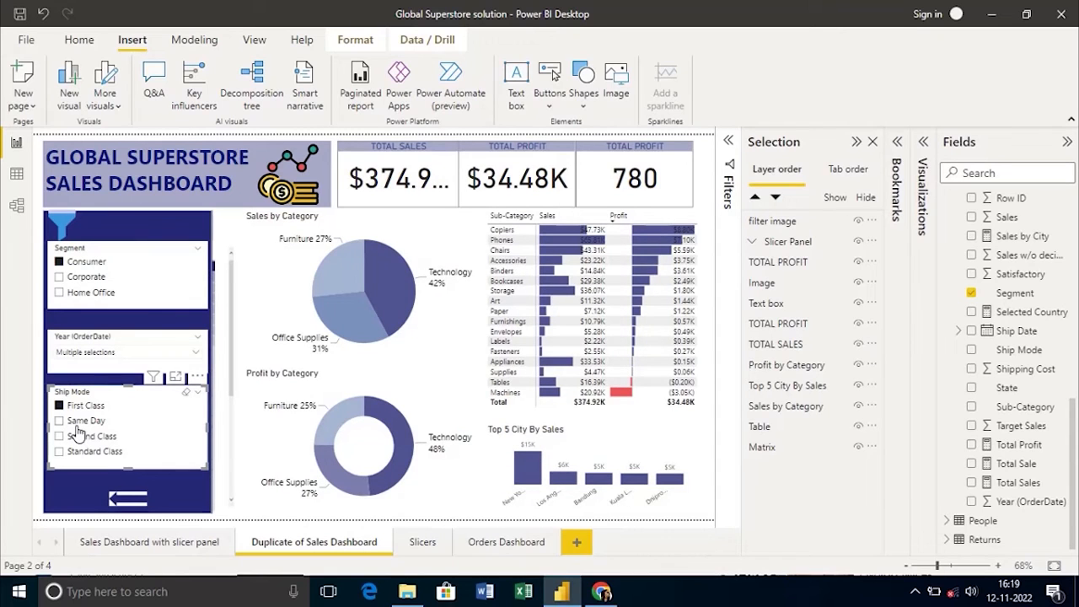
{"action": "left_click", "coordinate": [58, 419]}
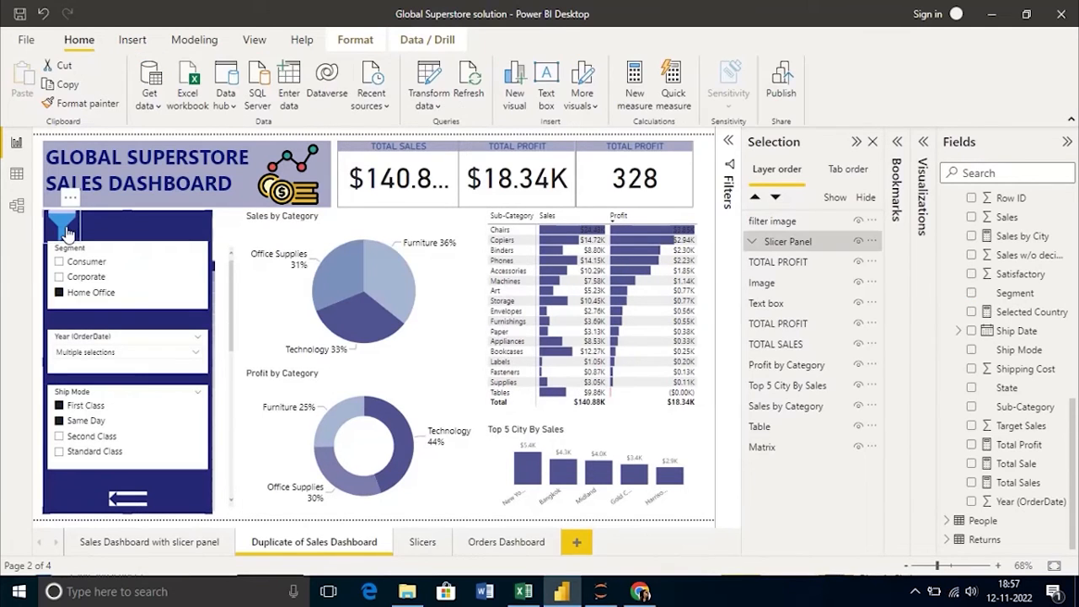
{"action": "mouse_move", "coordinate": [797, 242]}
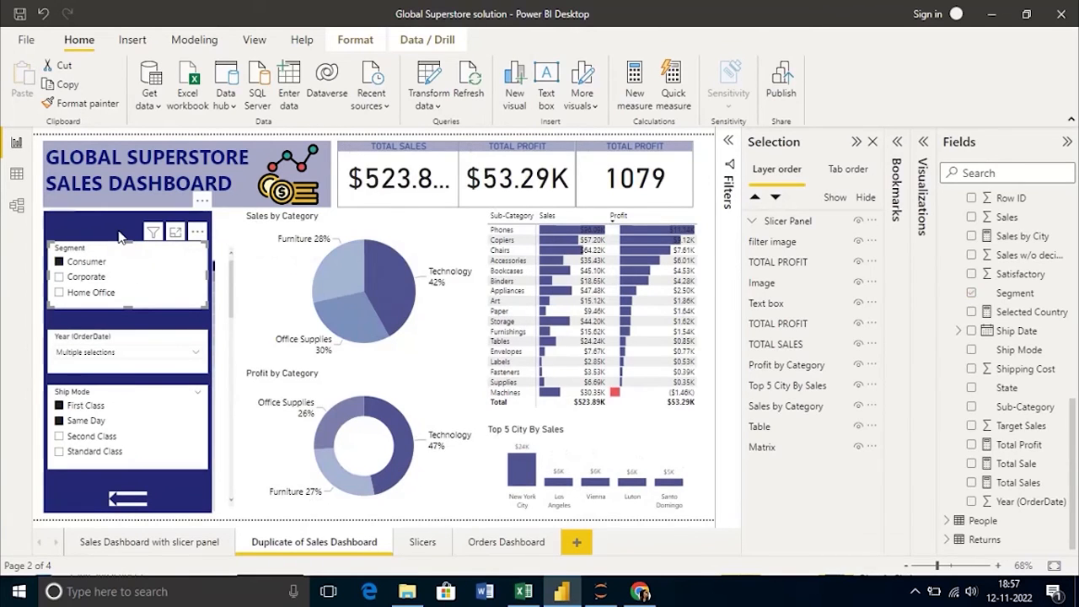
- Select the Segment slicer layer in the Selection pane
{"action": "left_click", "coordinate": [971, 293]}
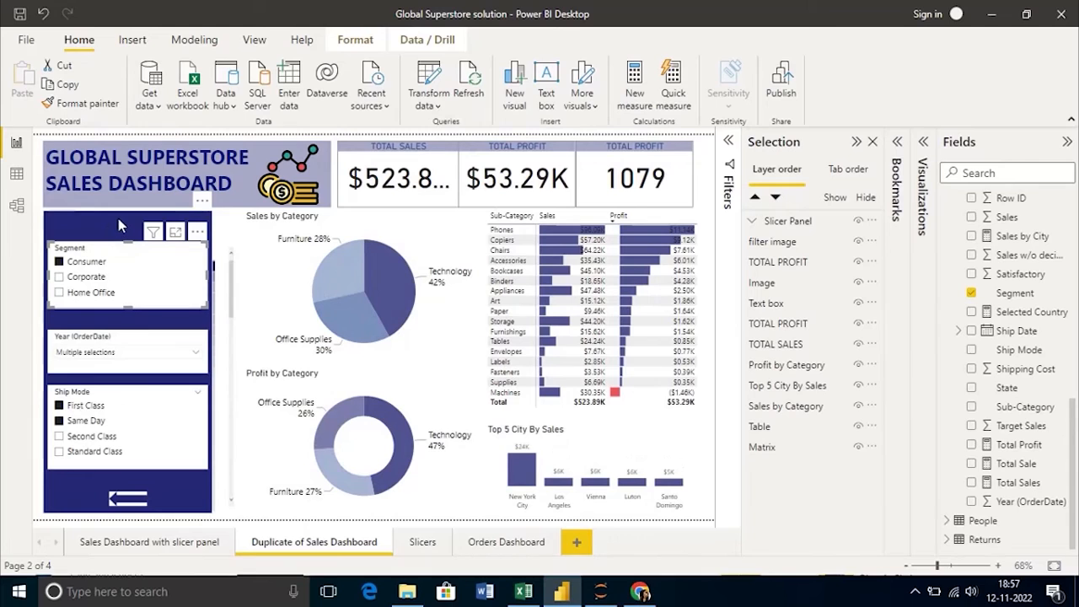
{"action": "mouse_move", "coordinate": [59, 445]}
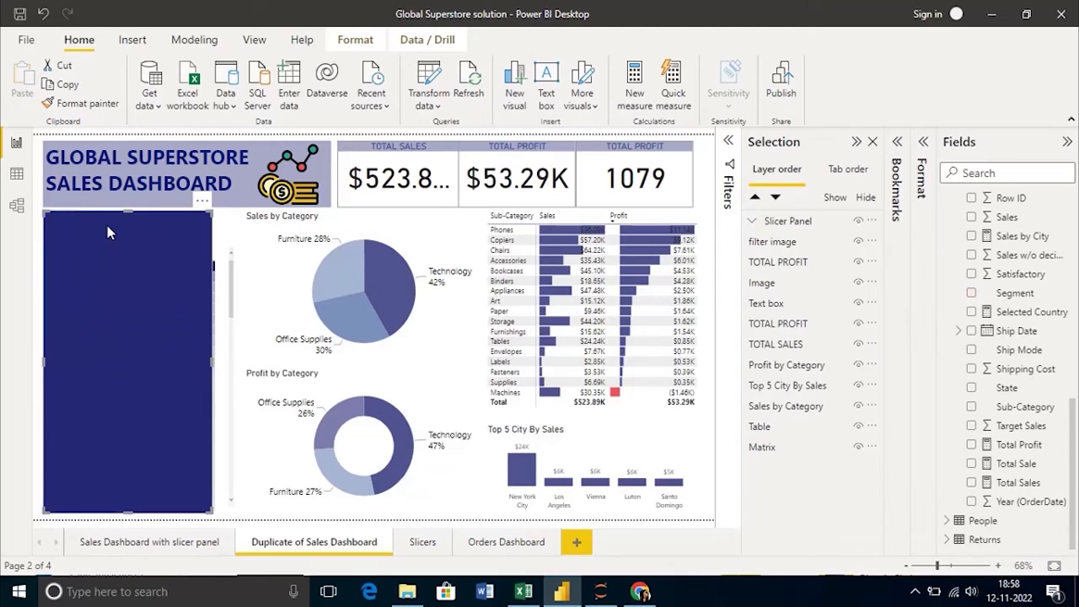
{"action": "mouse_move", "coordinate": [587, 245]}
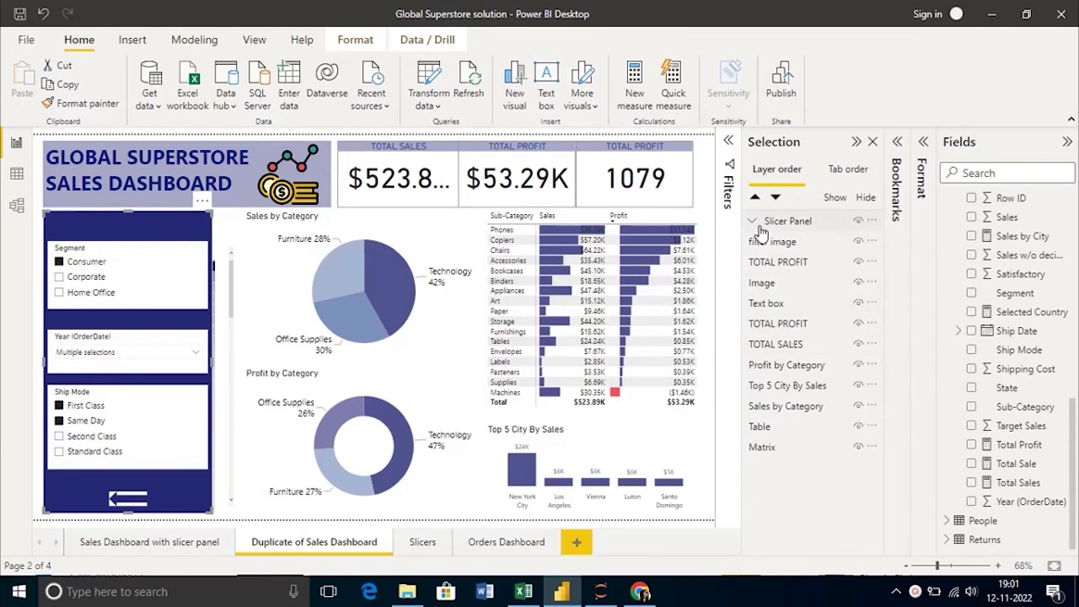
{"action": "mouse_move", "coordinate": [875, 227]}
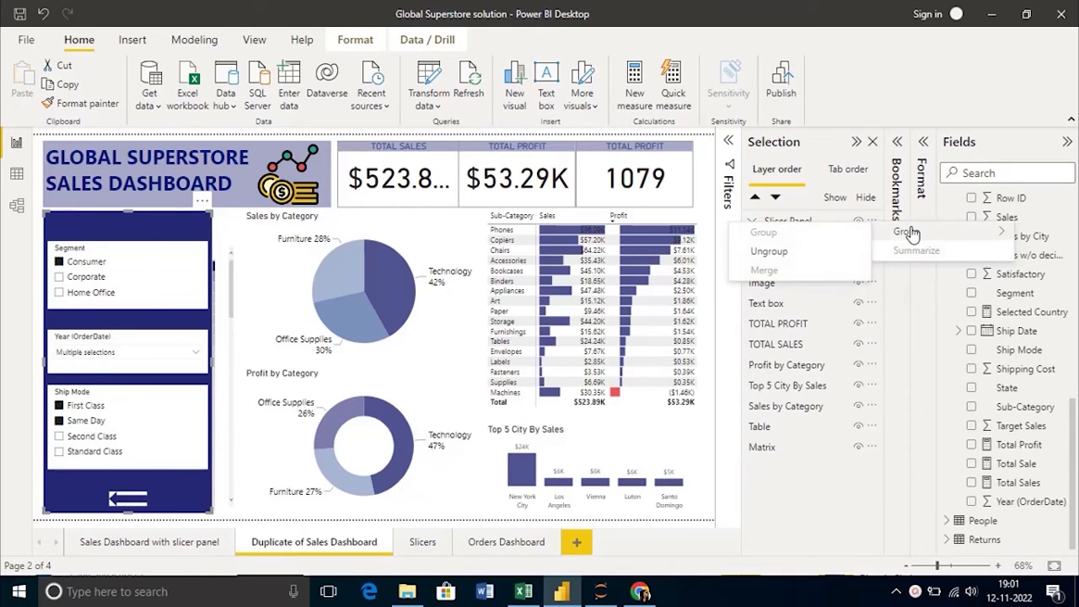
{"action": "mouse_move", "coordinate": [821, 259]}
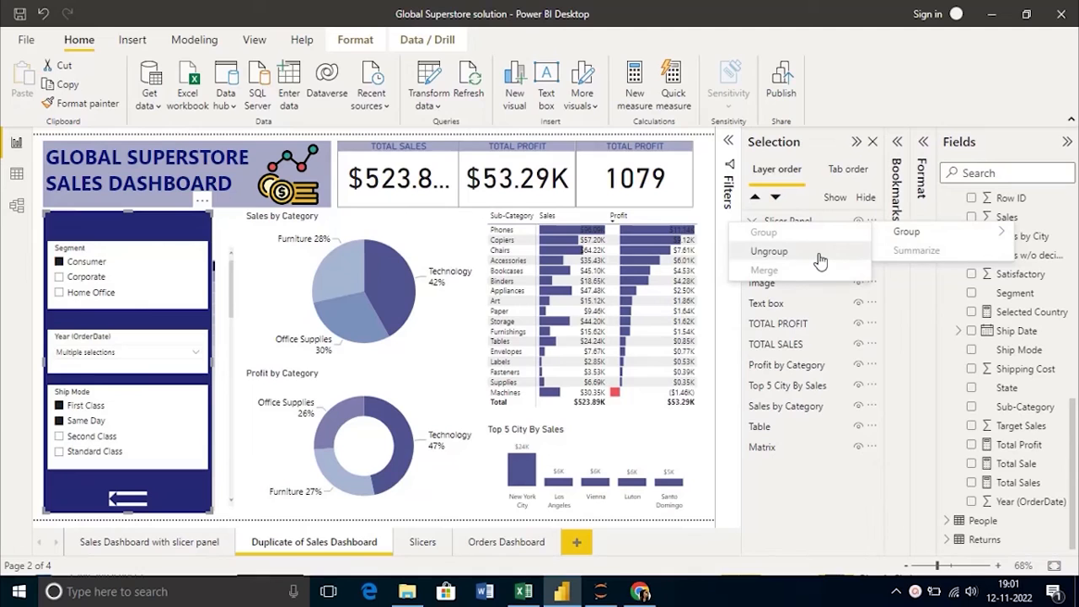
- Ungroup the Slicer Panel group into its separate slicer, arrow and rectangle layers
{"action": "left_click", "coordinate": [769, 250]}
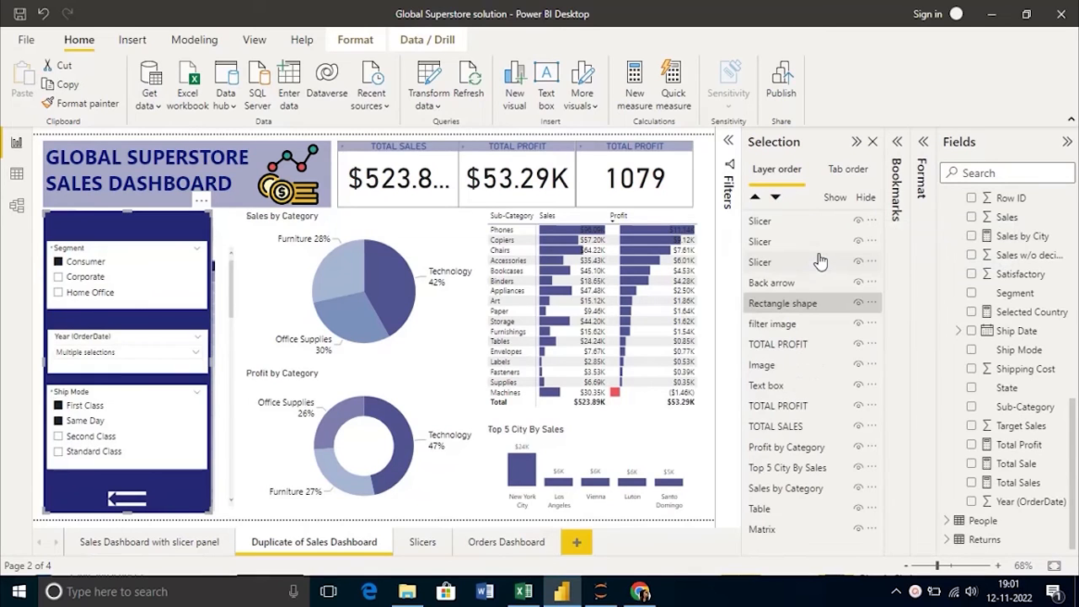
{"action": "mouse_move", "coordinate": [792, 318]}
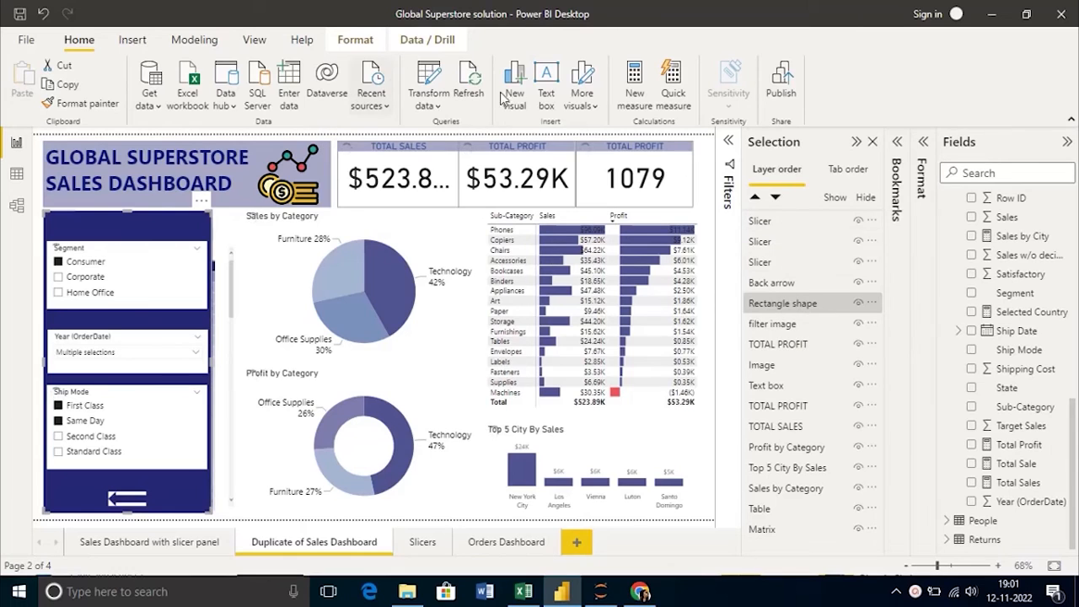
{"action": "left_click", "coordinate": [131, 40]}
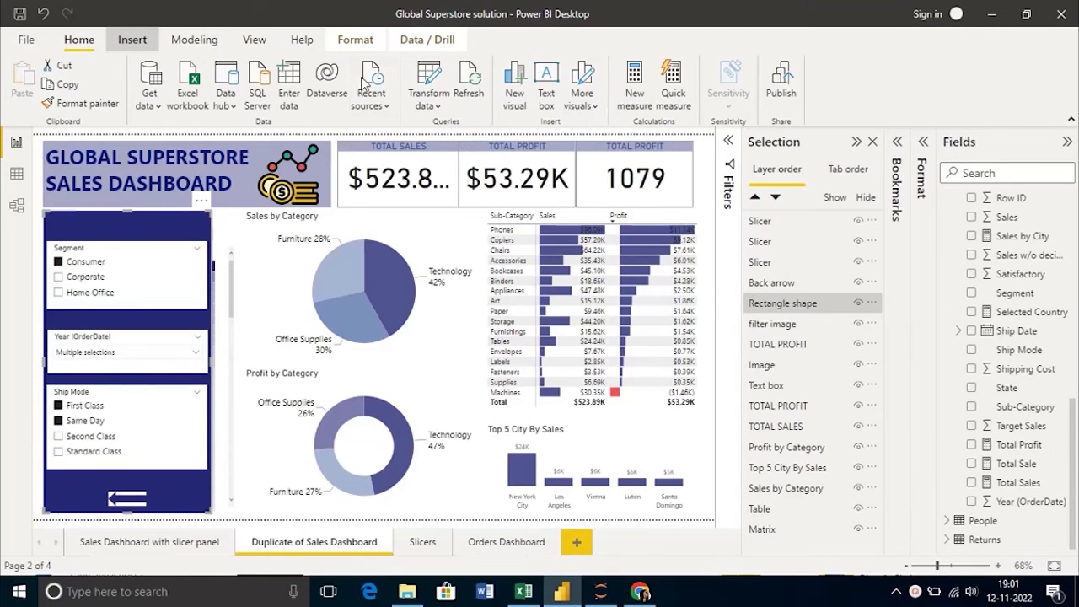
{"action": "left_click", "coordinate": [131, 39]}
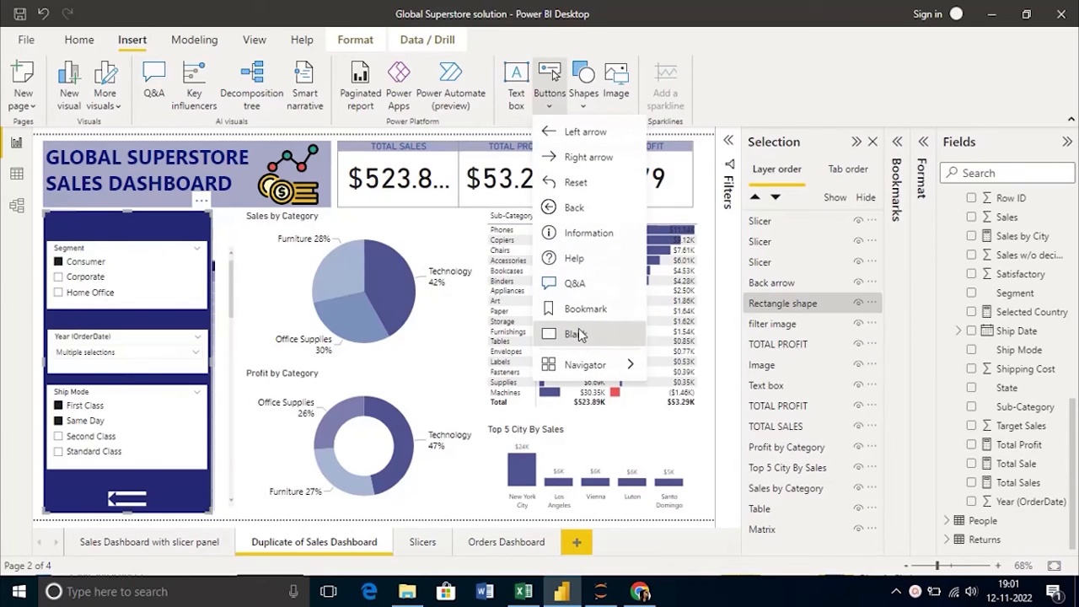
- Add a blank button to the page and switch off its border
{"action": "left_click", "coordinate": [560, 334]}
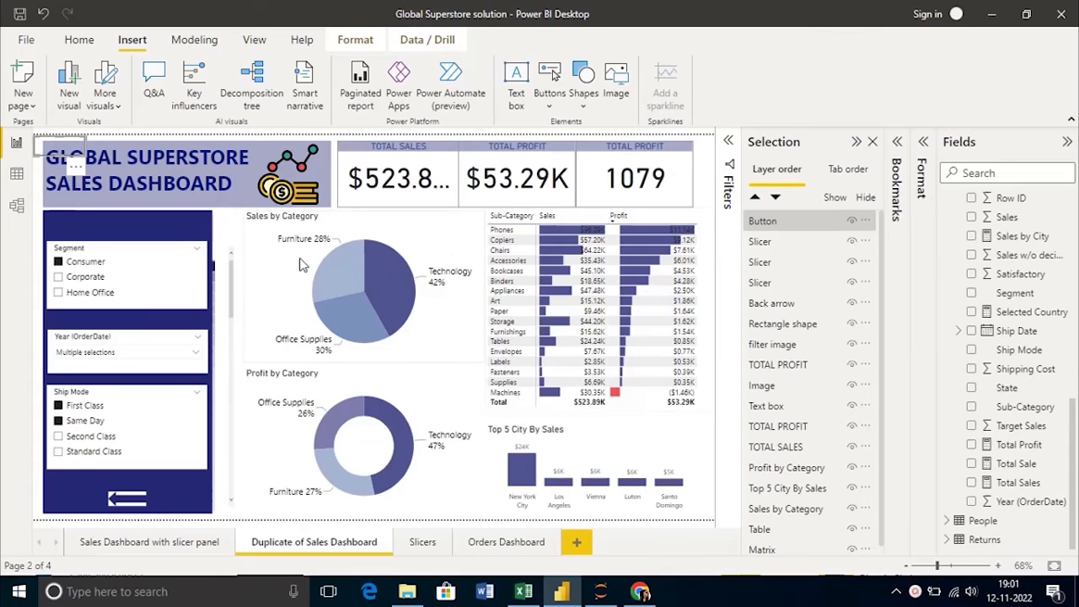
{"action": "left_click", "coordinate": [72, 214]}
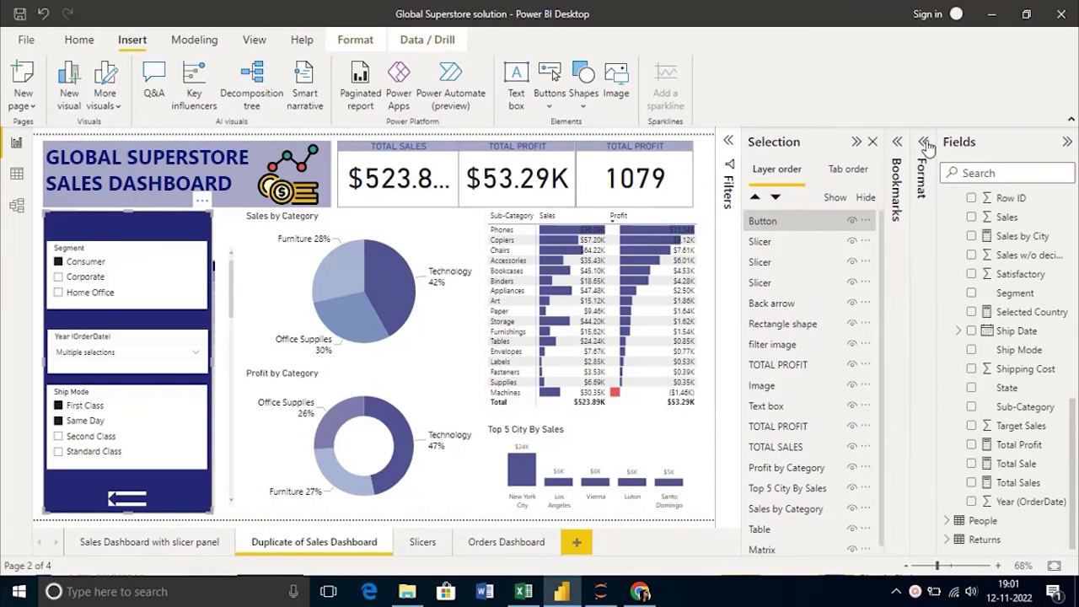
{"action": "left_click", "coordinate": [925, 142]}
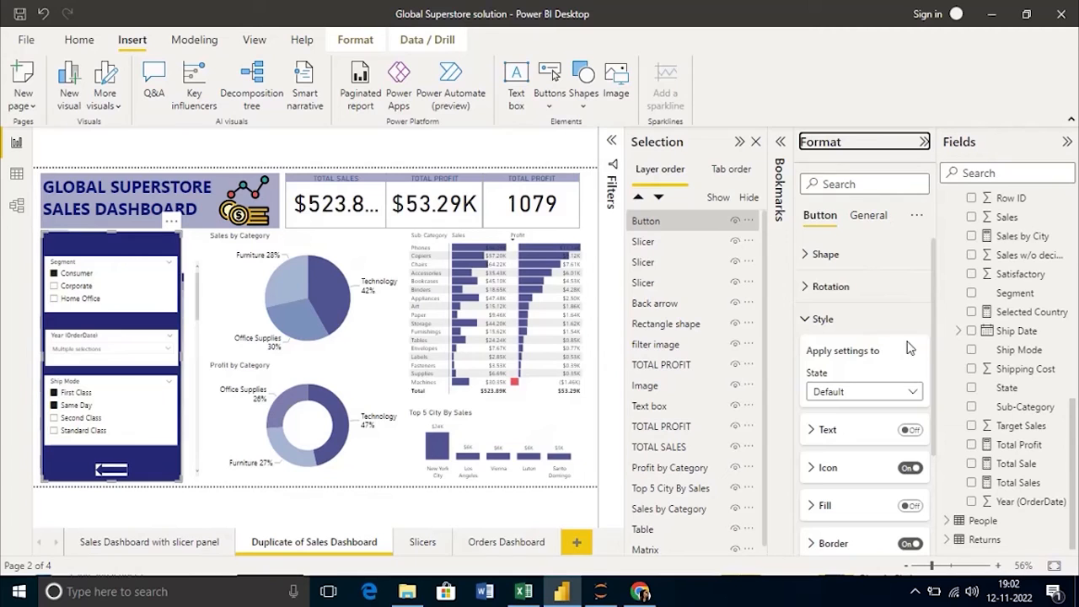
{"action": "scroll", "scroll_direction": "down", "scroll_amount": 3}
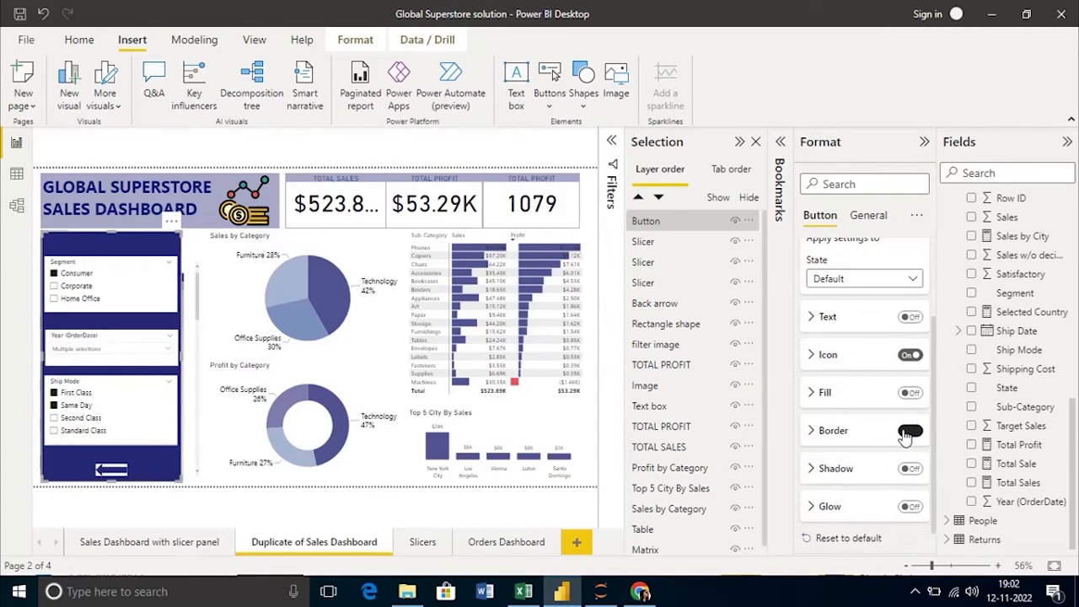
{"action": "left_click", "coordinate": [910, 431]}
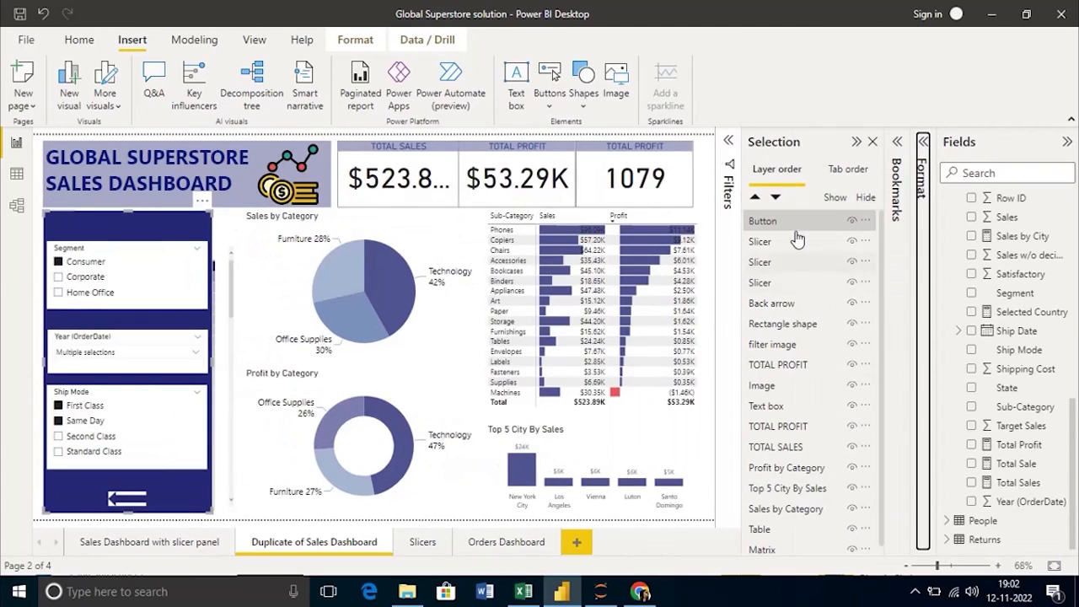
{"action": "mouse_move", "coordinate": [791, 291]}
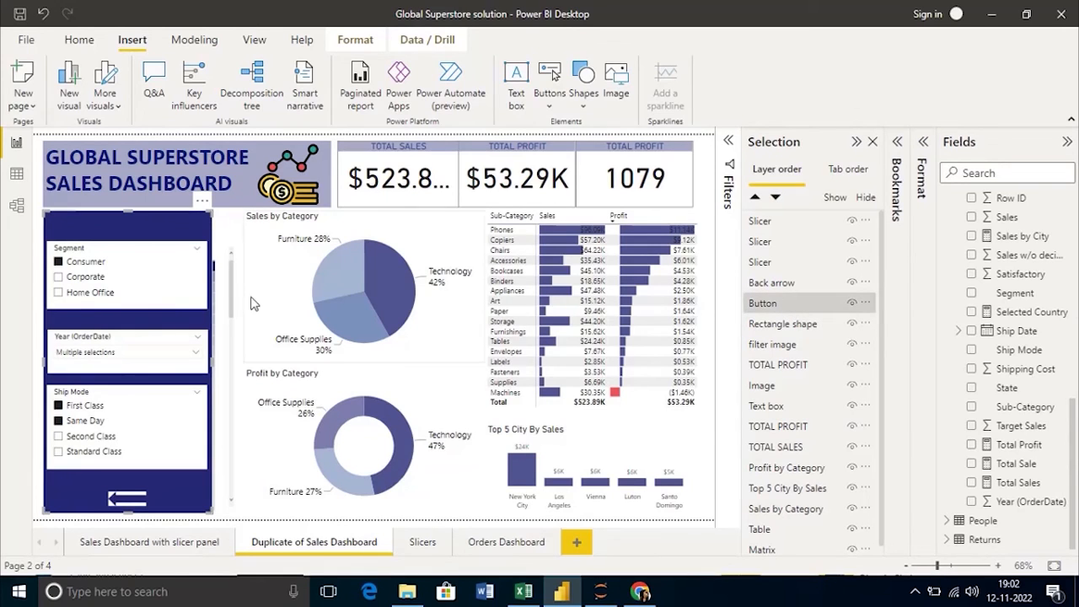
{"action": "mouse_move", "coordinate": [156, 324]}
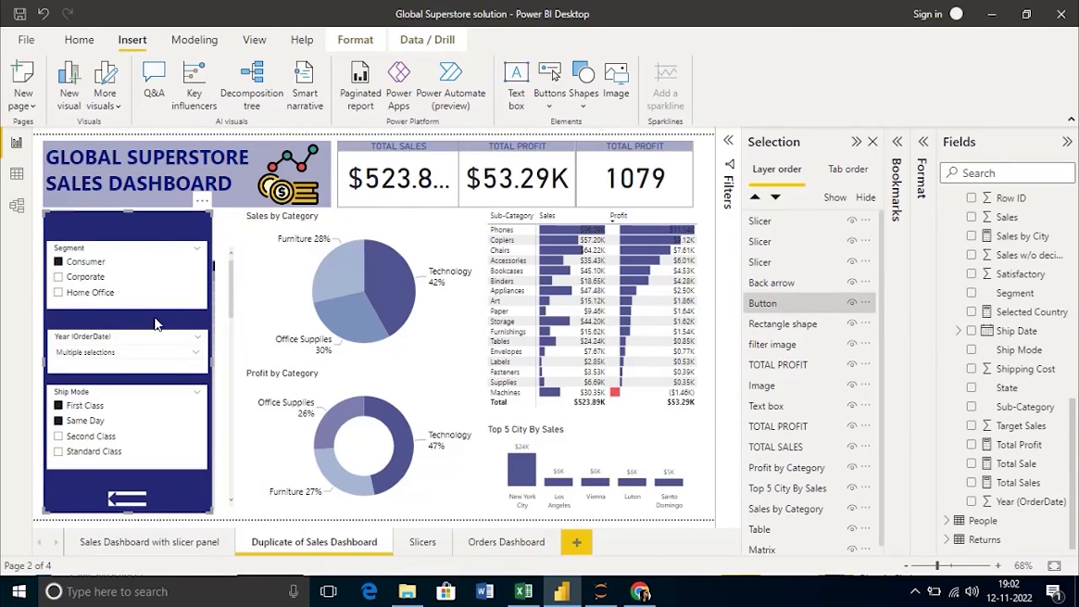
{"action": "mouse_move", "coordinate": [165, 482]}
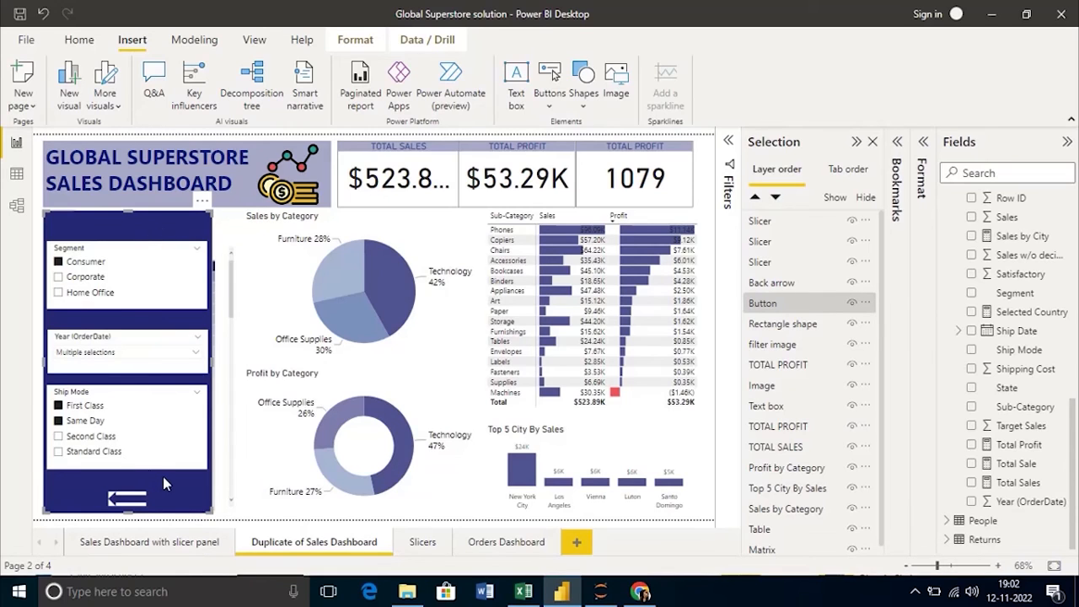
{"action": "mouse_move", "coordinate": [171, 451]}
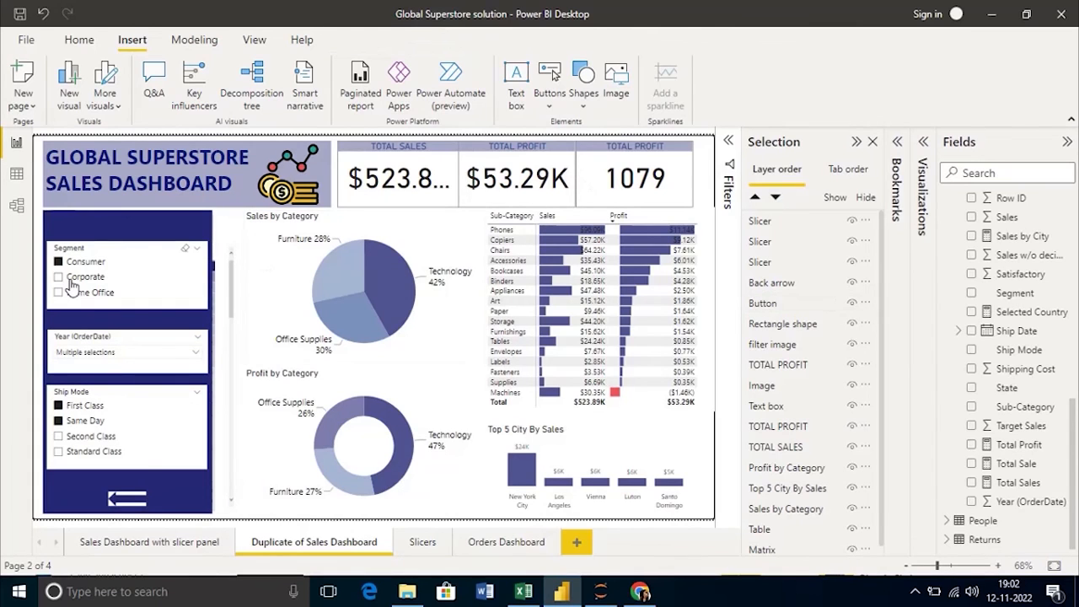
- Filter the Segment slicer to Corporate and Home Office
{"action": "left_click", "coordinate": [127, 274]}
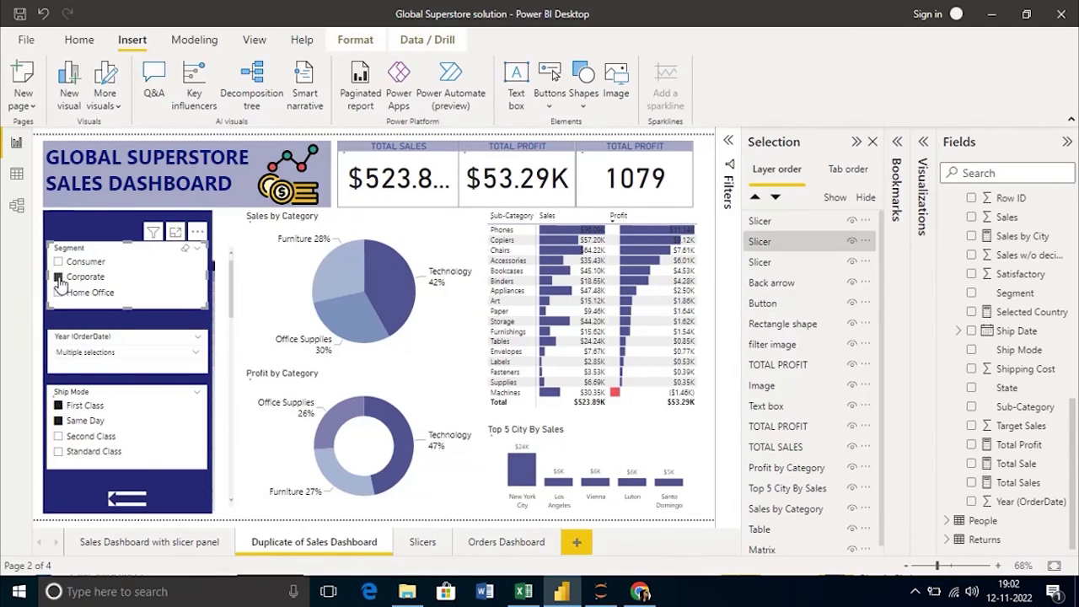
{"action": "left_click", "coordinate": [58, 276]}
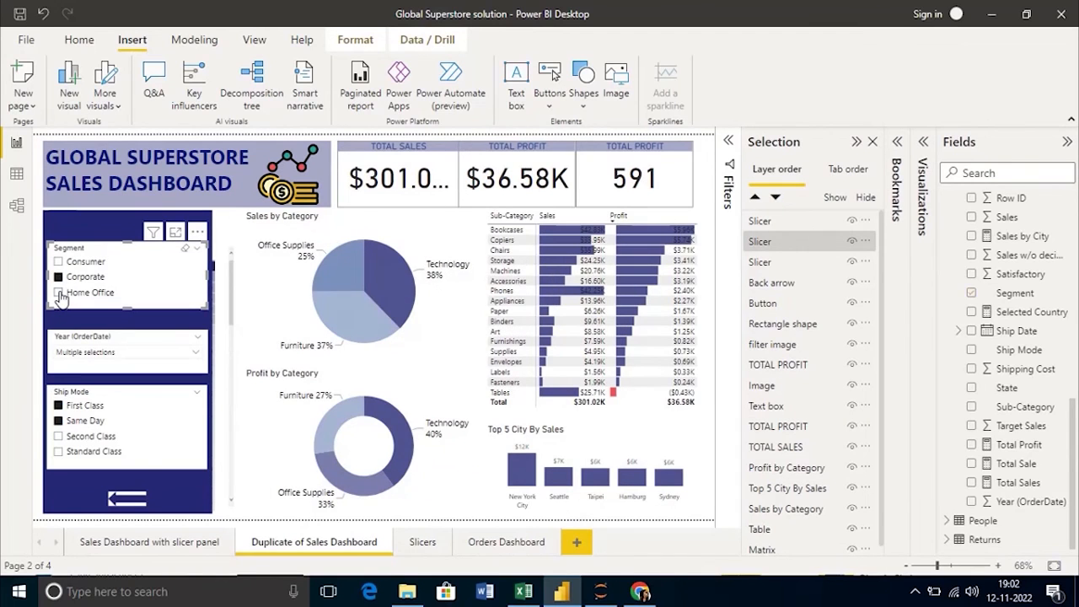
{"action": "left_click", "coordinate": [971, 293]}
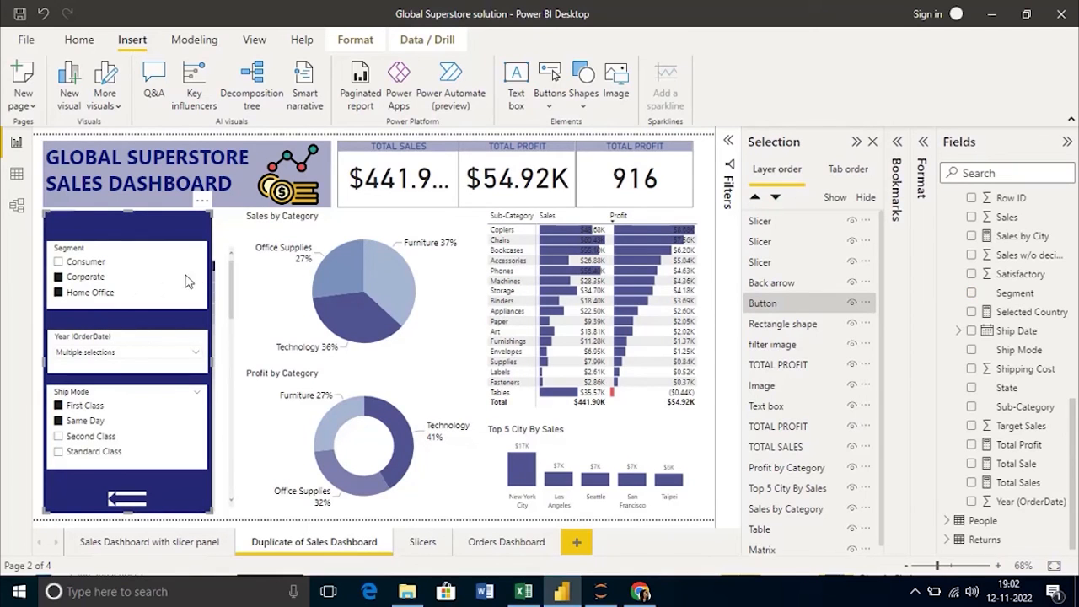
{"action": "mouse_move", "coordinate": [122, 493]}
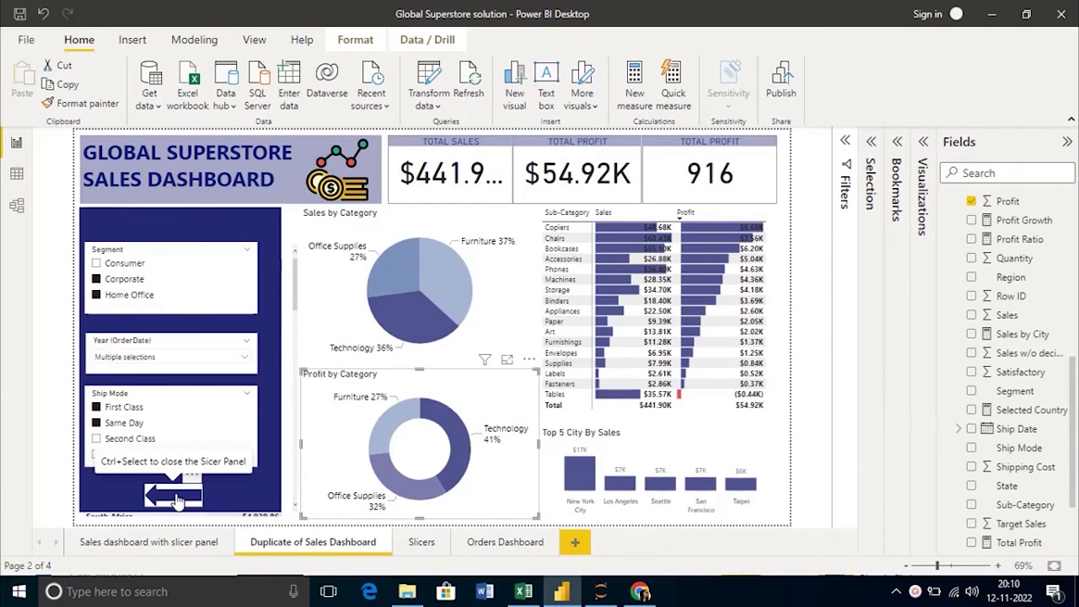
- Collapse and reopen the slicer panel with Ship Mode on Second Class, then hide it again
{"action": "left_click", "coordinate": [171, 491]}
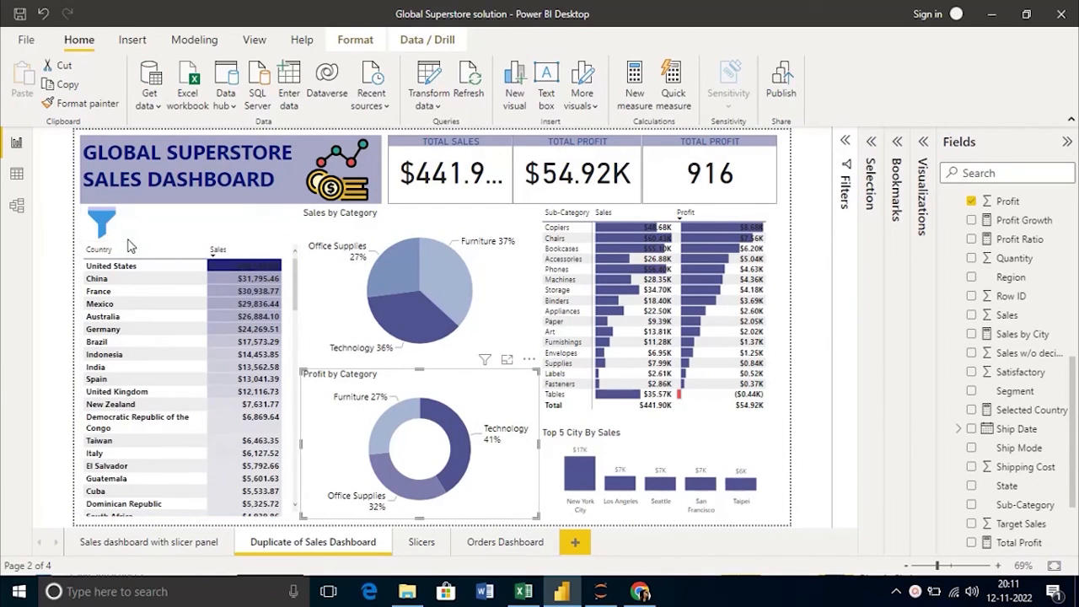
{"action": "mouse_move", "coordinate": [101, 223]}
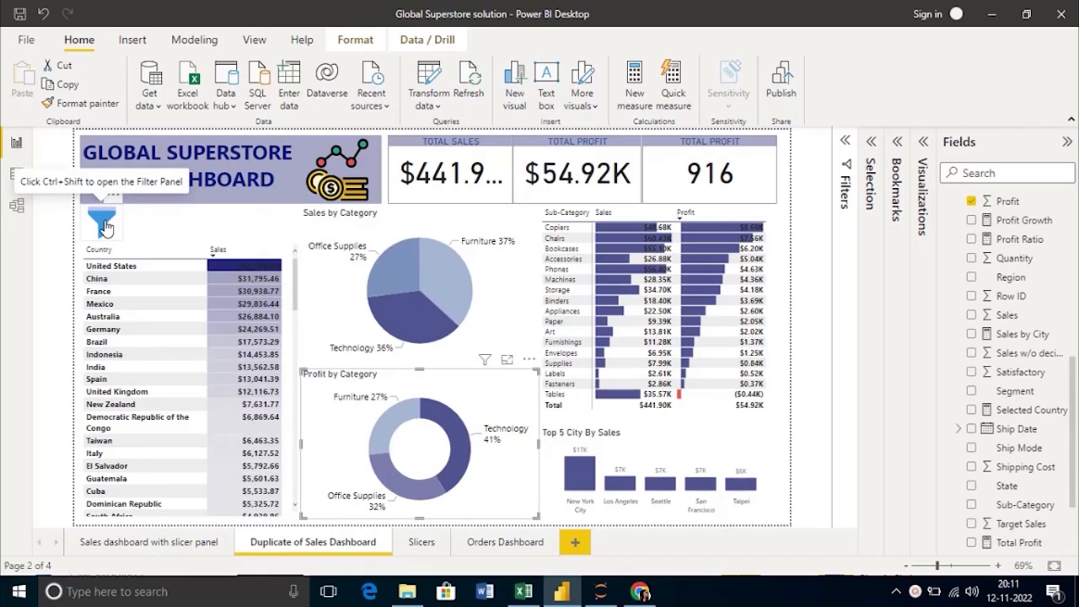
{"action": "left_click", "coordinate": [103, 224]}
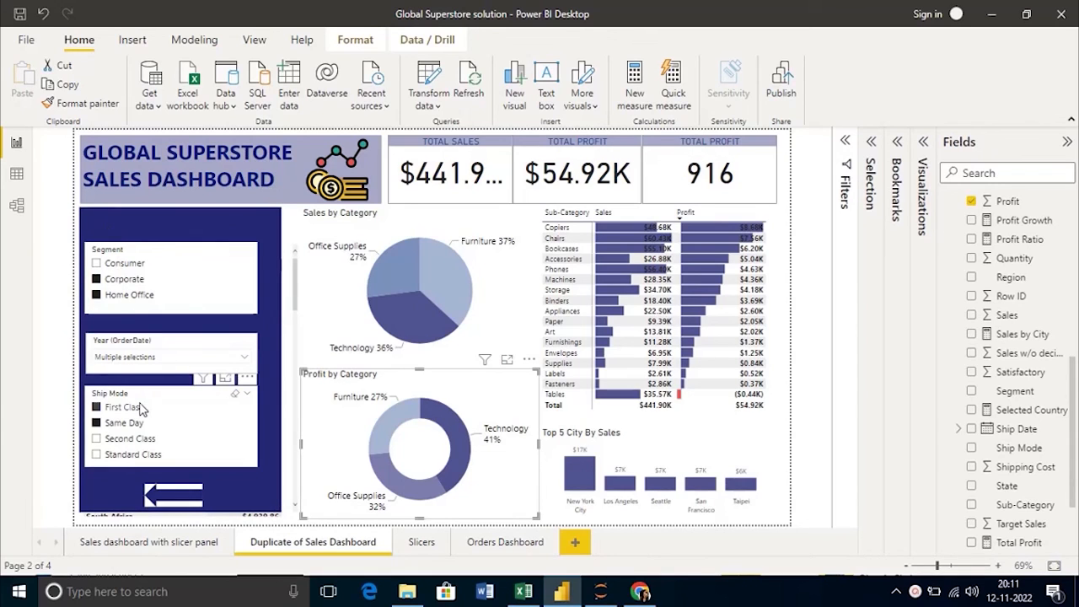
{"action": "mouse_move", "coordinate": [97, 442]}
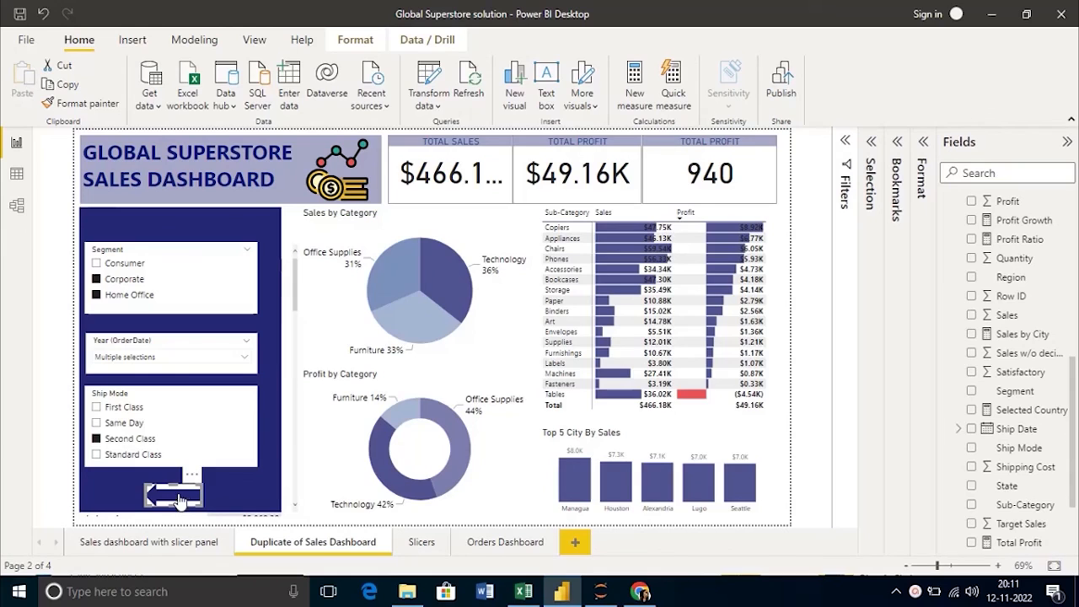
{"action": "mouse_move", "coordinate": [172, 489]}
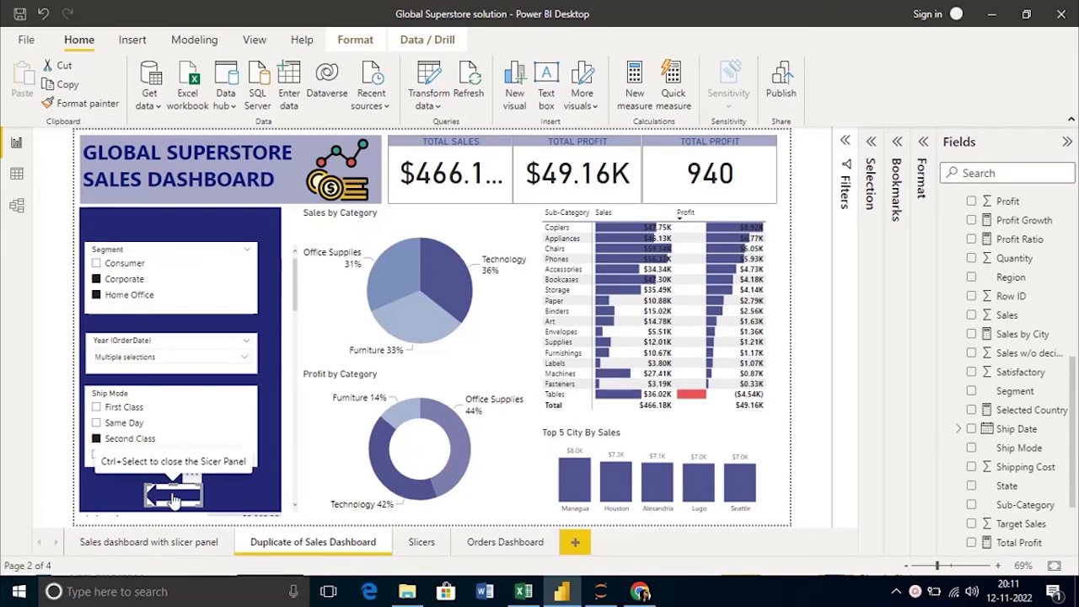
{"action": "left_click", "coordinate": [172, 493]}
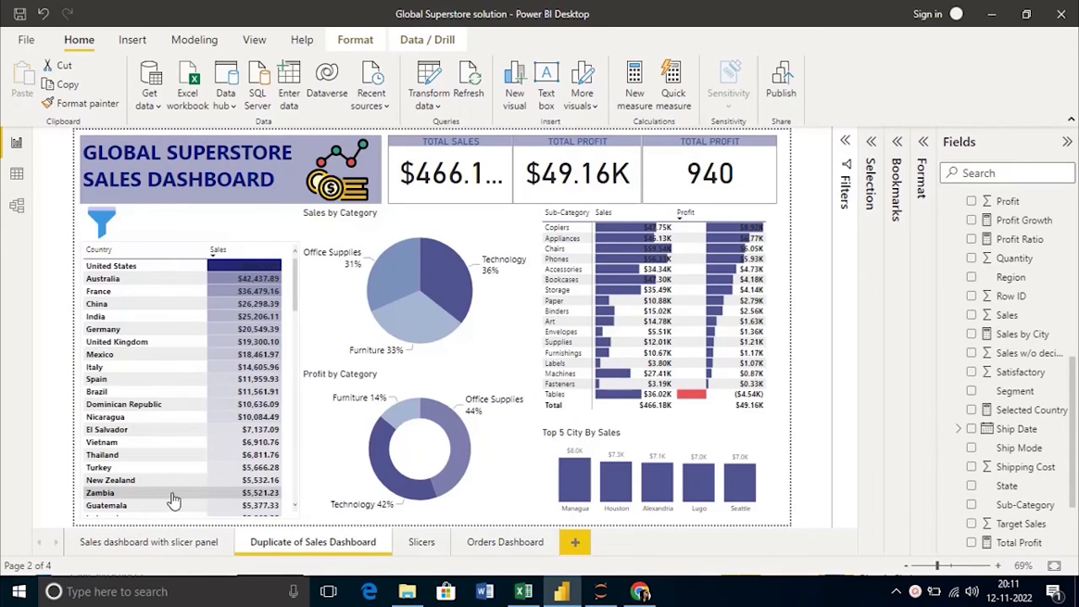
{"action": "mouse_move", "coordinate": [173, 499]}
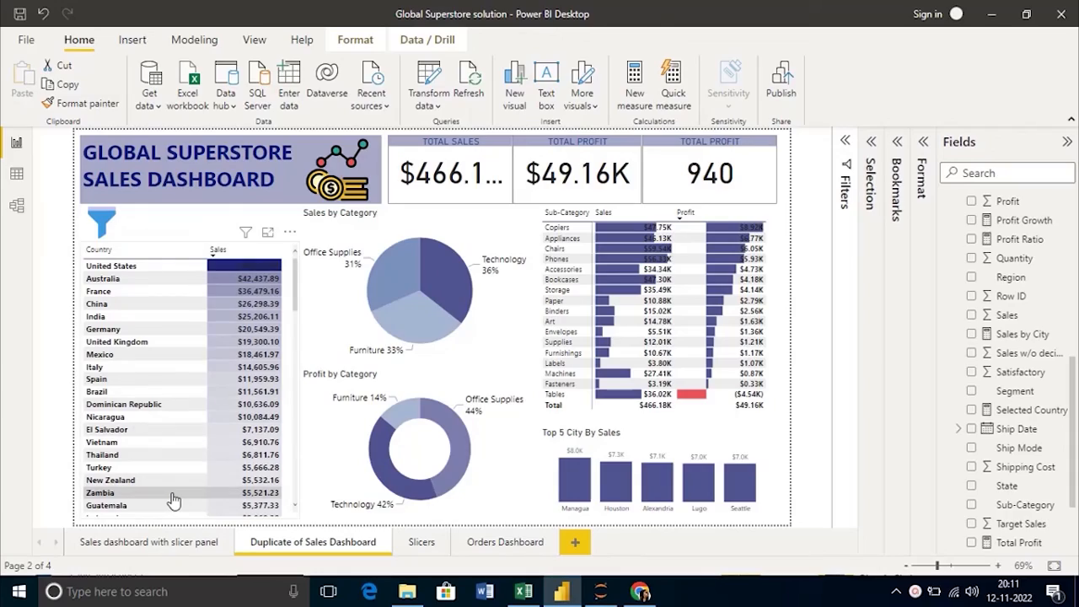